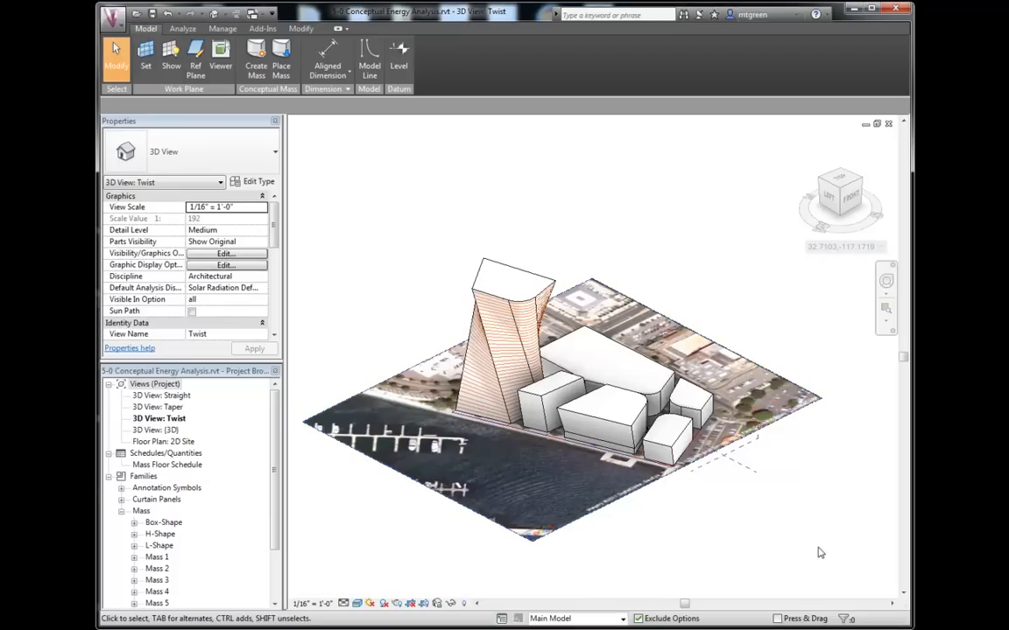
{"action": "mouse_move", "coordinate": [825, 534]}
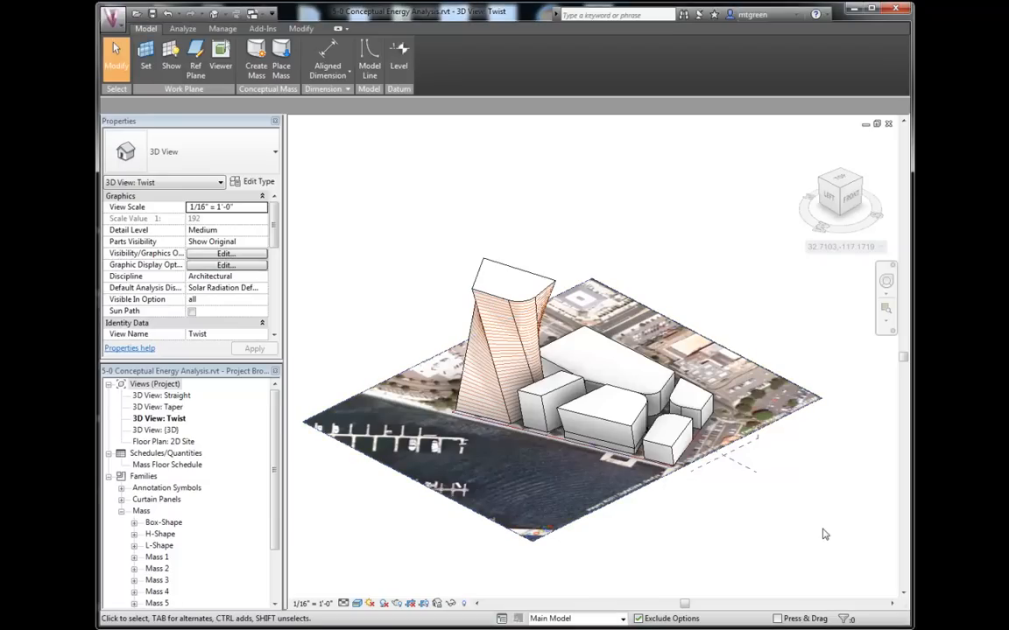
{"action": "mouse_move", "coordinate": [848, 567]}
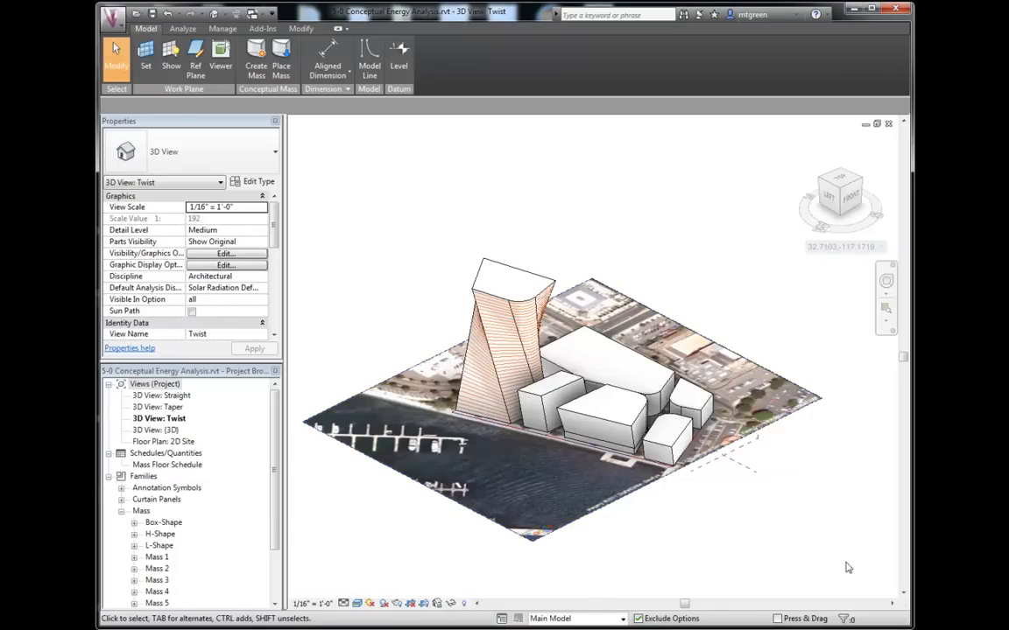
{"action": "mouse_move", "coordinate": [837, 521]}
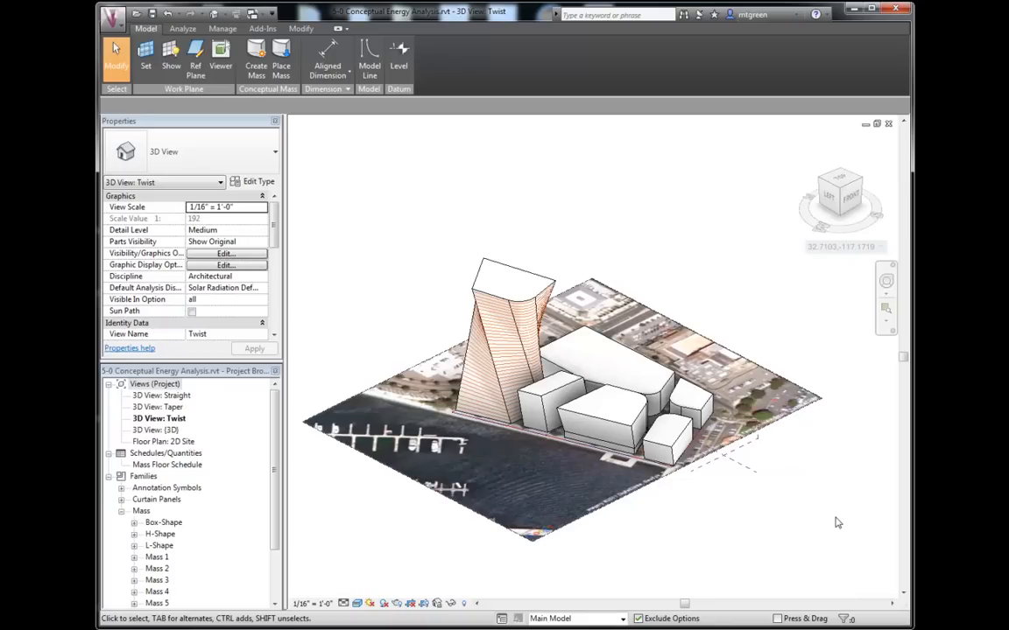
{"action": "mouse_move", "coordinate": [837, 455]}
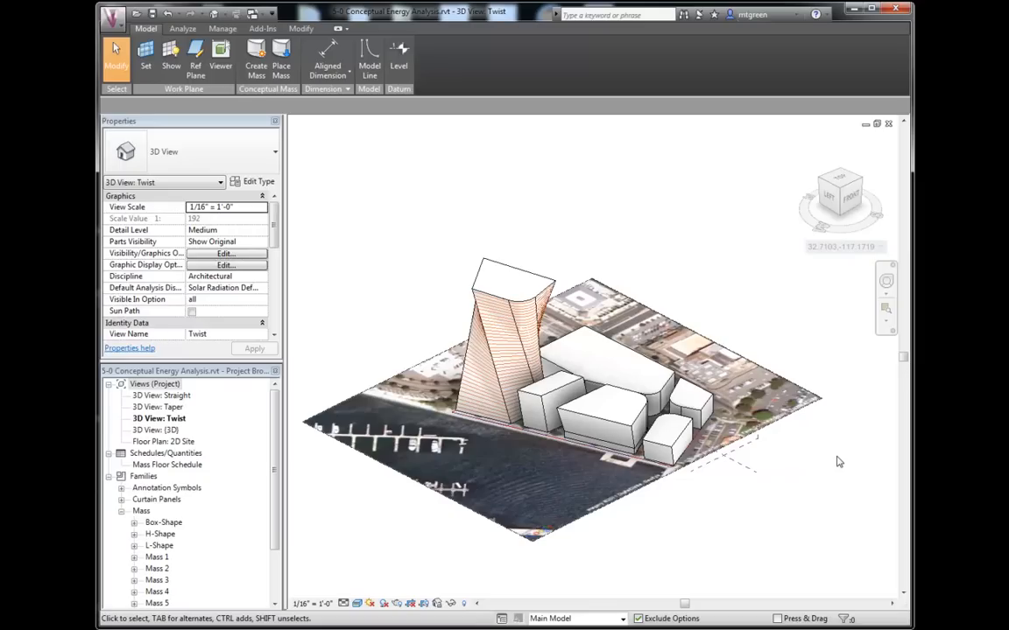
{"action": "mouse_move", "coordinate": [818, 459]}
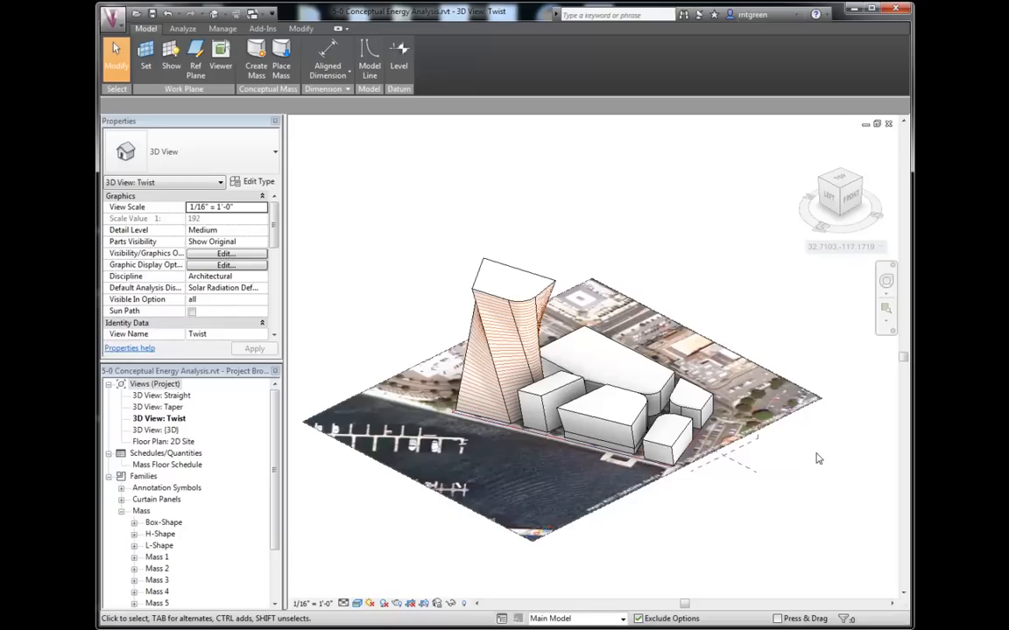
{"action": "mouse_move", "coordinate": [830, 459]}
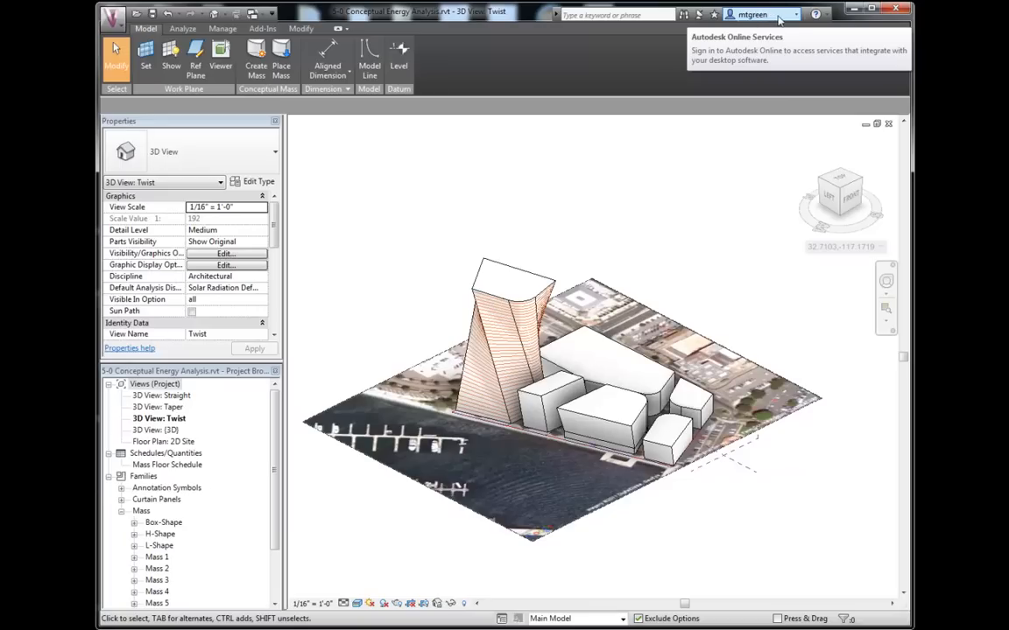
{"action": "mouse_move", "coordinate": [795, 21]}
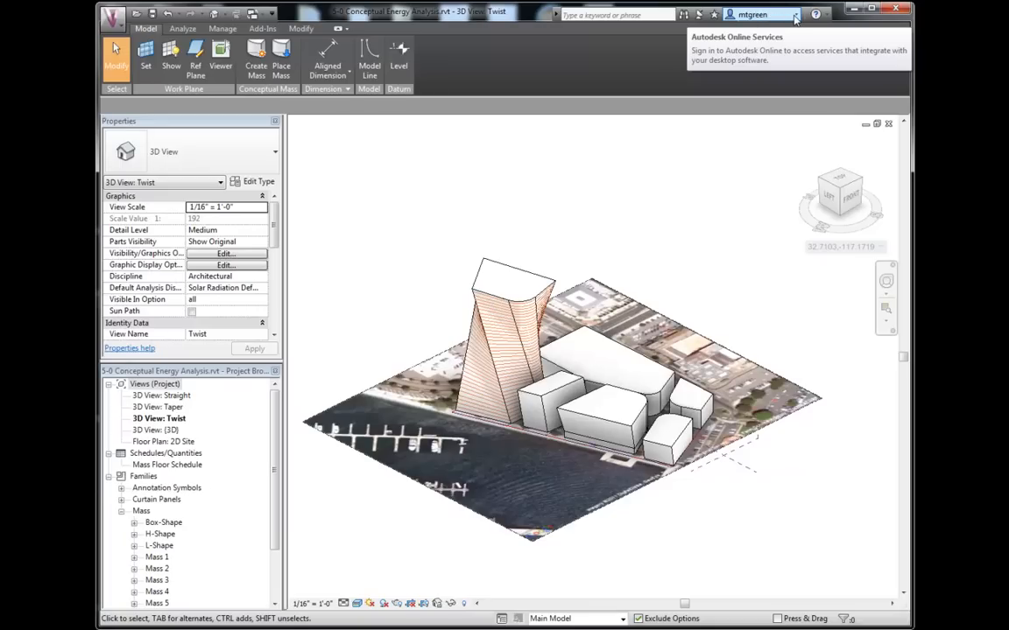
{"action": "mouse_move", "coordinate": [725, 116]}
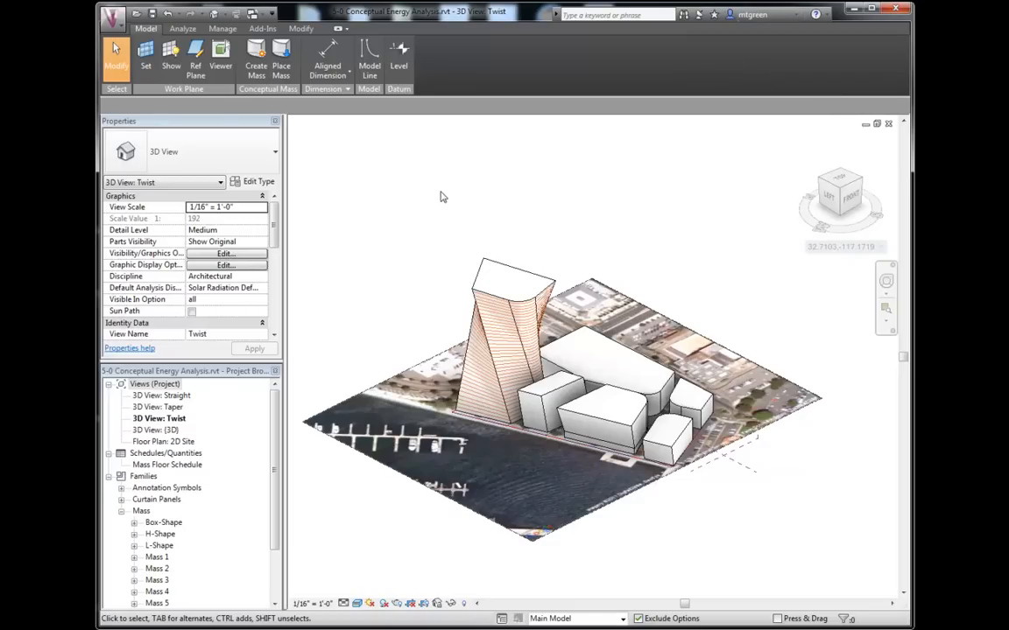
{"action": "mouse_move", "coordinate": [479, 284]}
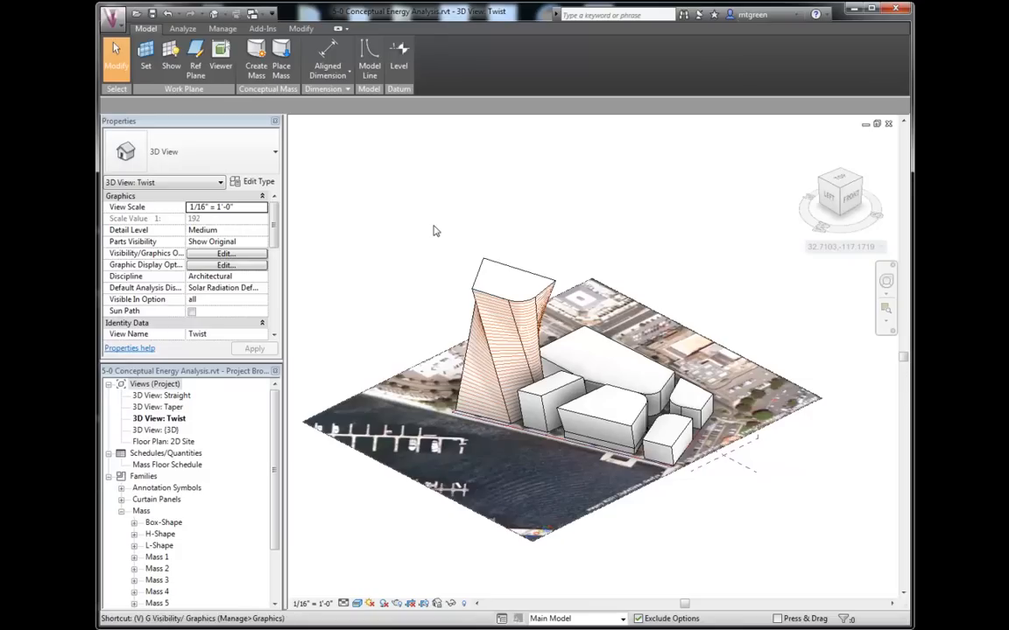
Step: Expand the Mass category in Visibility/Graphic Overrides and close it with the tower unchanged
{"action": "left_click", "coordinate": [226, 252]}
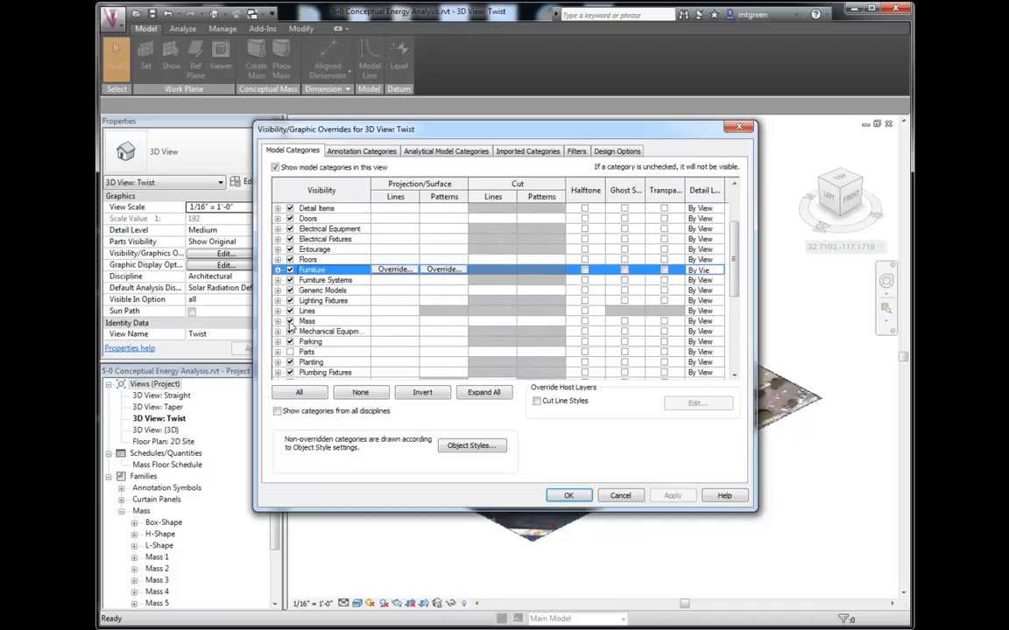
{"action": "left_click", "coordinate": [278, 320]}
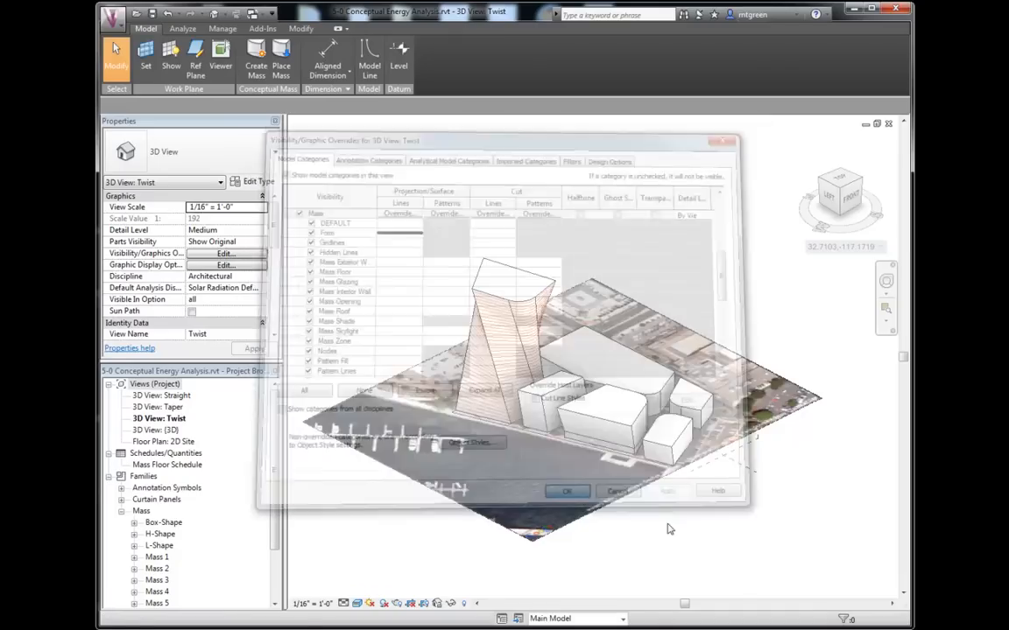
{"action": "left_click", "coordinate": [567, 491]}
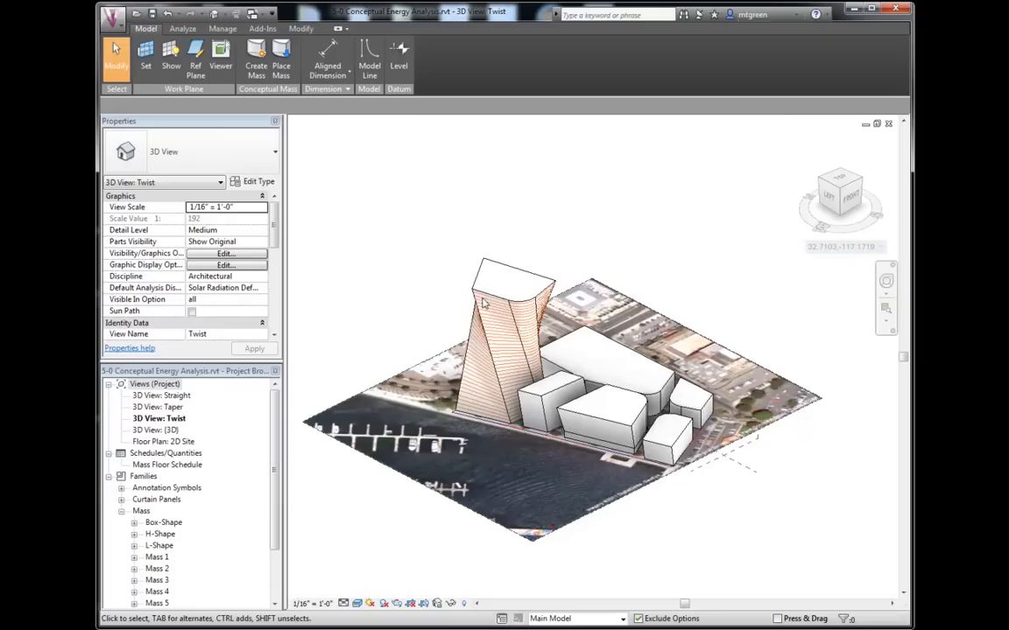
{"action": "mouse_move", "coordinate": [438, 303]}
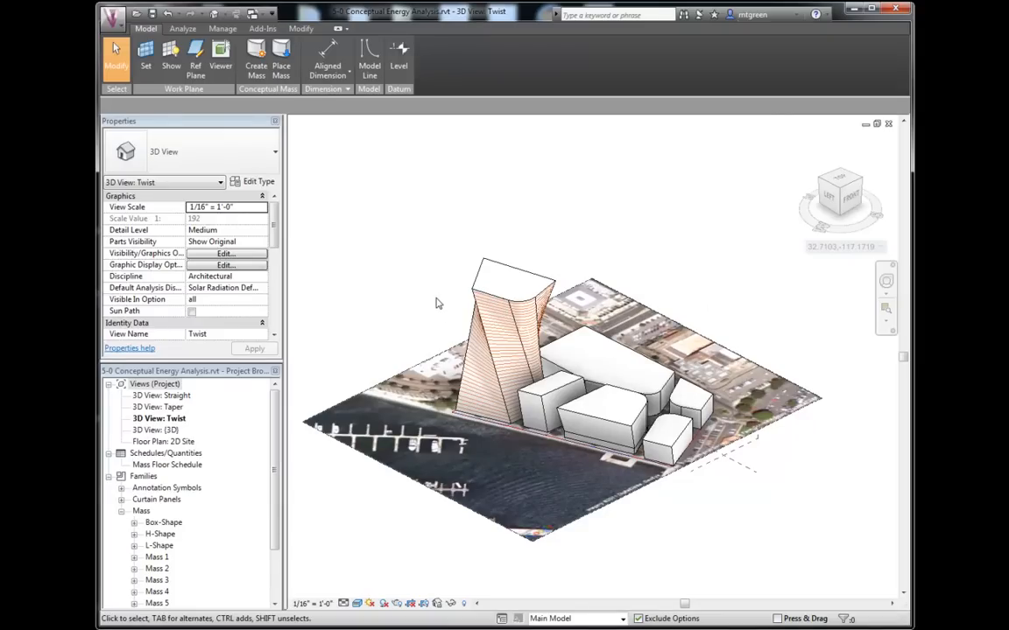
{"action": "mouse_move", "coordinate": [429, 273]}
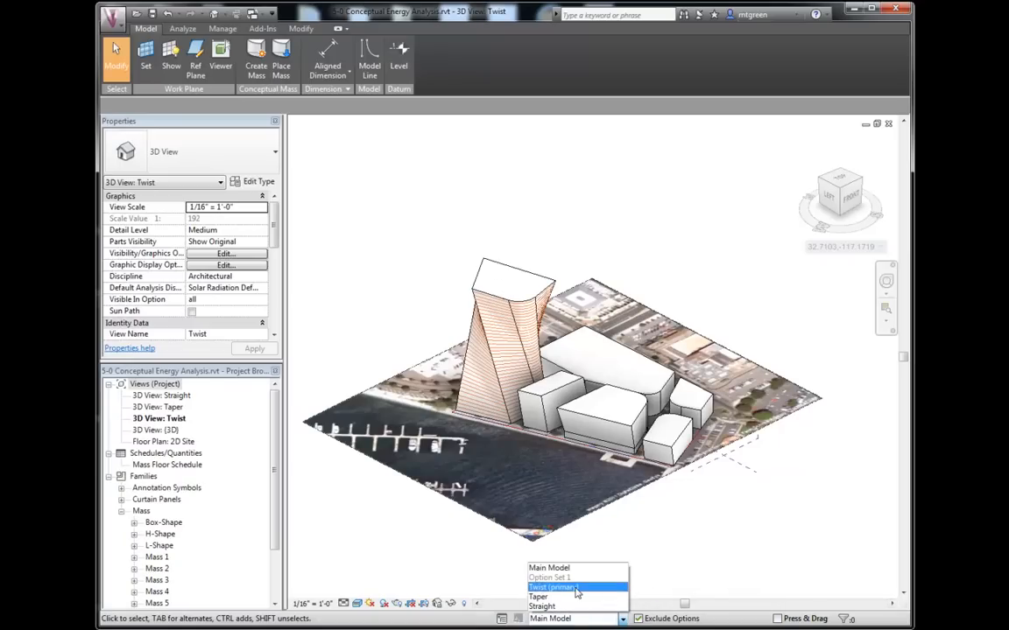
Step: Make Twist (primary) the active design option and select the twisted tower mass
{"action": "left_click", "coordinate": [554, 586]}
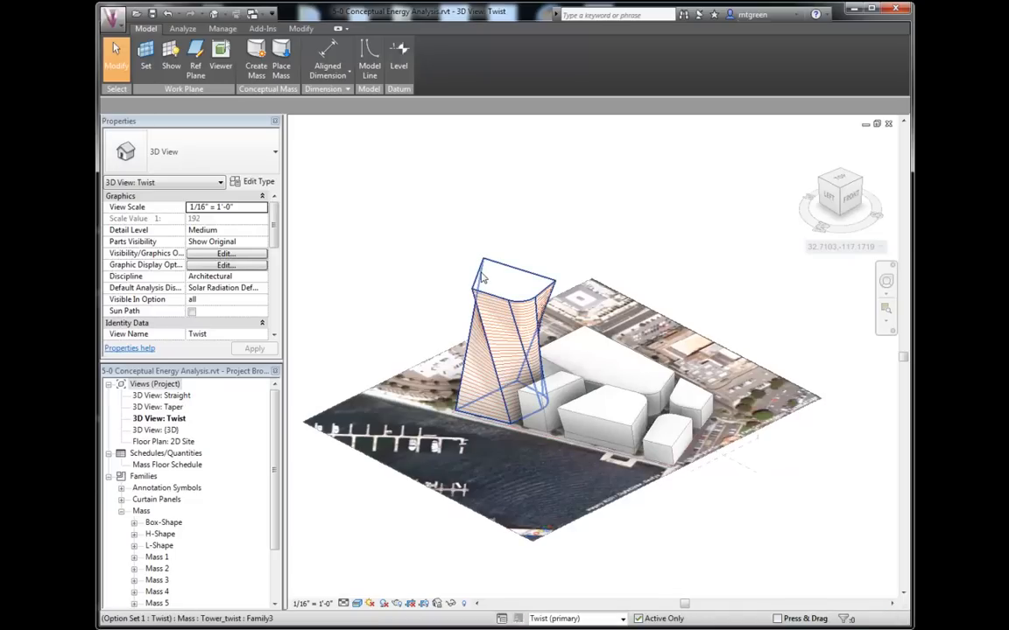
{"action": "left_click", "coordinate": [505, 341]}
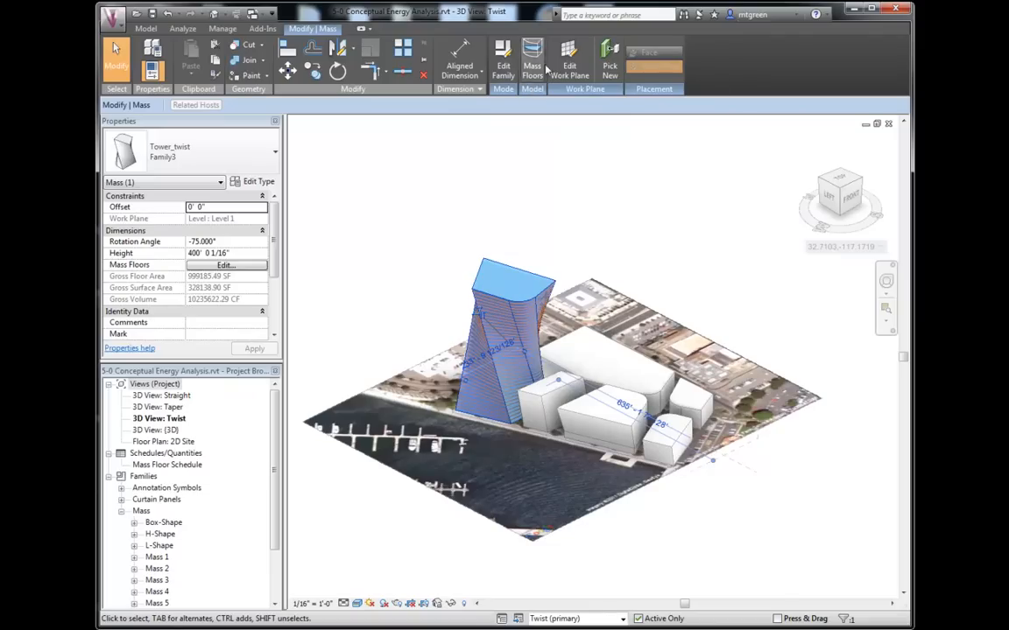
Step: Check every level in the tower's Mass Floors list and confirm it
{"action": "left_click", "coordinate": [532, 59]}
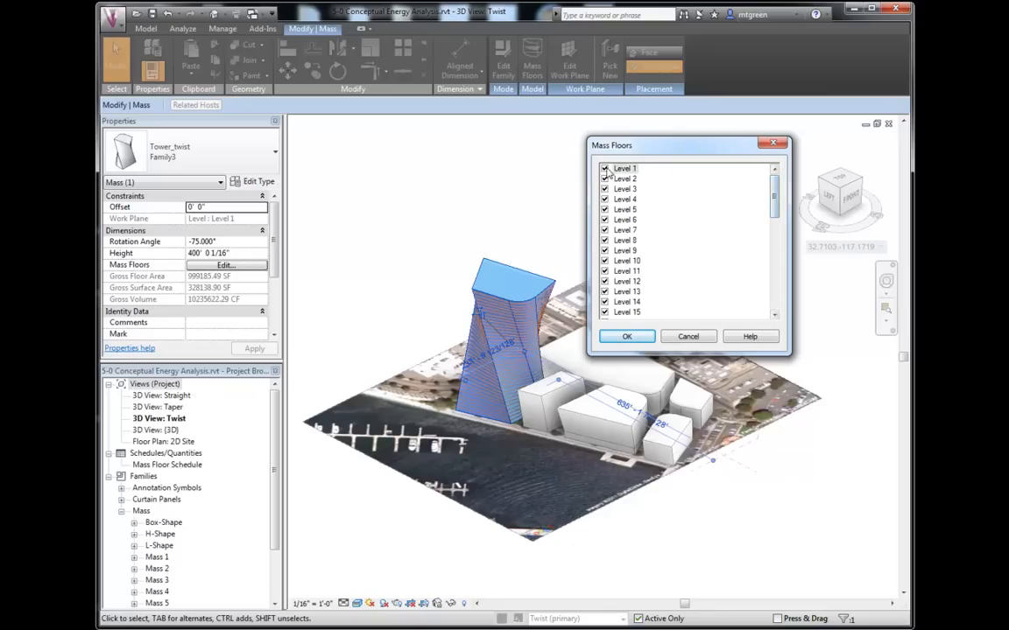
{"action": "scroll", "scroll_direction": "down", "scroll_amount": 3}
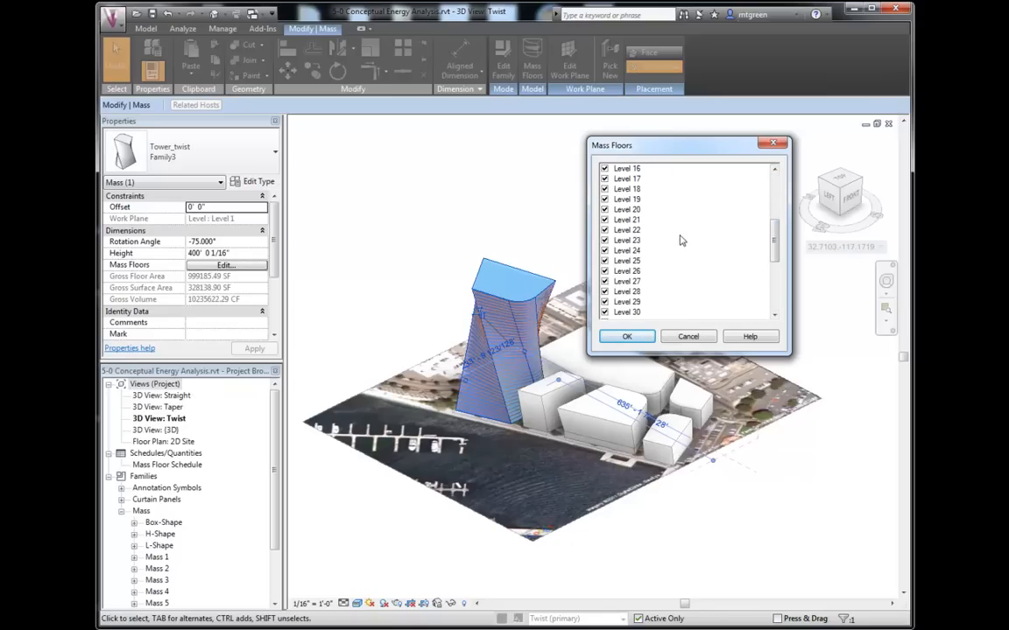
{"action": "scroll", "scroll_direction": "down", "scroll_amount": 3}
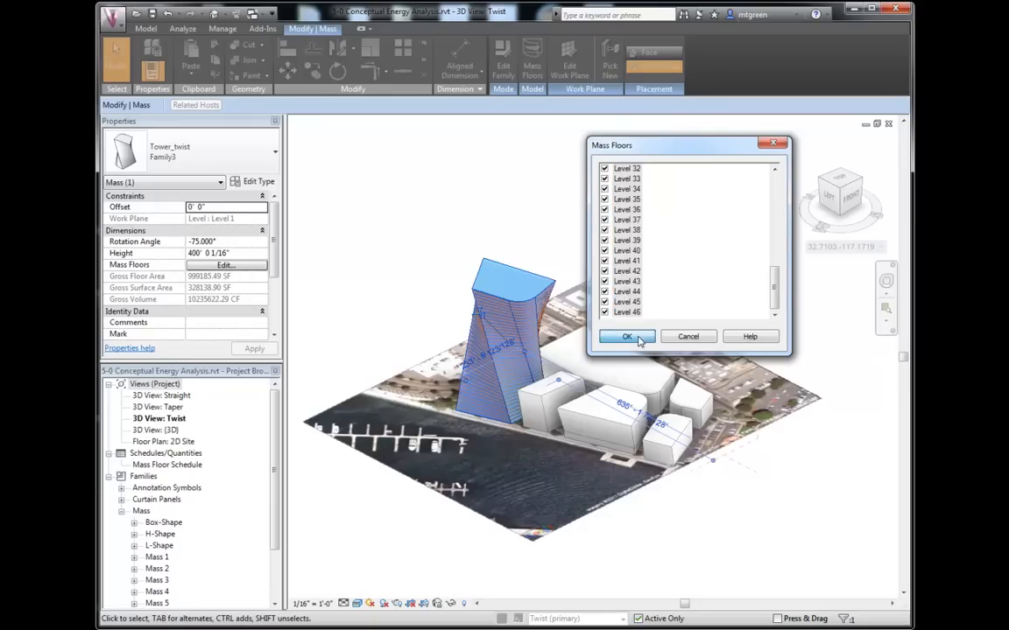
{"action": "left_click", "coordinate": [627, 336]}
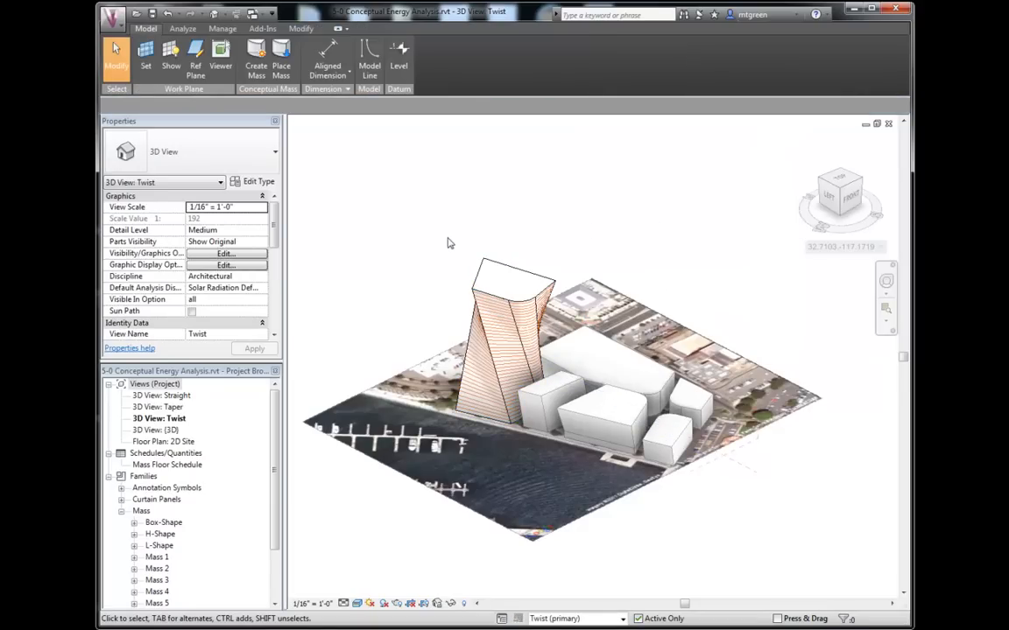
Step: Show the Analyze tab's energy tools and display the tower's analytical mass surfaces
{"action": "left_click", "coordinate": [182, 29]}
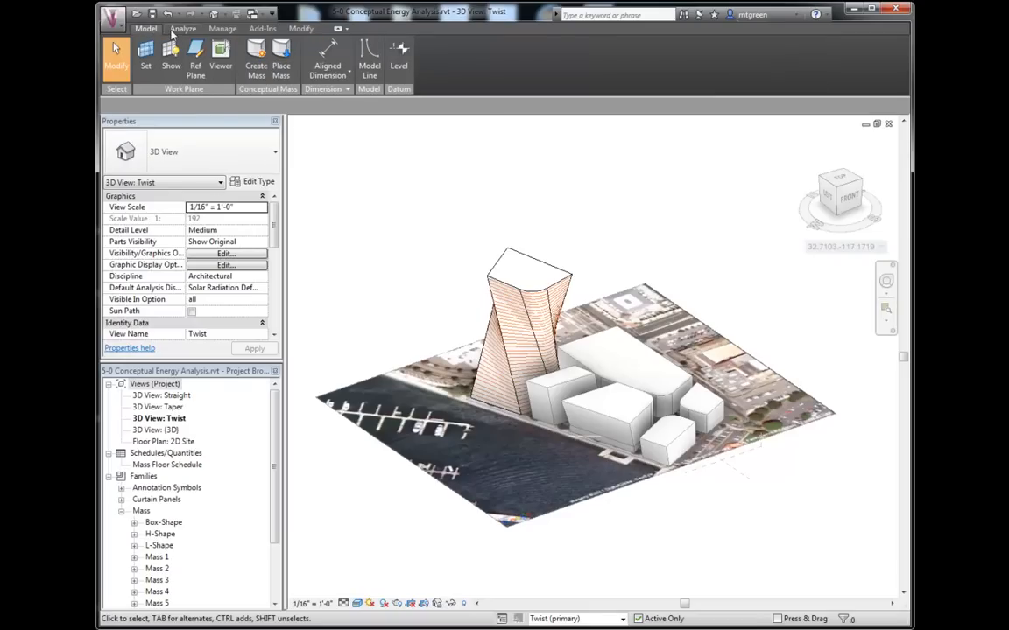
{"action": "left_click", "coordinate": [182, 28]}
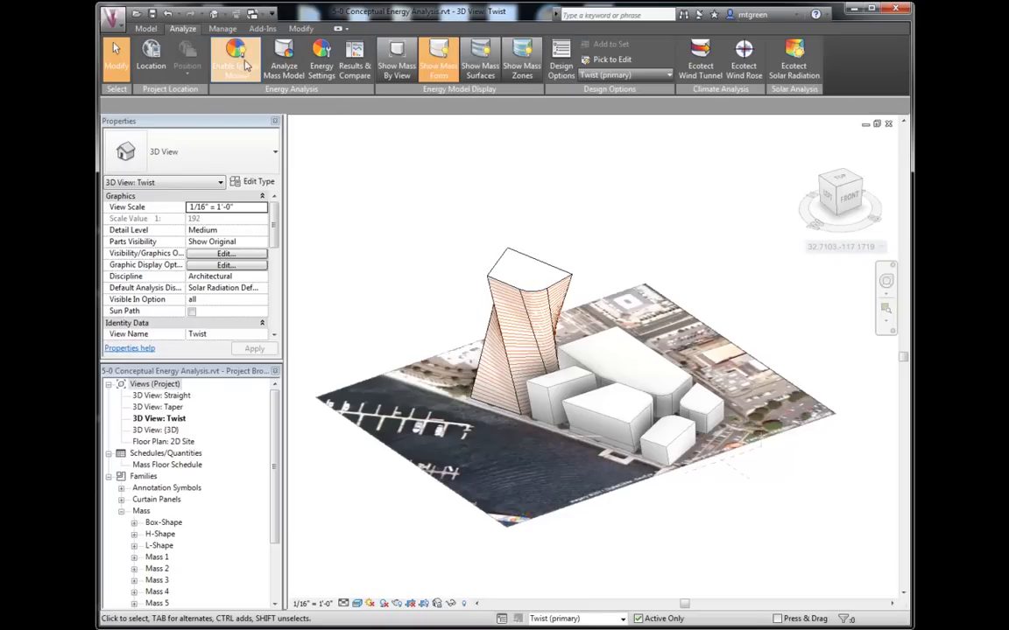
{"action": "mouse_move", "coordinate": [234, 56]}
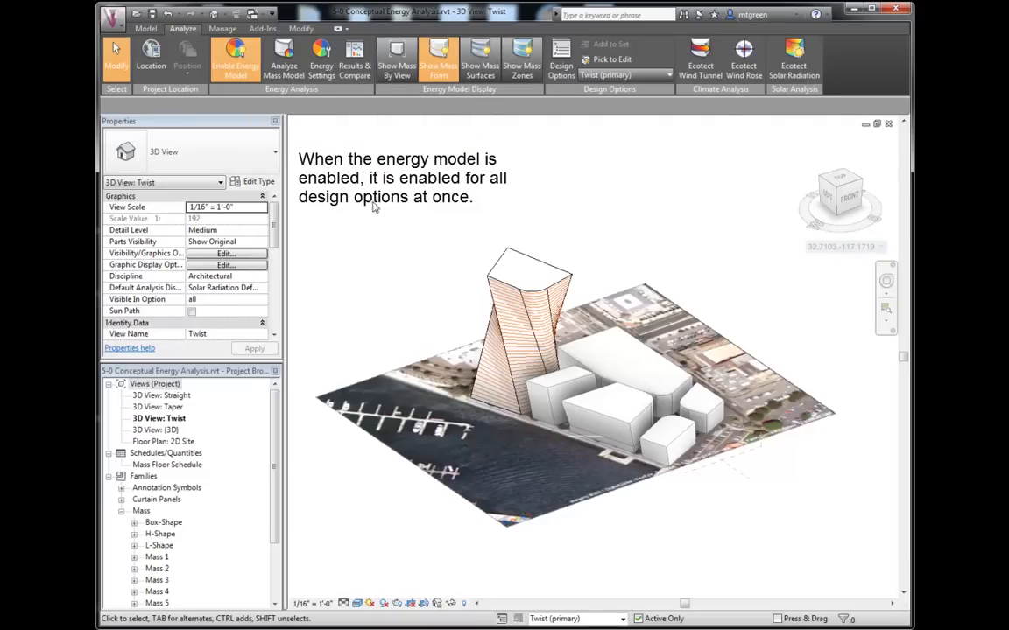
{"action": "mouse_move", "coordinate": [463, 82]}
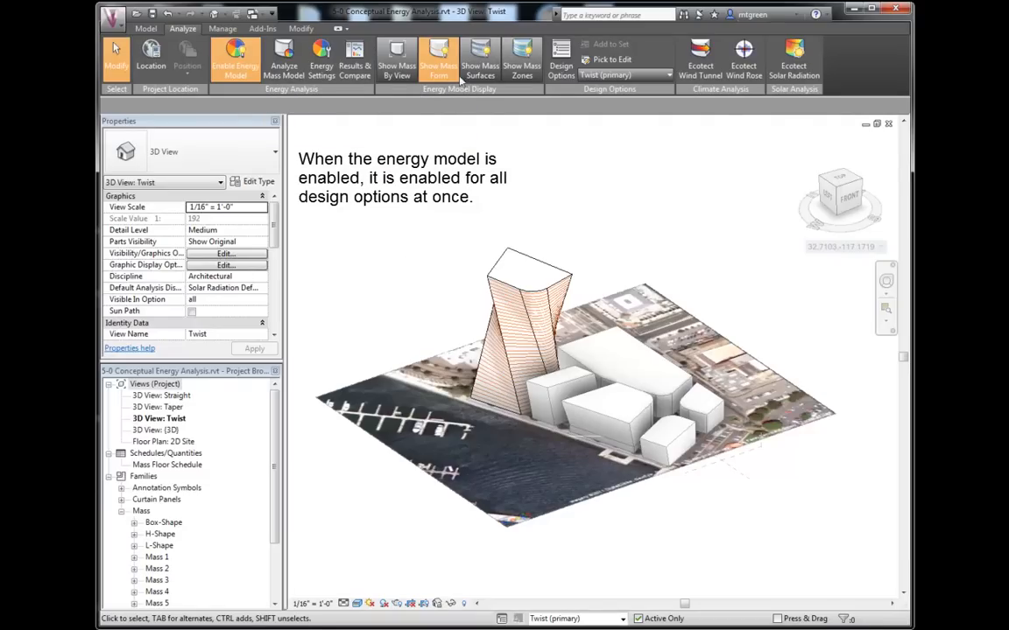
{"action": "left_click", "coordinate": [480, 59]}
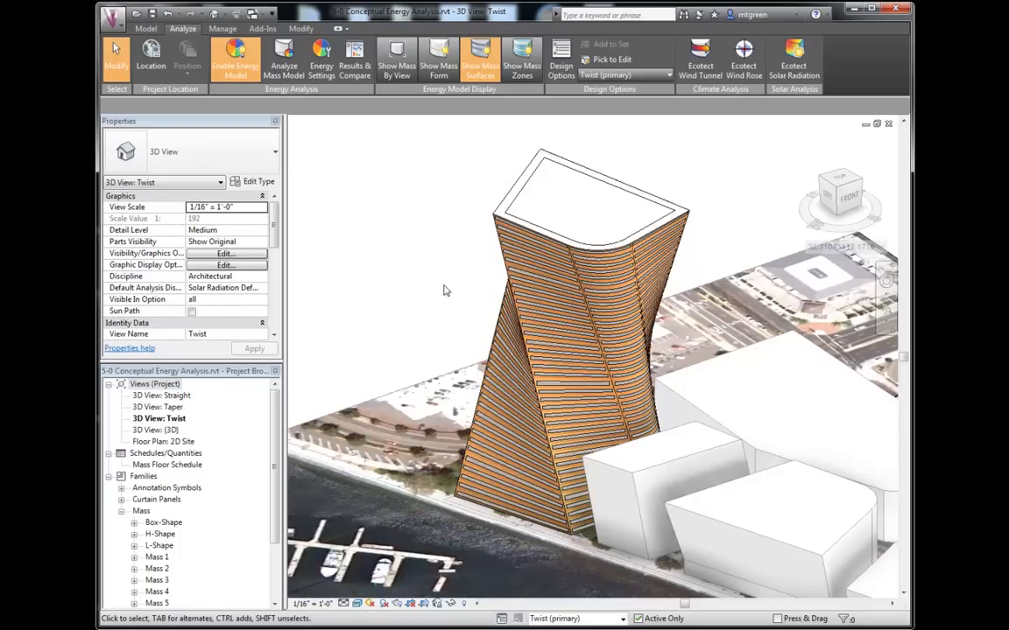
{"action": "mouse_move", "coordinate": [392, 298]}
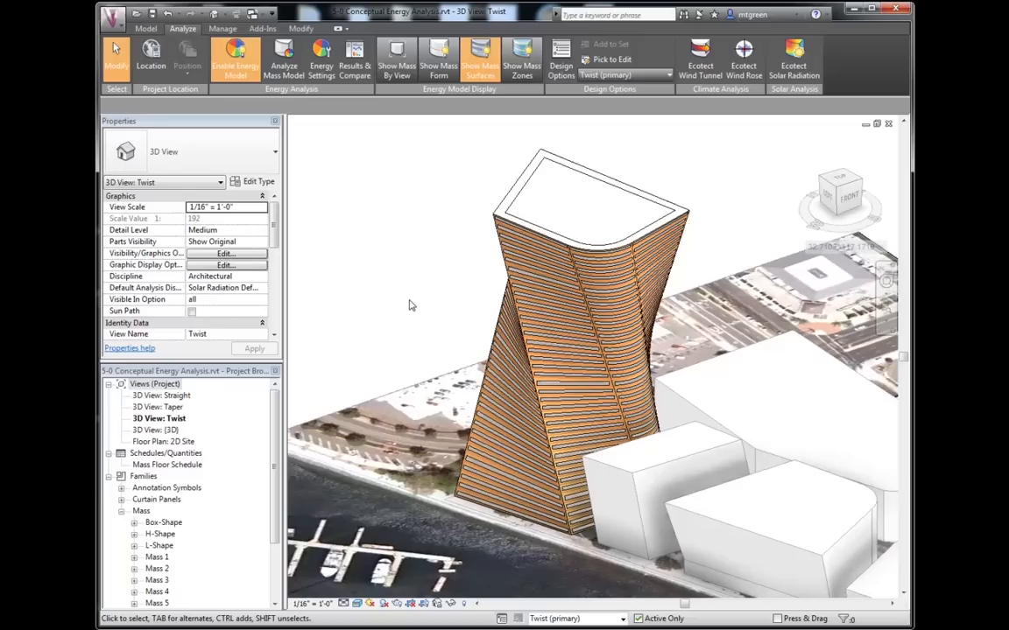
{"action": "mouse_move", "coordinate": [417, 296]}
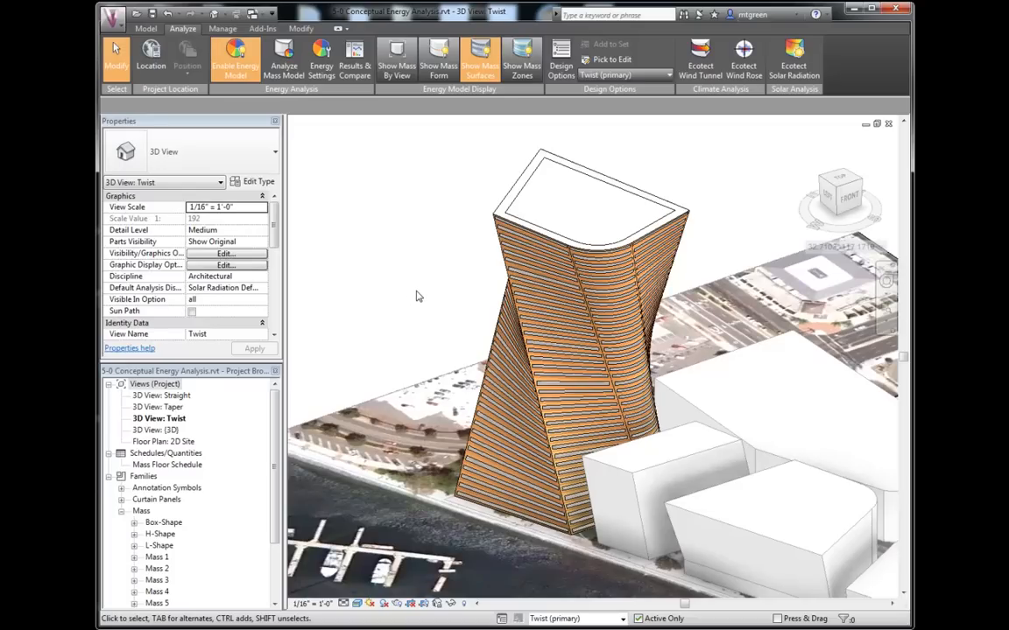
{"action": "mouse_move", "coordinate": [330, 165]}
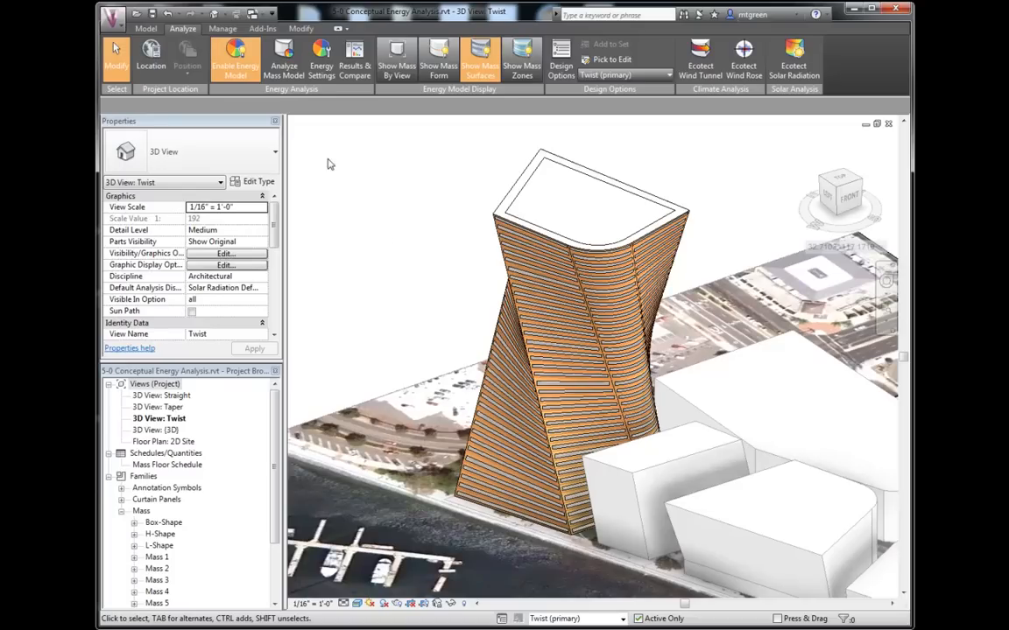
{"action": "mouse_move", "coordinate": [322, 60]}
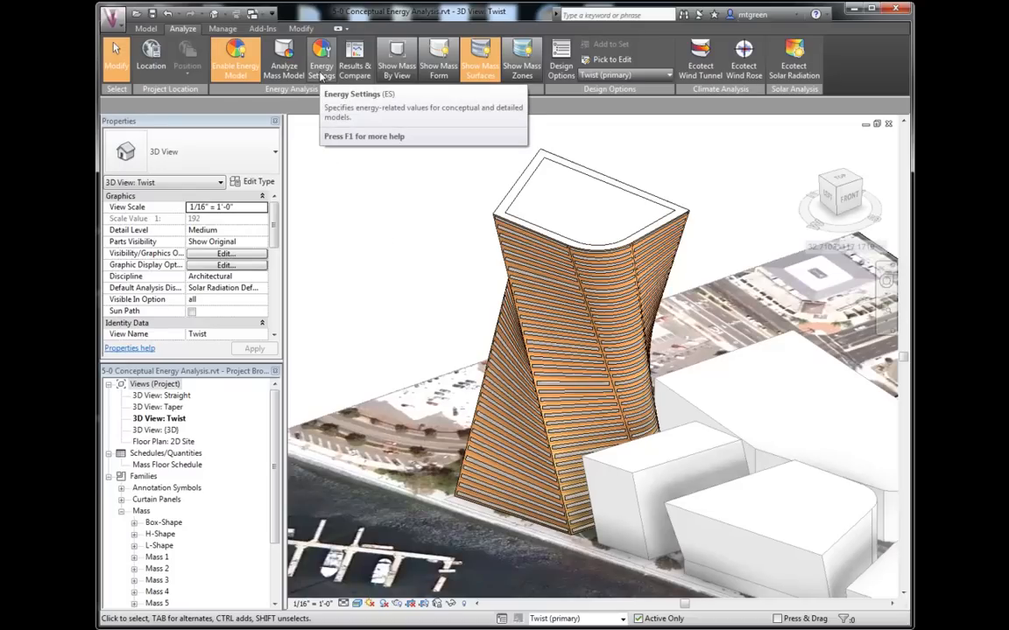
Step: In Energy Settings, set the perimeter offset to 15' 0"
{"action": "left_click", "coordinate": [322, 56]}
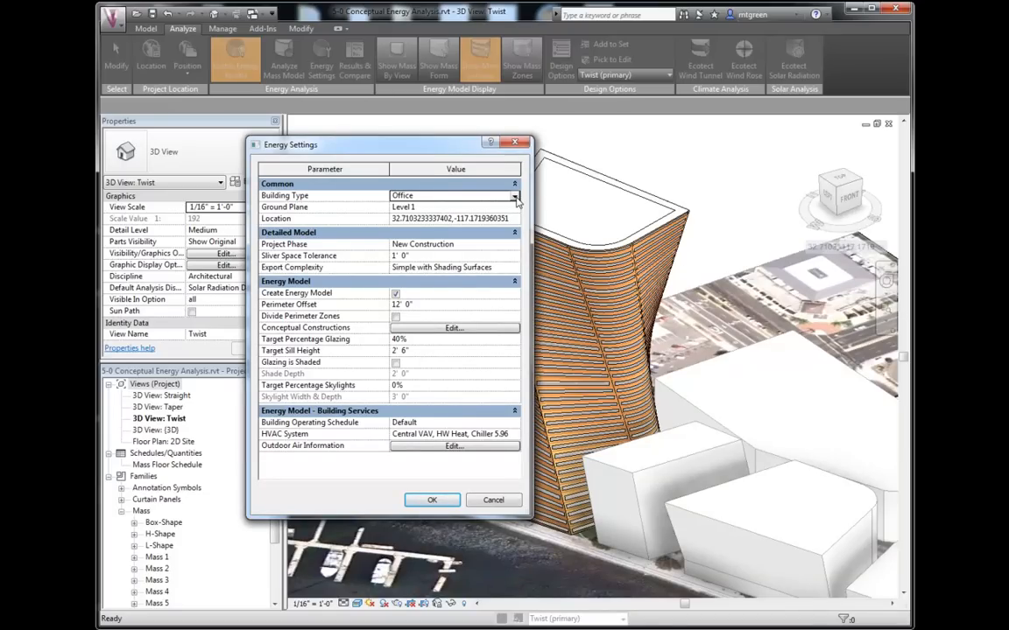
{"action": "left_click", "coordinate": [515, 196]}
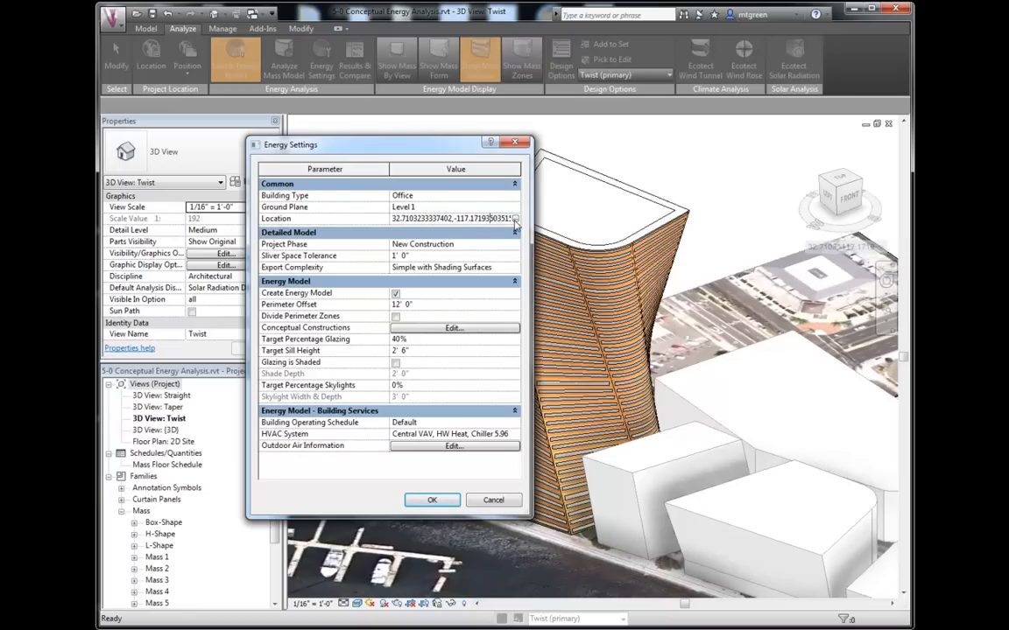
{"action": "mouse_move", "coordinate": [409, 253]}
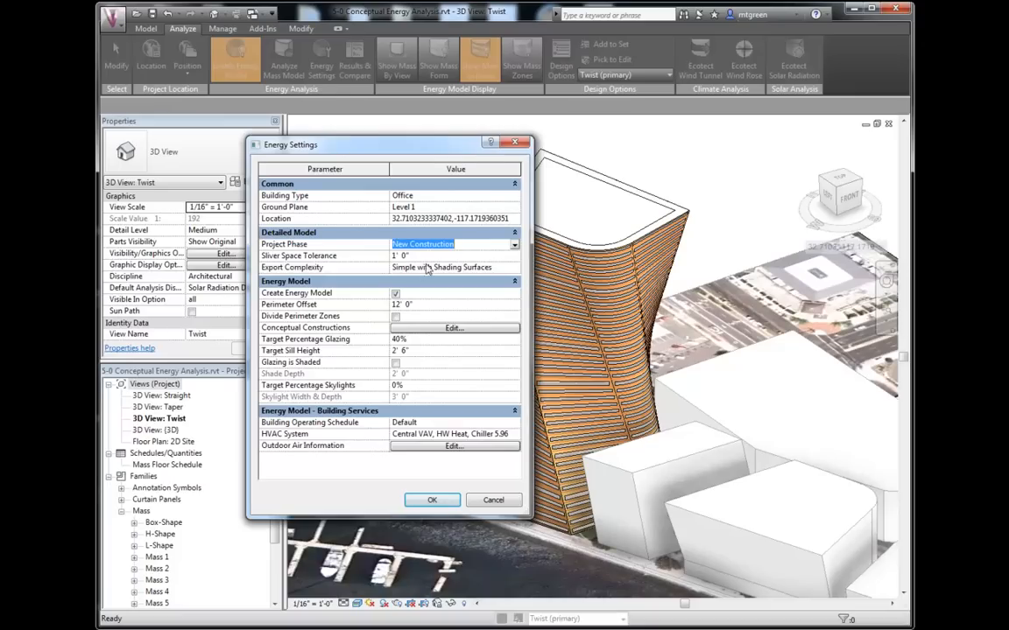
{"action": "left_click", "coordinate": [456, 256]}
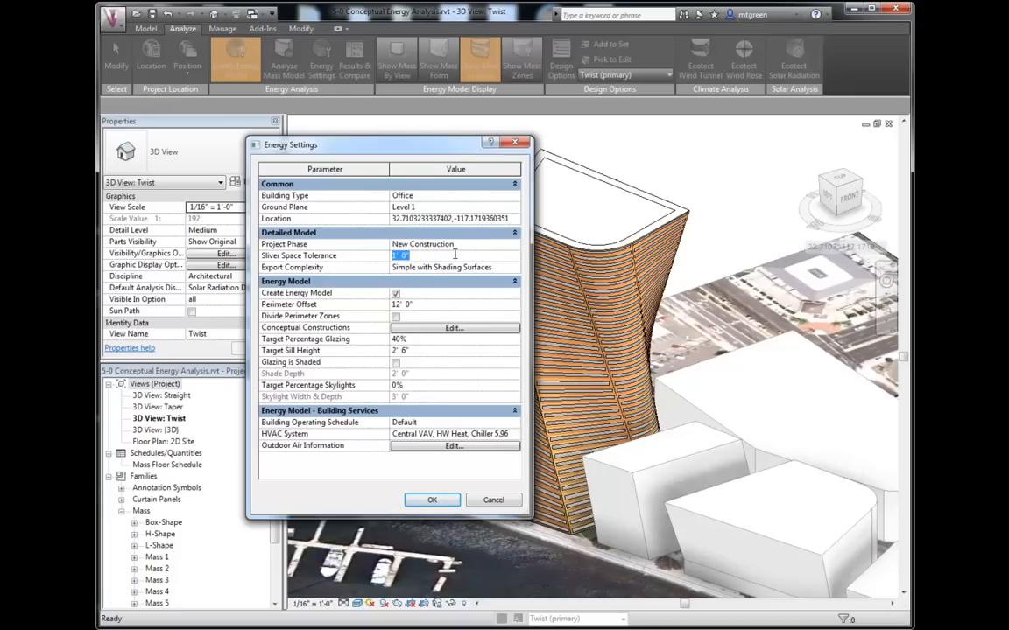
{"action": "mouse_move", "coordinate": [445, 316]}
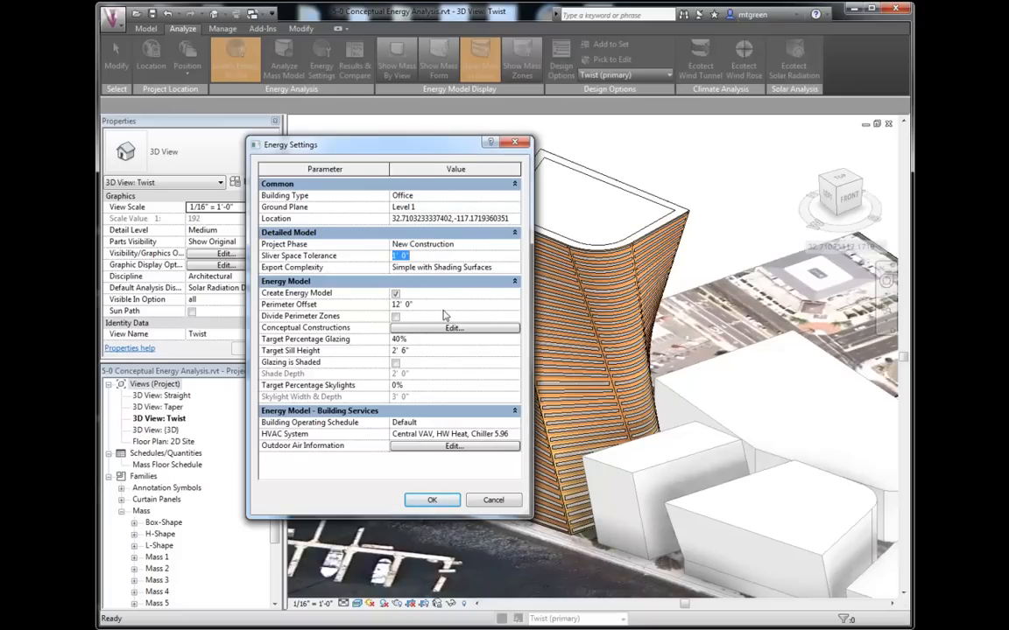
{"action": "left_click", "coordinate": [401, 304]}
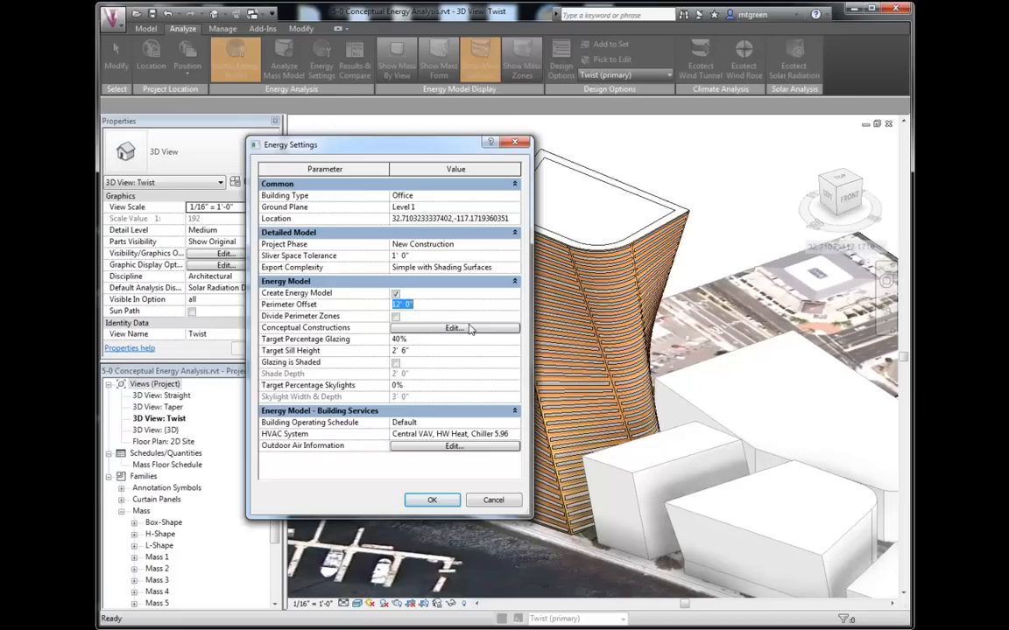
{"action": "mouse_move", "coordinate": [391, 306]}
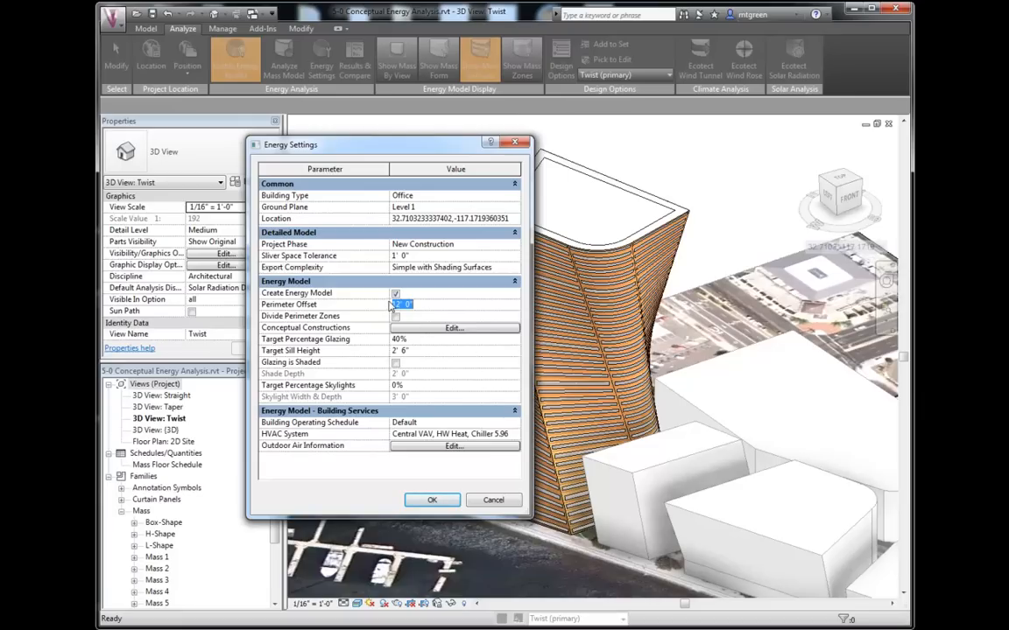
{"action": "type", "text": "12' 0\""}
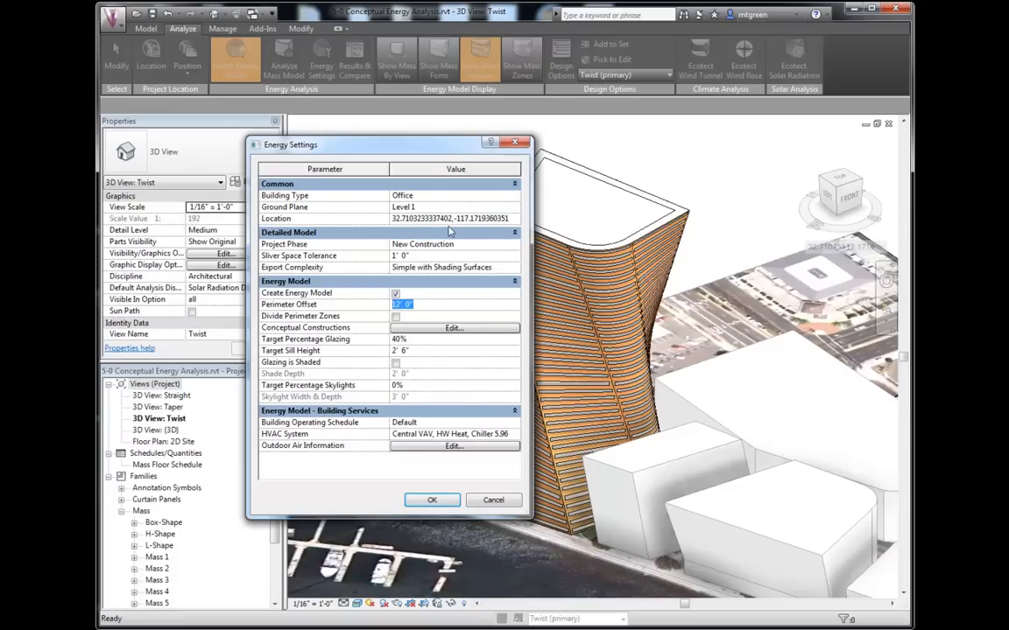
{"action": "type", "text": "150"}
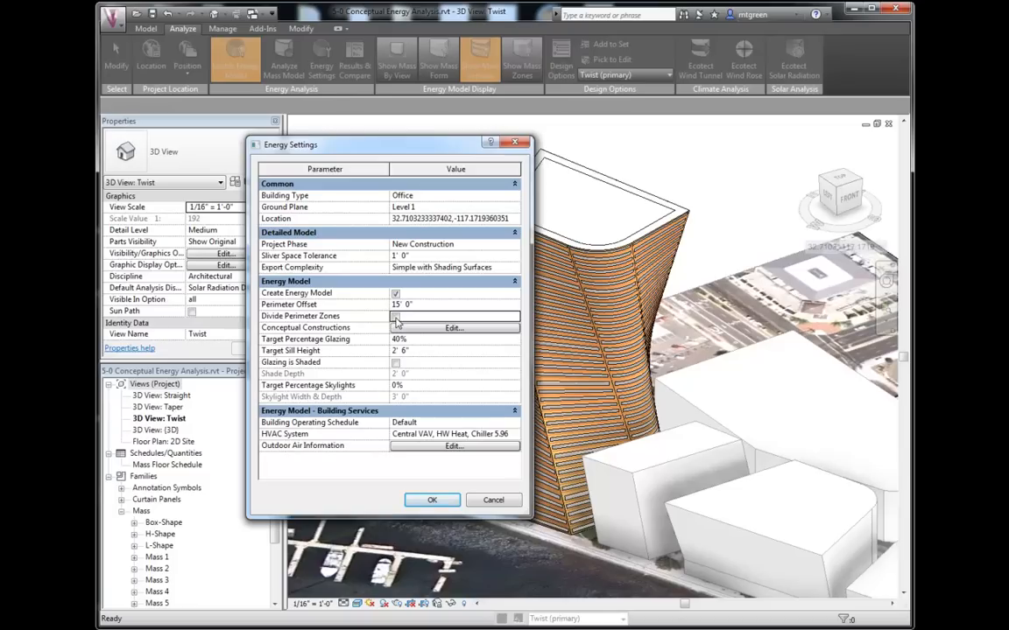
{"action": "left_click", "coordinate": [395, 315]}
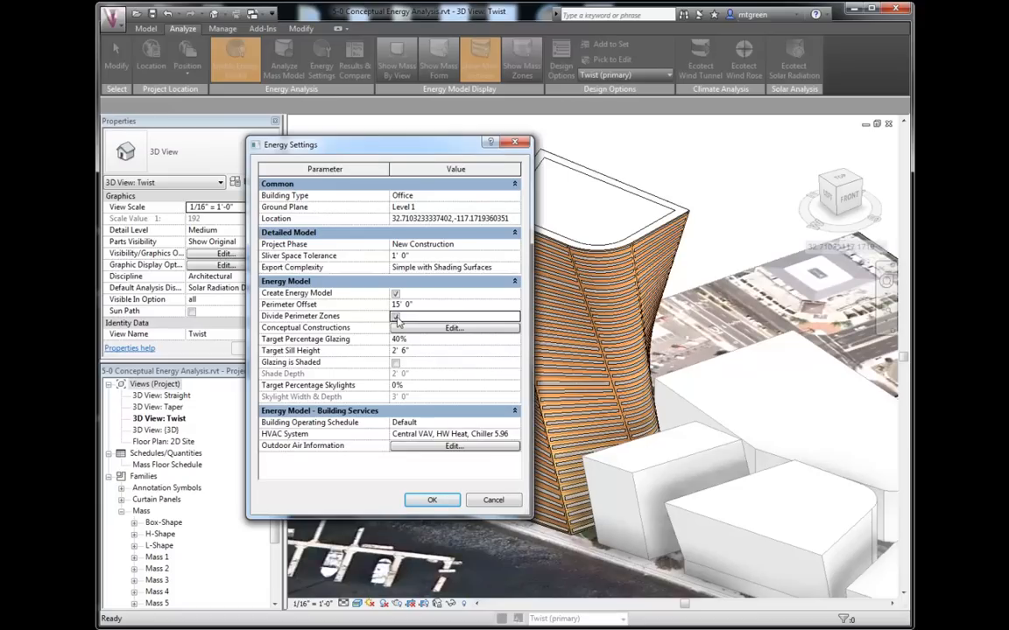
Step: Enable Divide Perimeter Zones and set target percentage glazing to 80%
{"action": "left_click", "coordinate": [396, 315]}
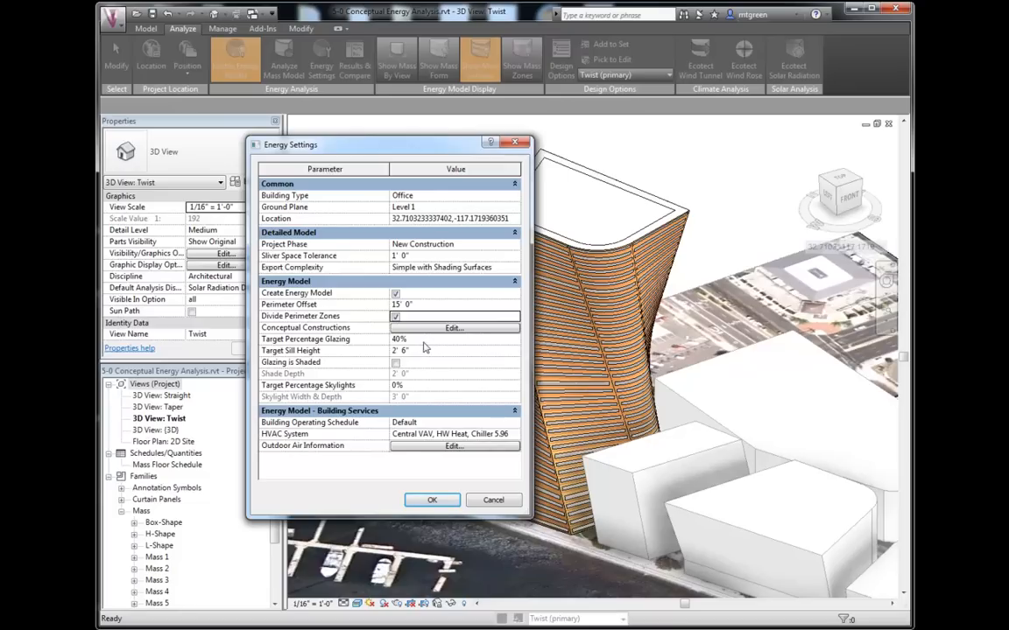
{"action": "left_click", "coordinate": [438, 339]}
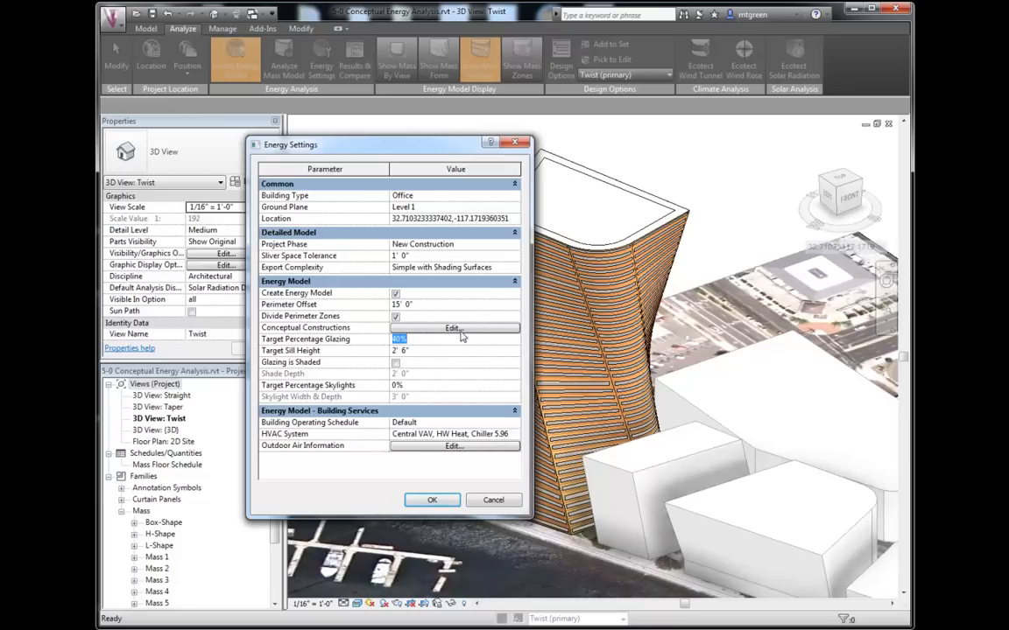
{"action": "mouse_move", "coordinate": [473, 327]}
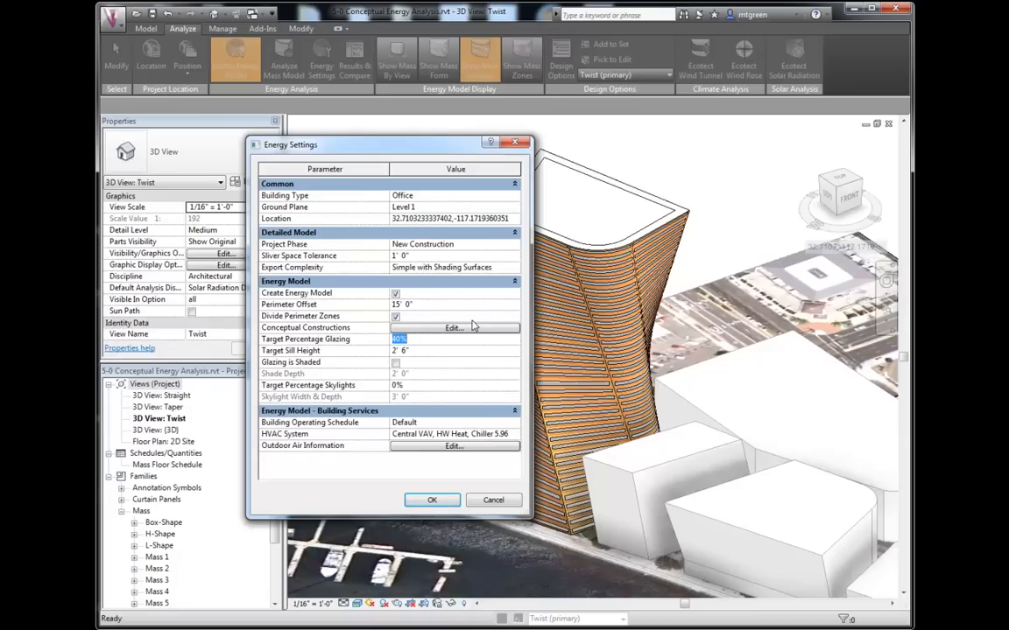
{"action": "type", "text": "80"}
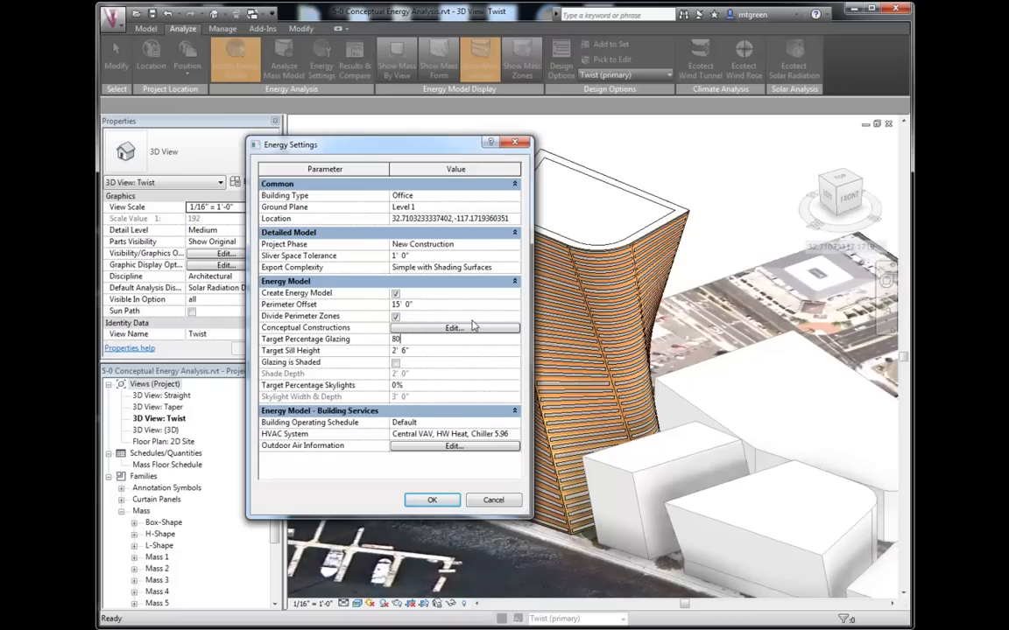
{"action": "left_click", "coordinate": [429, 350]}
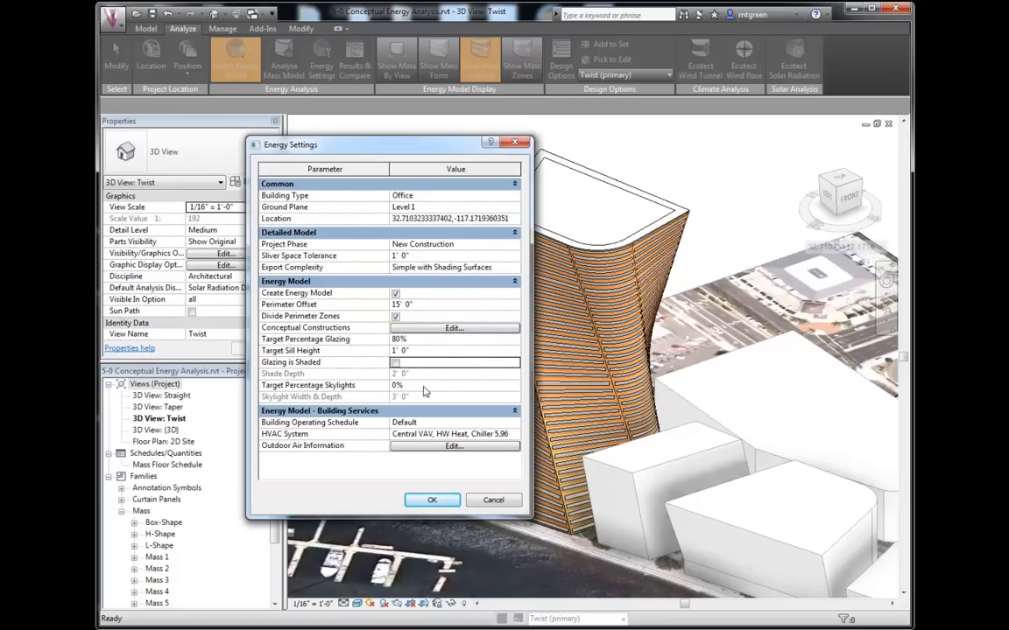
{"action": "mouse_move", "coordinate": [429, 393]}
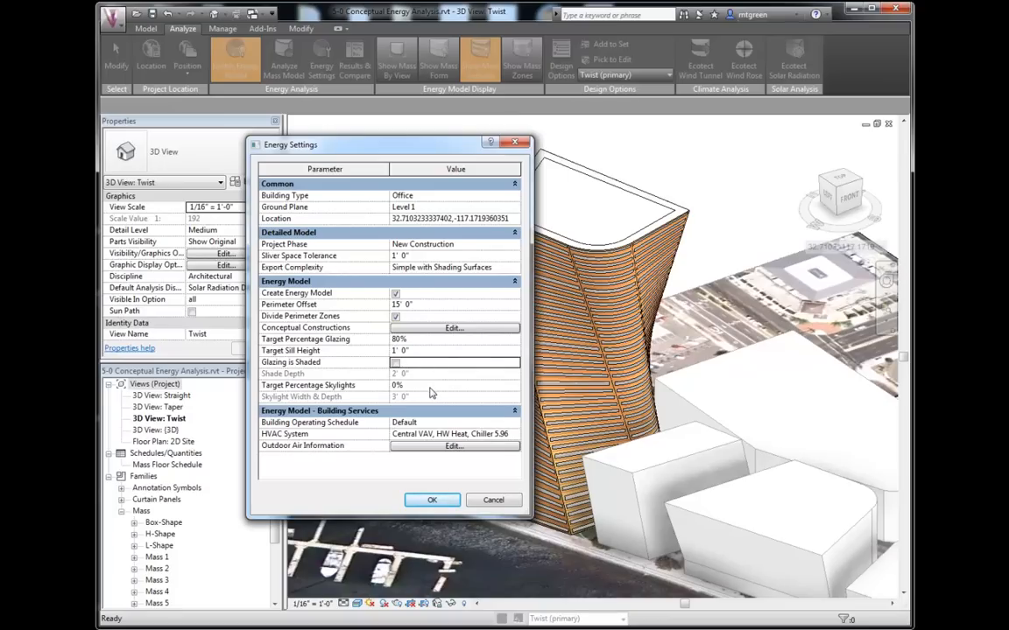
{"action": "mouse_move", "coordinate": [511, 424]}
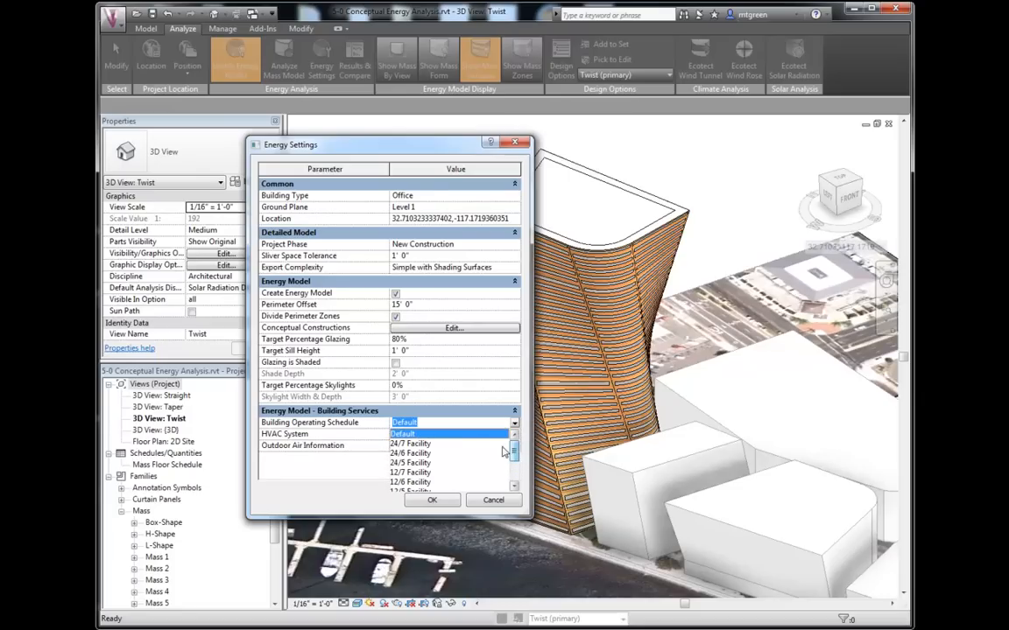
{"action": "left_click", "coordinate": [448, 434]}
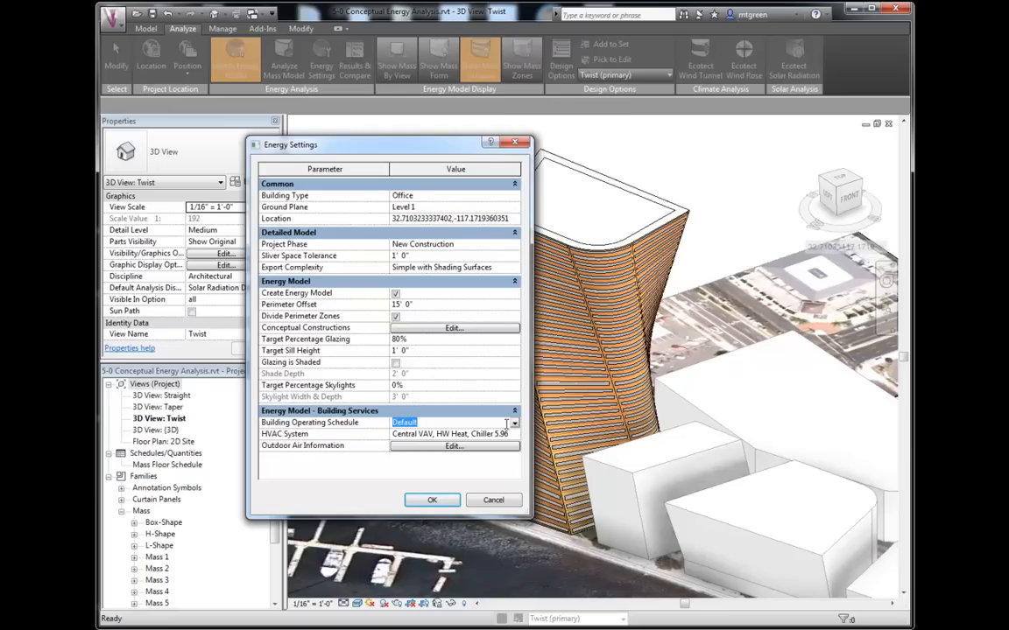
{"action": "left_click", "coordinate": [515, 435]}
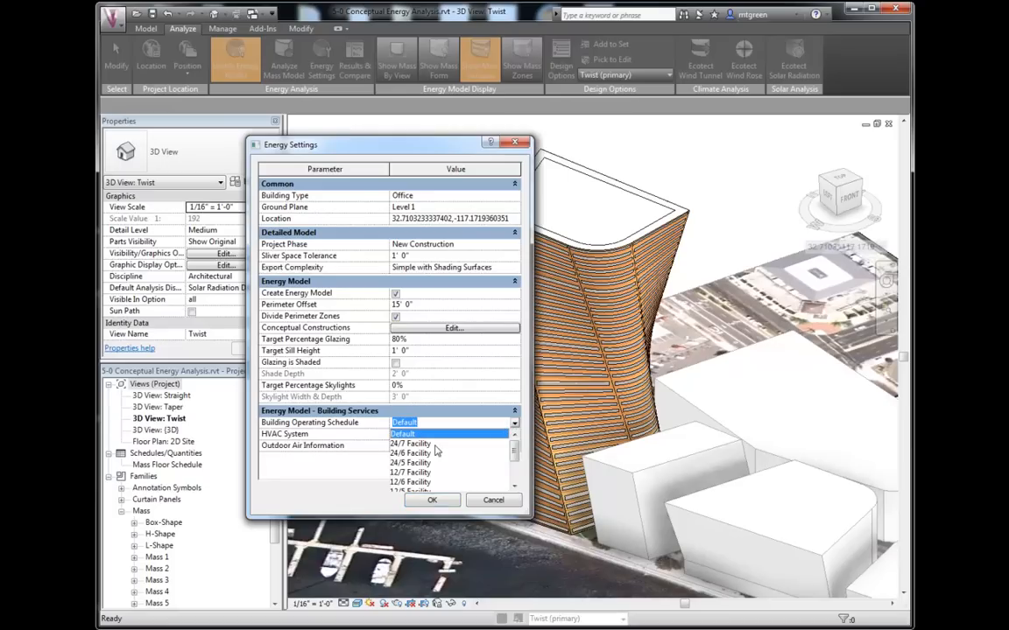
{"action": "left_click", "coordinate": [410, 443]}
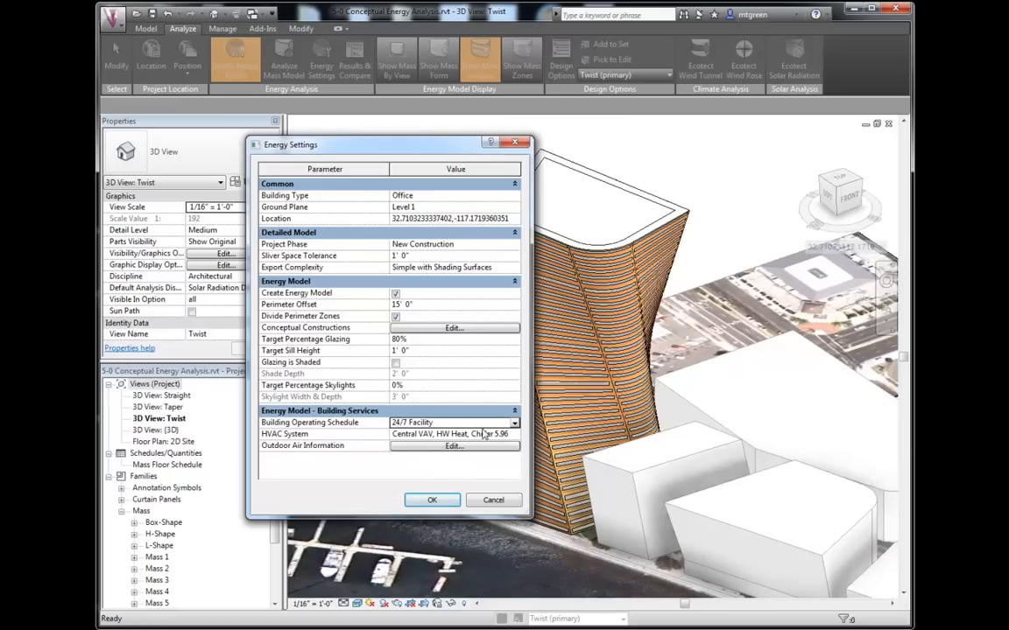
{"action": "left_click", "coordinate": [515, 422]}
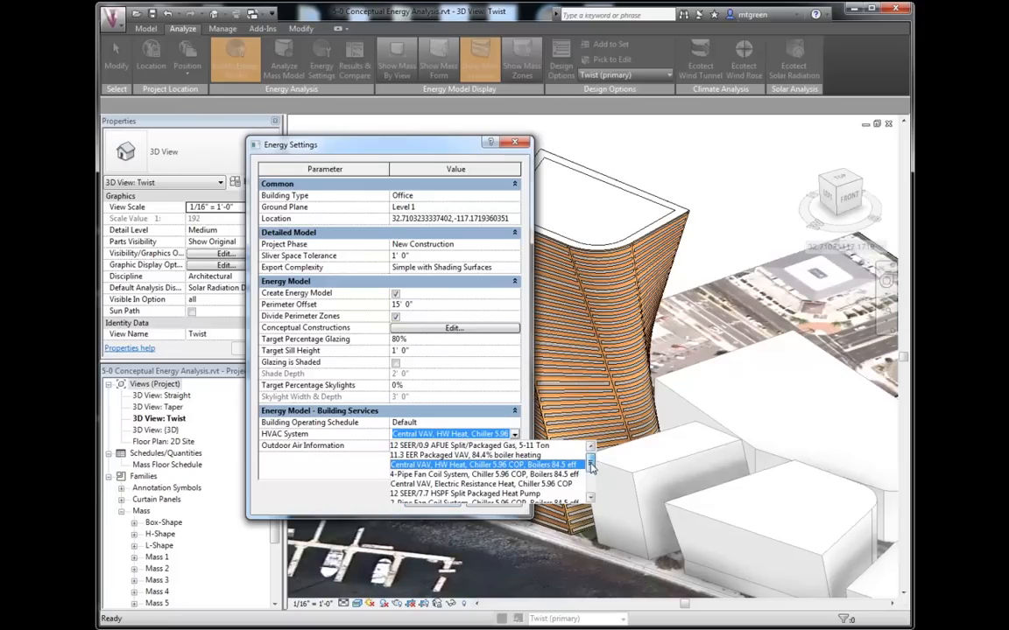
{"action": "scroll", "scroll_direction": "down", "scroll_amount": 3}
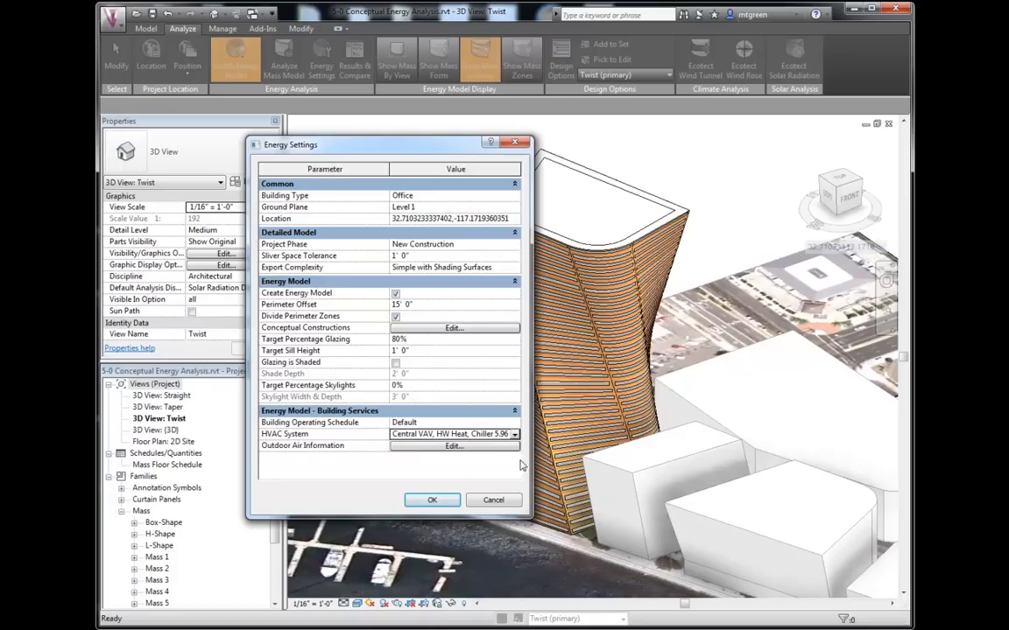
{"action": "mouse_move", "coordinate": [438, 476]}
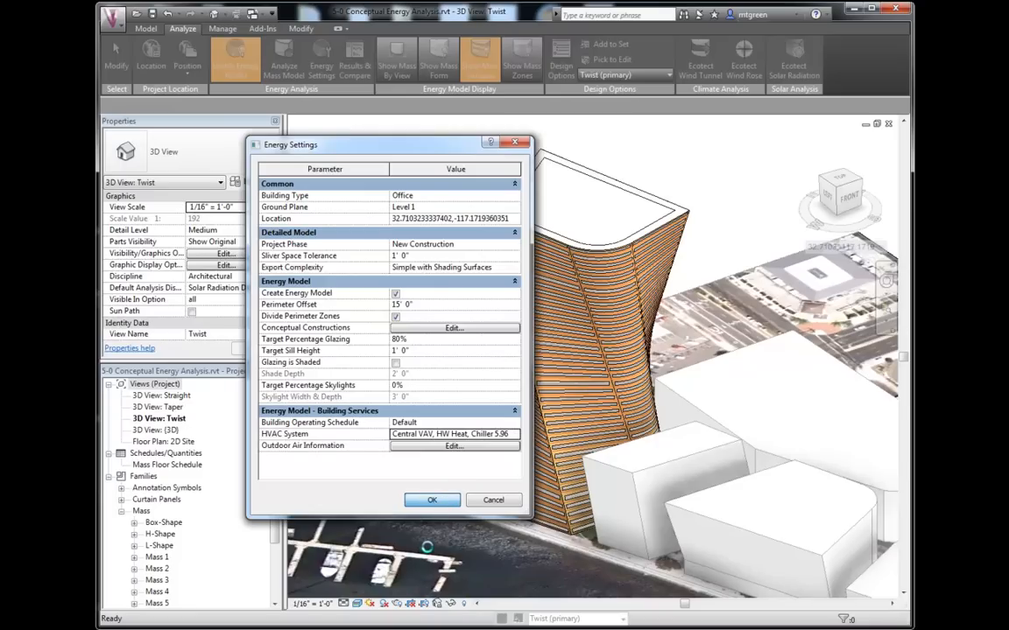
{"action": "left_click", "coordinate": [431, 501]}
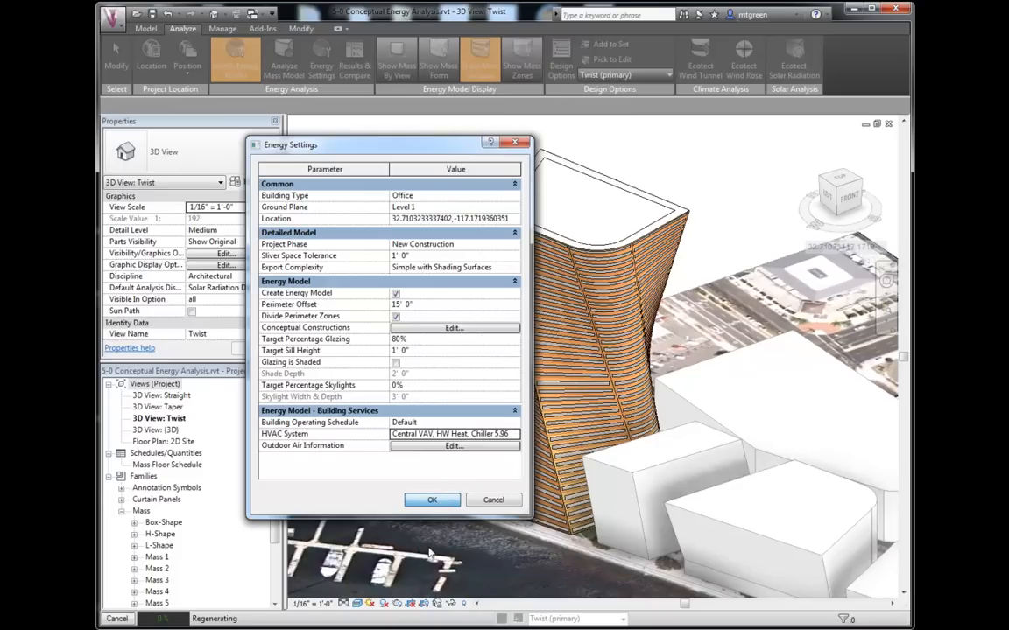
{"action": "left_click", "coordinate": [431, 501]}
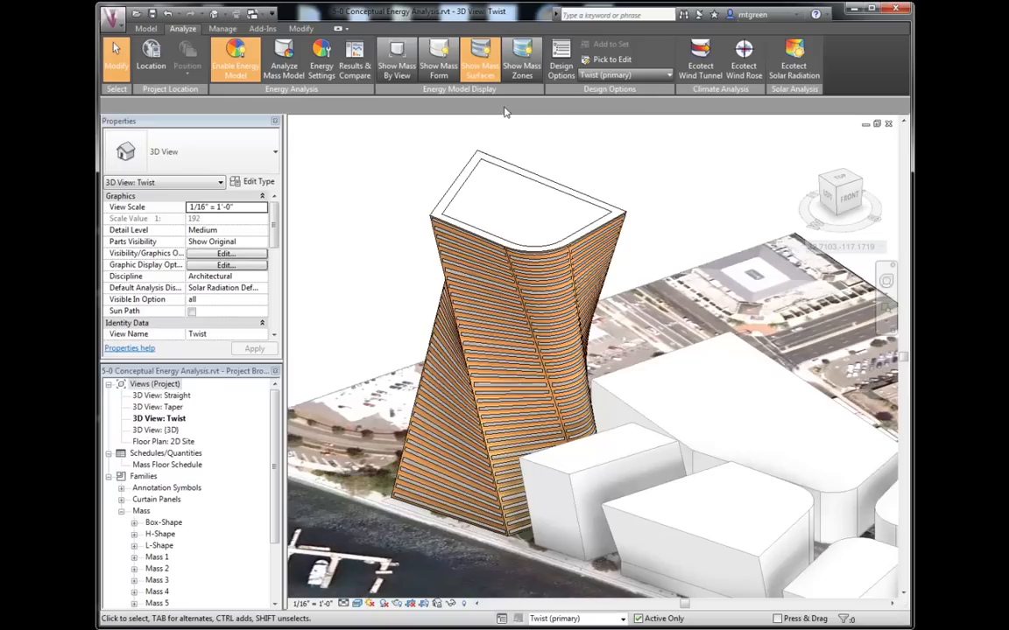
{"action": "mouse_move", "coordinate": [499, 130]}
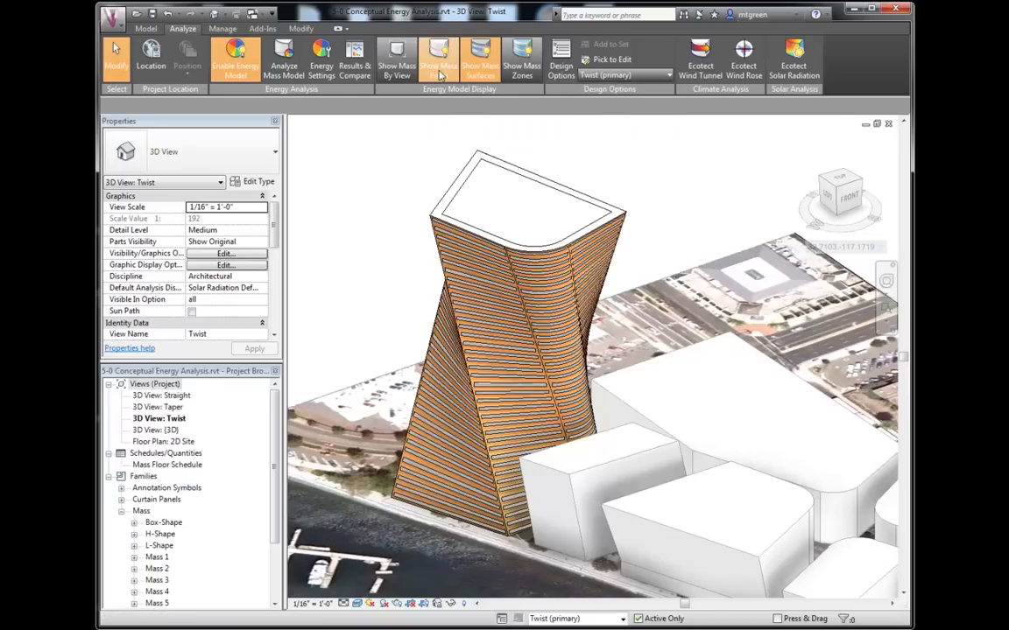
{"action": "left_click", "coordinate": [438, 67]}
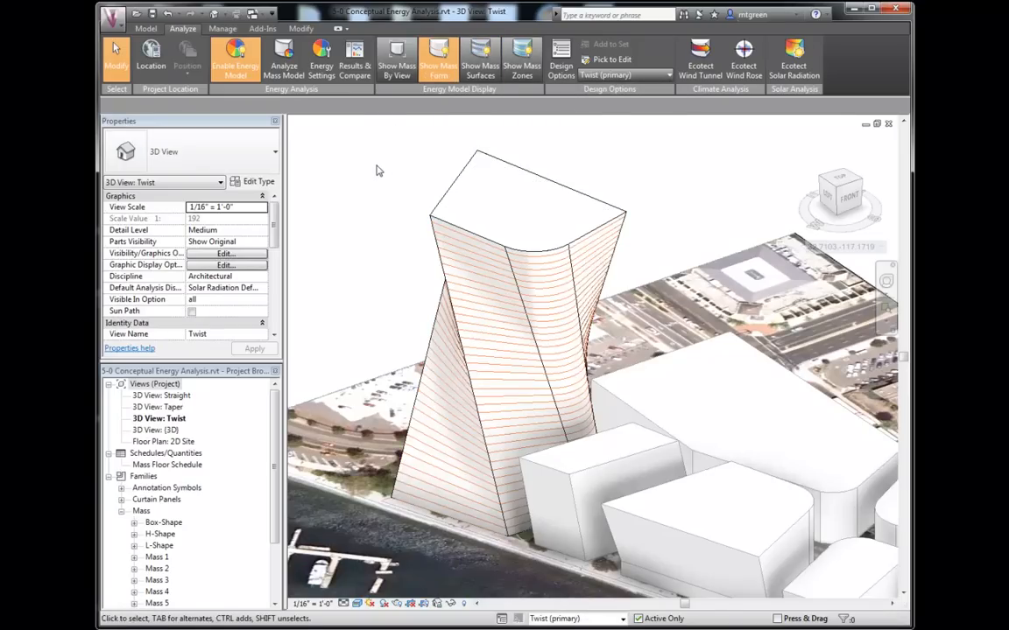
{"action": "left_click", "coordinate": [480, 70]}
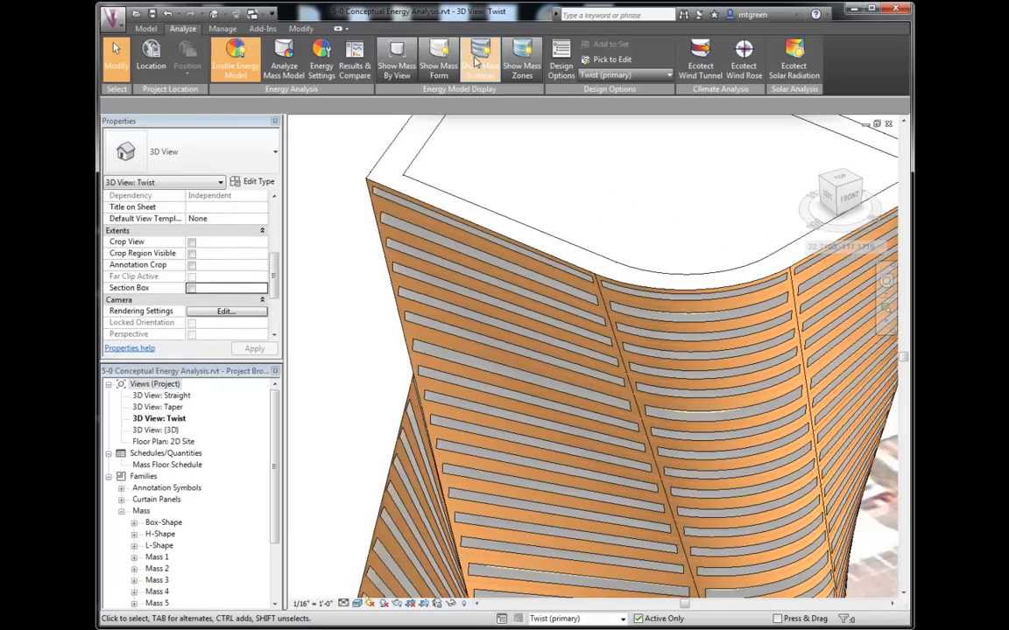
Step: Give a curved exterior wall face of the tower a Lightweight Construction conceptual construction
{"action": "left_click", "coordinate": [480, 59]}
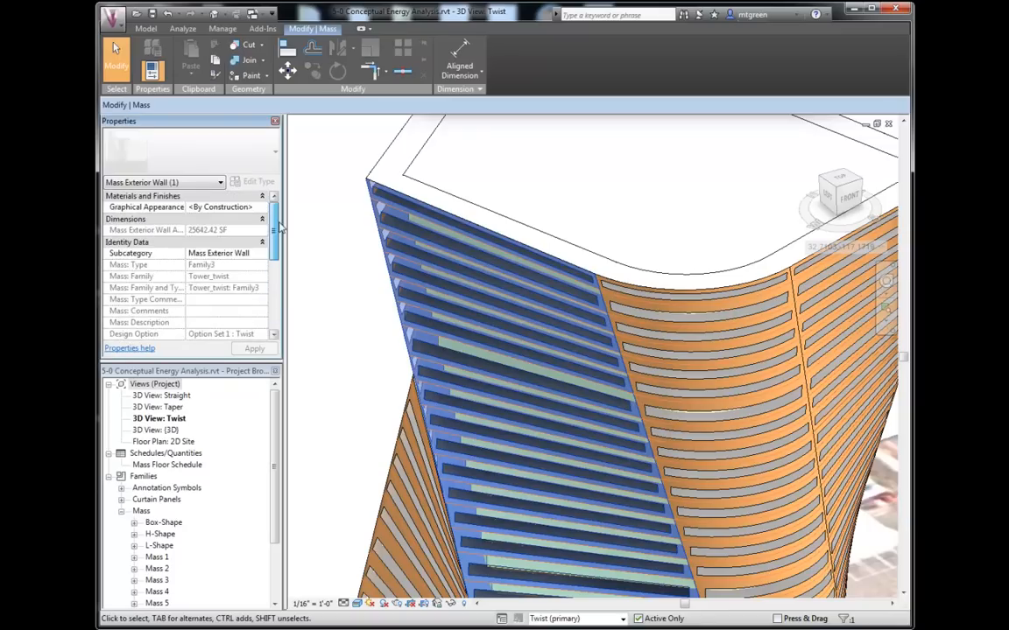
{"action": "left_click", "coordinate": [262, 276]}
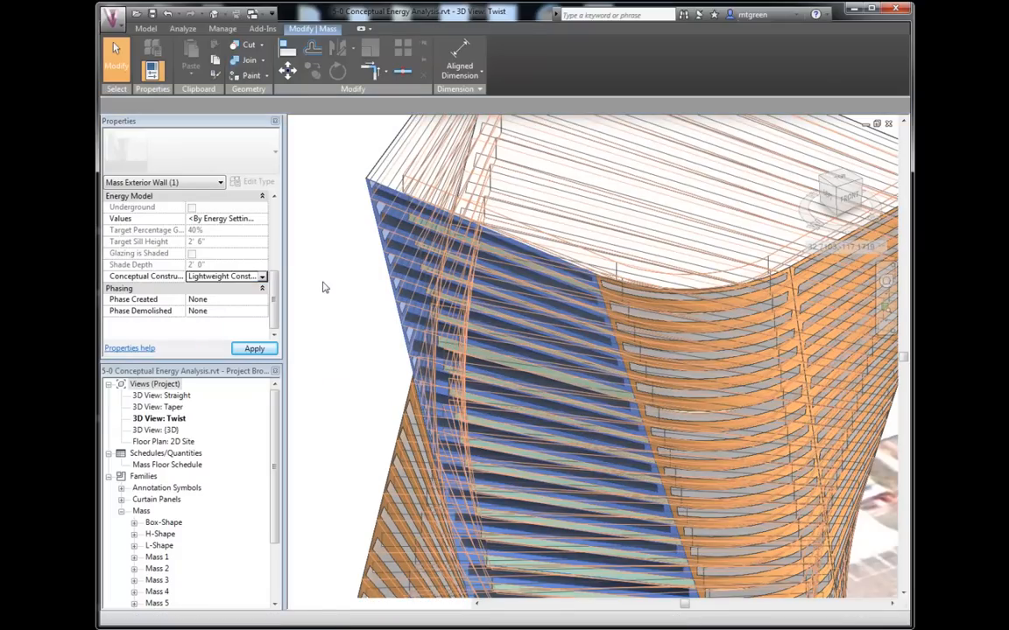
{"action": "left_click", "coordinate": [182, 28]}
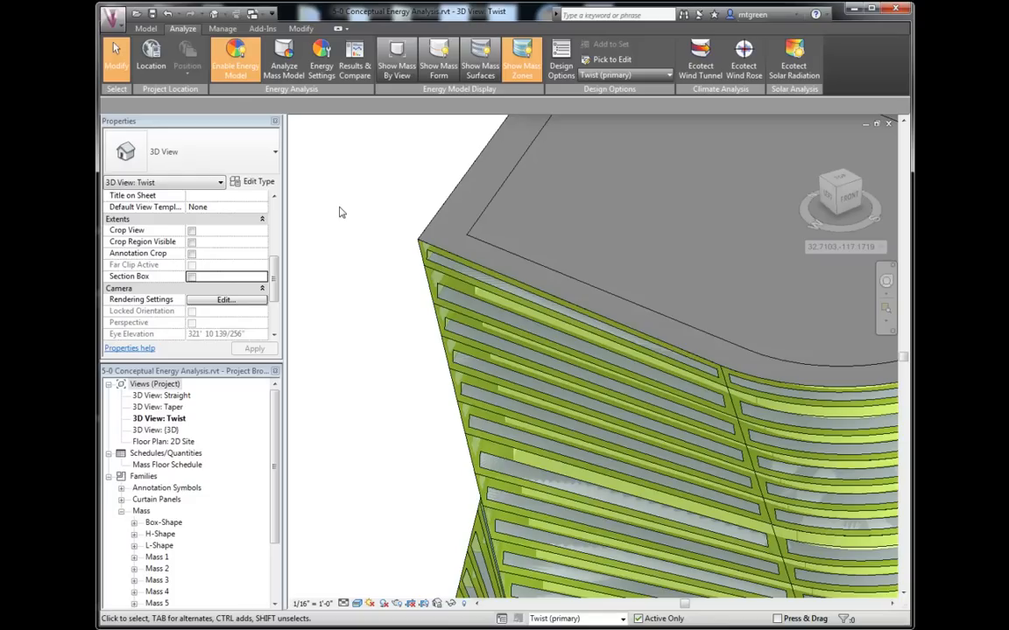
{"action": "mouse_move", "coordinate": [441, 249]}
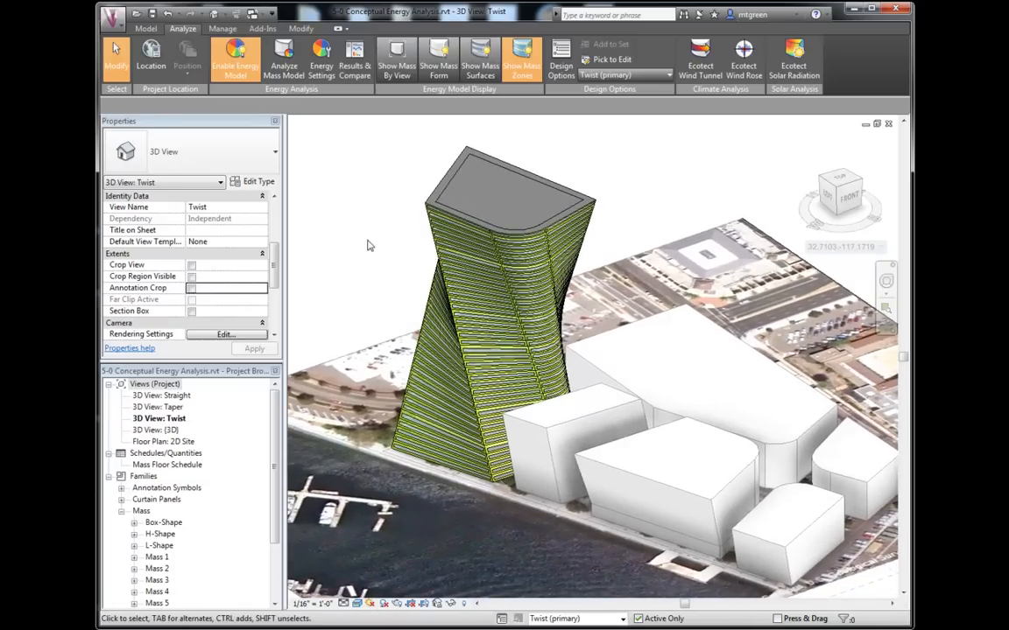
{"action": "mouse_move", "coordinate": [342, 217]}
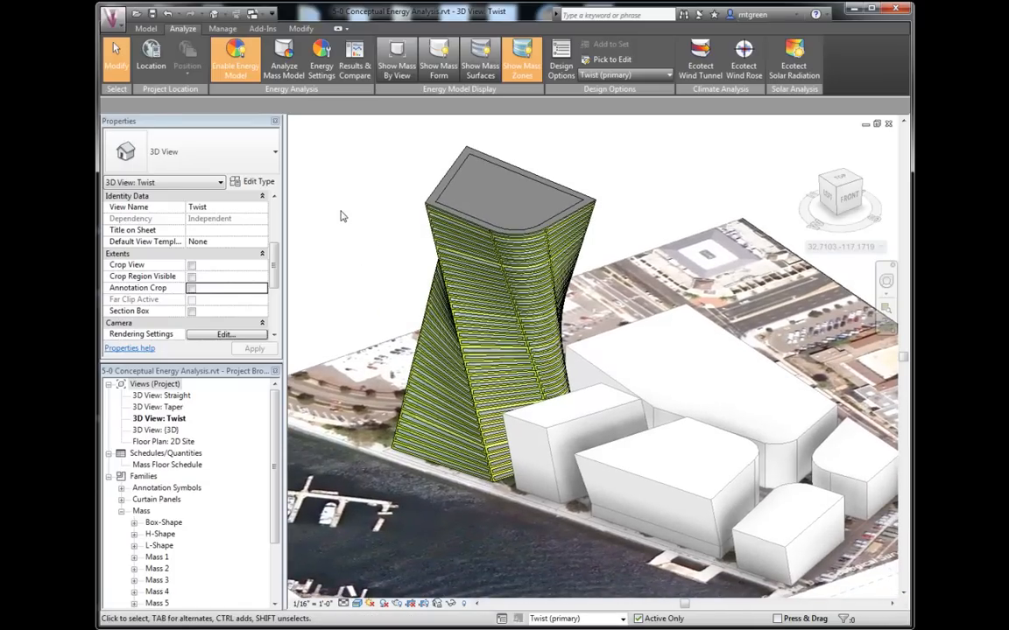
{"action": "mouse_move", "coordinate": [284, 66]}
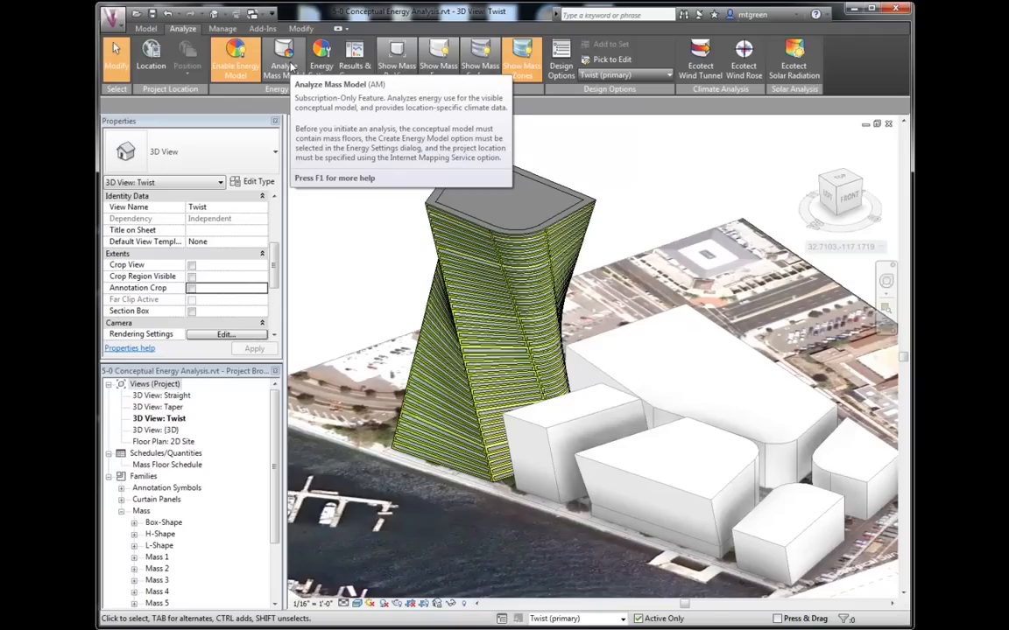
Step: Run an energy analysis of the tower mass named 'Tower Test 1'
{"action": "left_click", "coordinate": [234, 54]}
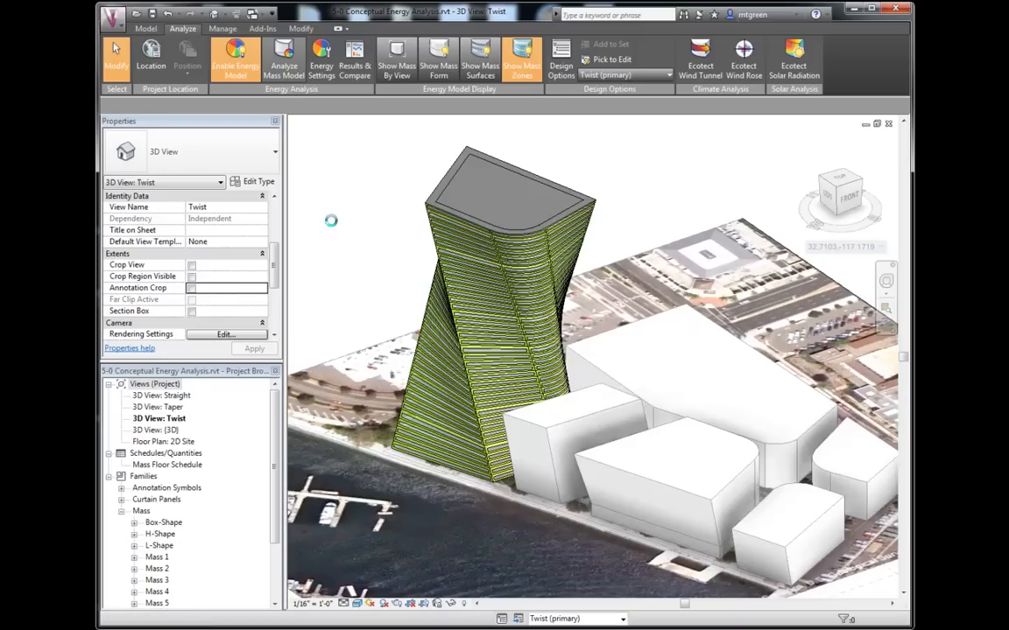
{"action": "left_click", "coordinate": [283, 56]}
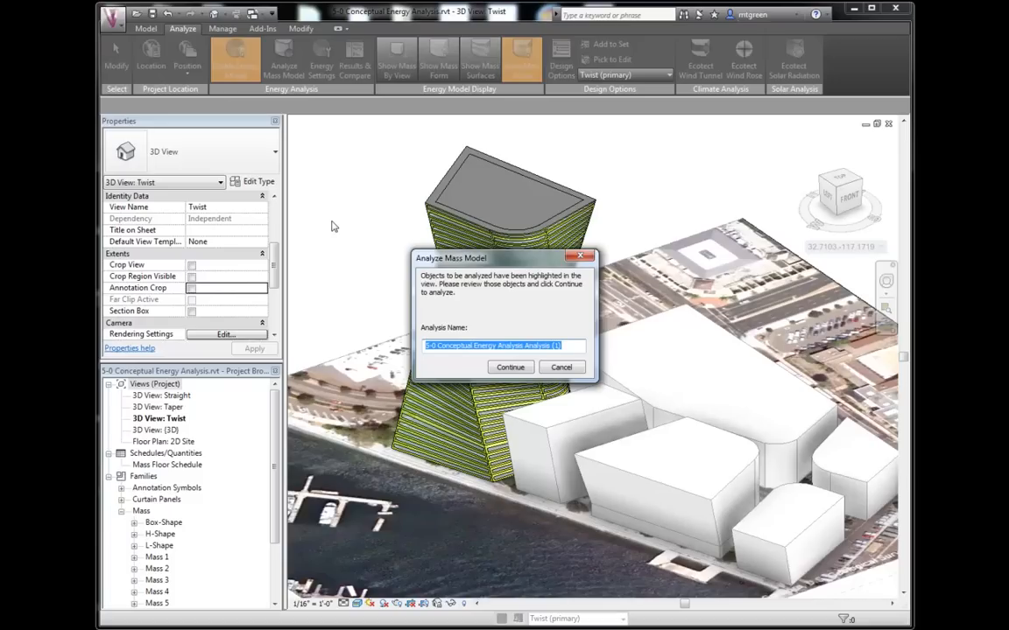
{"action": "mouse_move", "coordinate": [501, 322]}
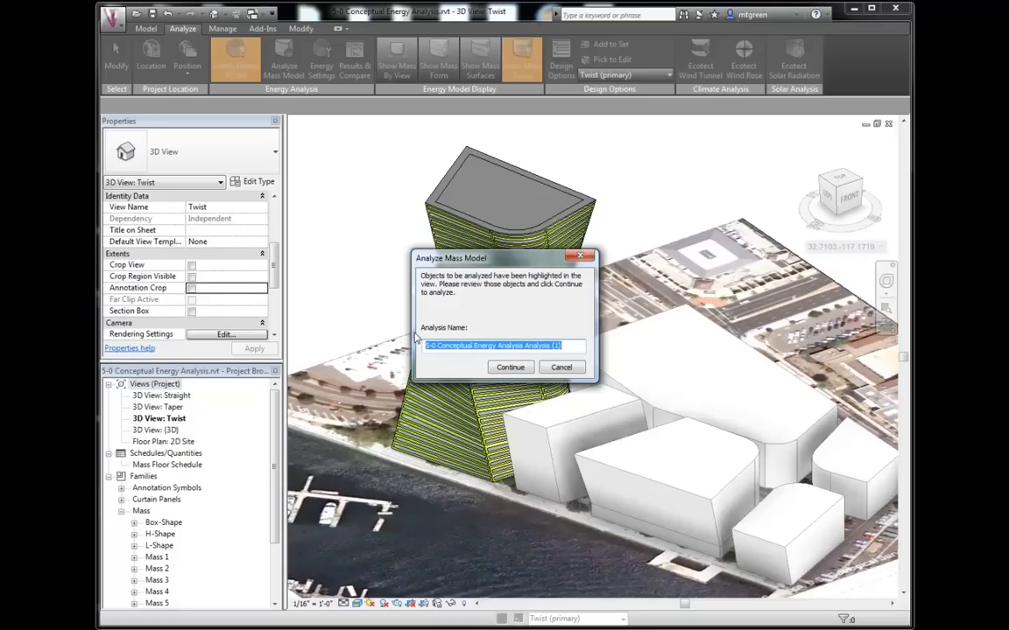
{"action": "type", "text": "Tower"}
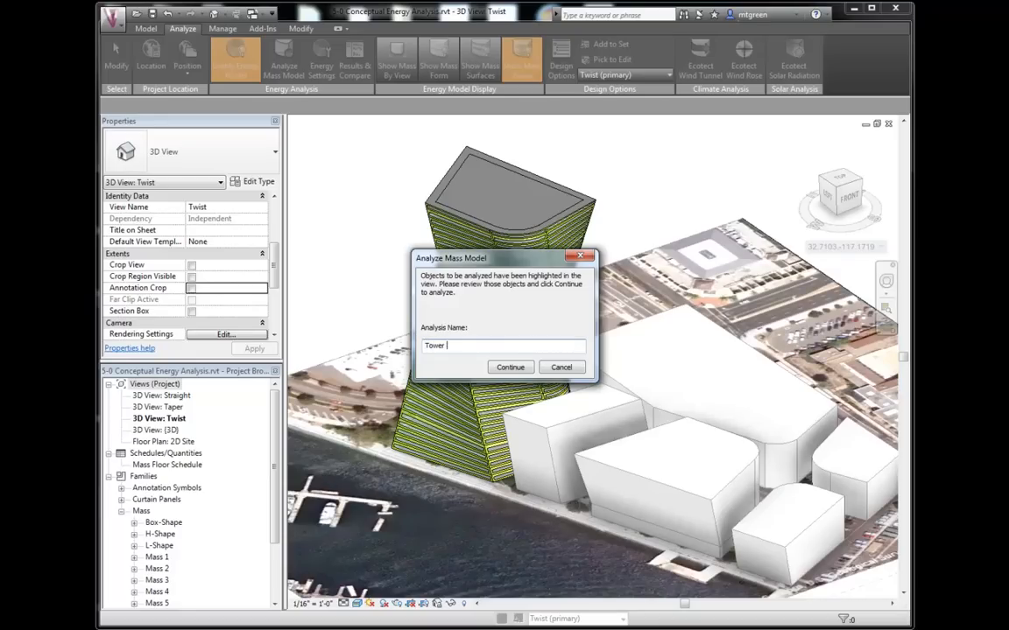
{"action": "type", "text": "Test 1"}
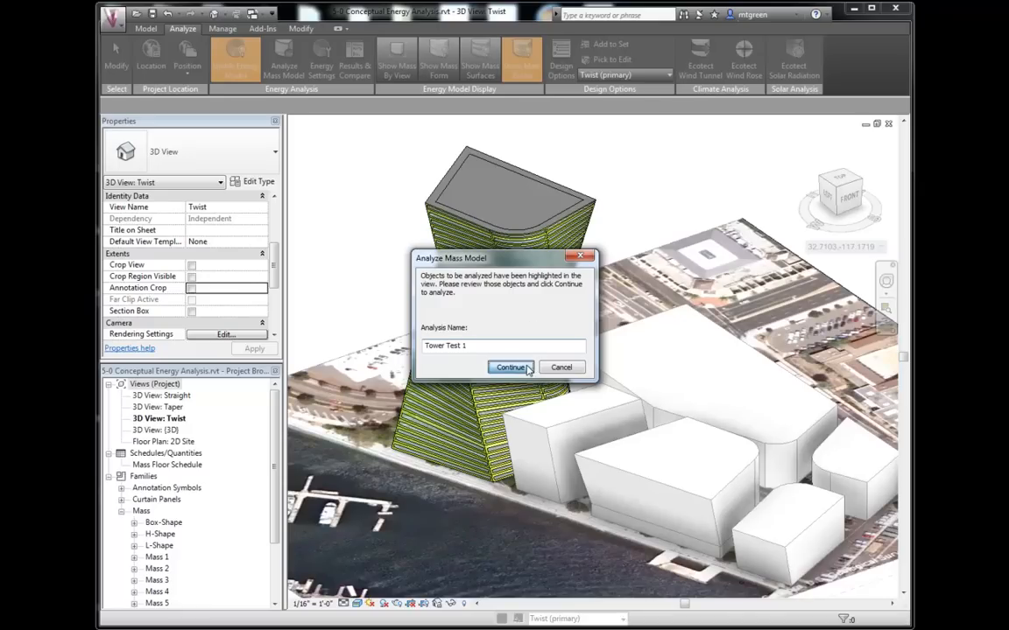
{"action": "left_click", "coordinate": [512, 368]}
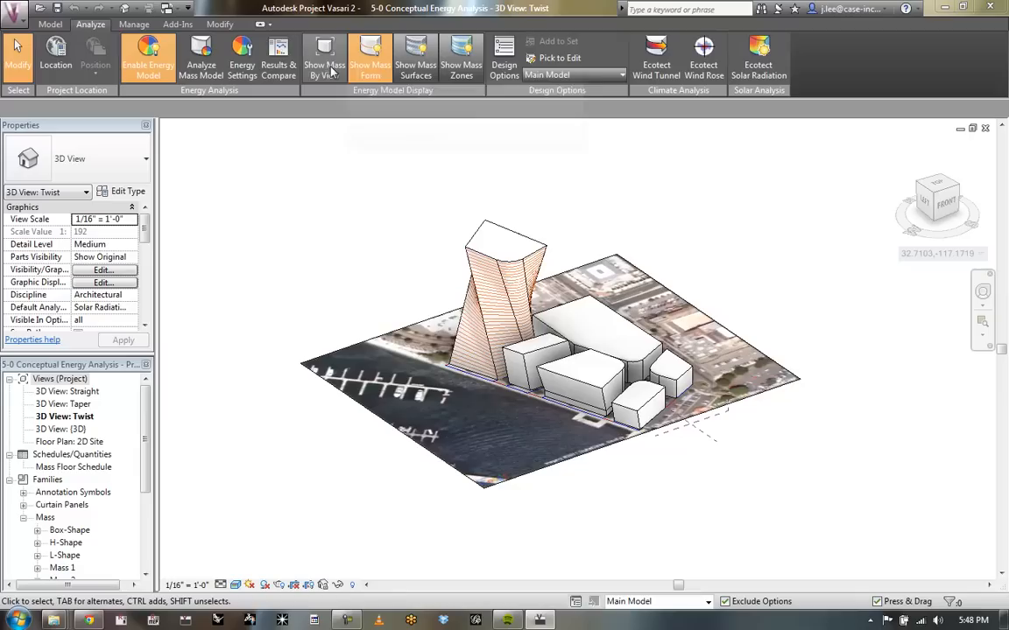
{"action": "mouse_move", "coordinate": [278, 56]}
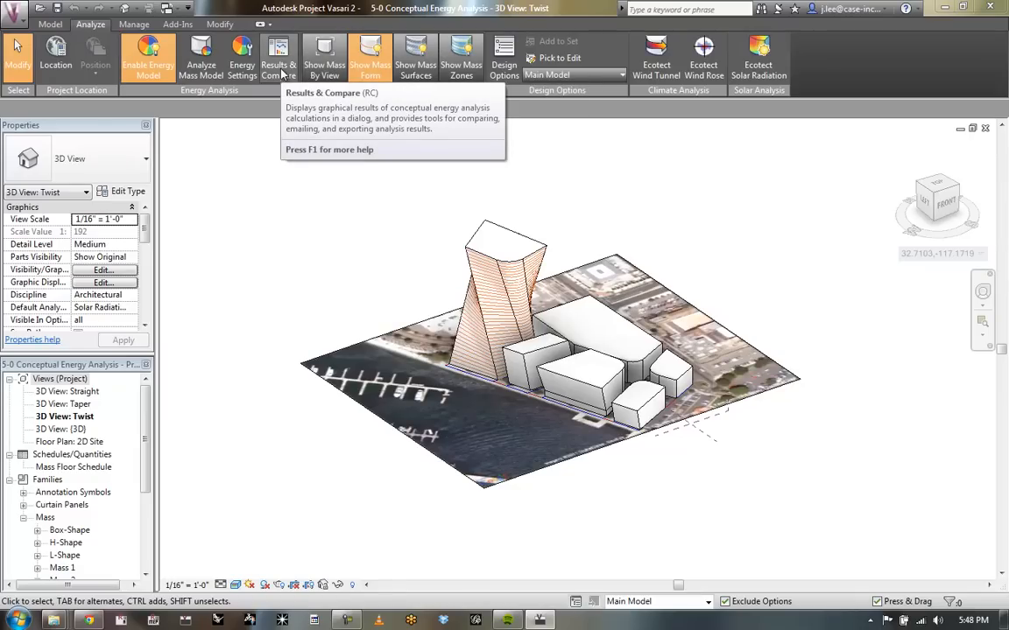
{"action": "left_click", "coordinate": [279, 52]}
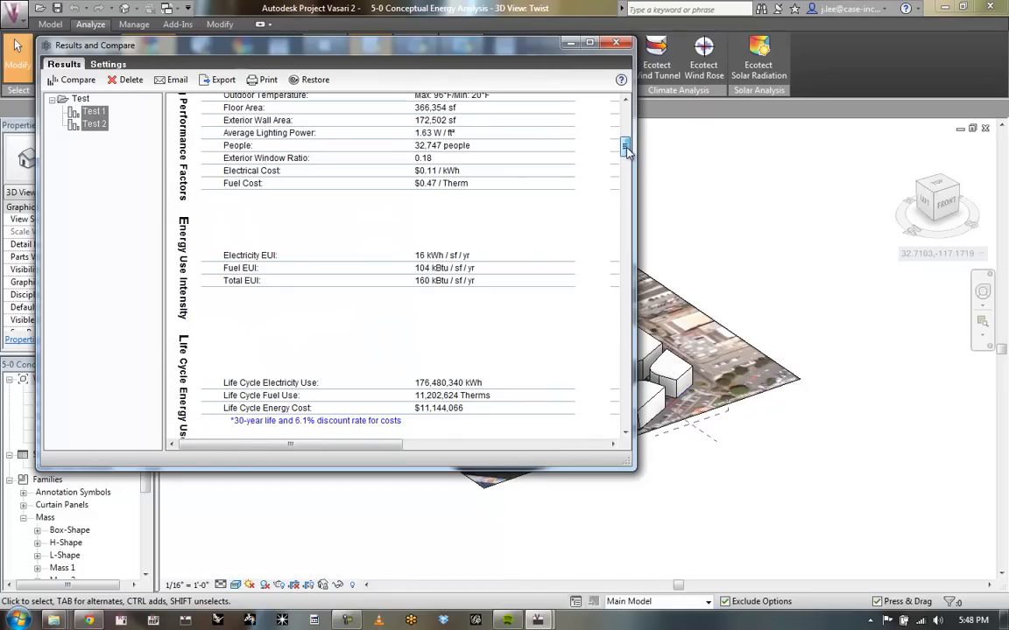
{"action": "left_click", "coordinate": [94, 112]}
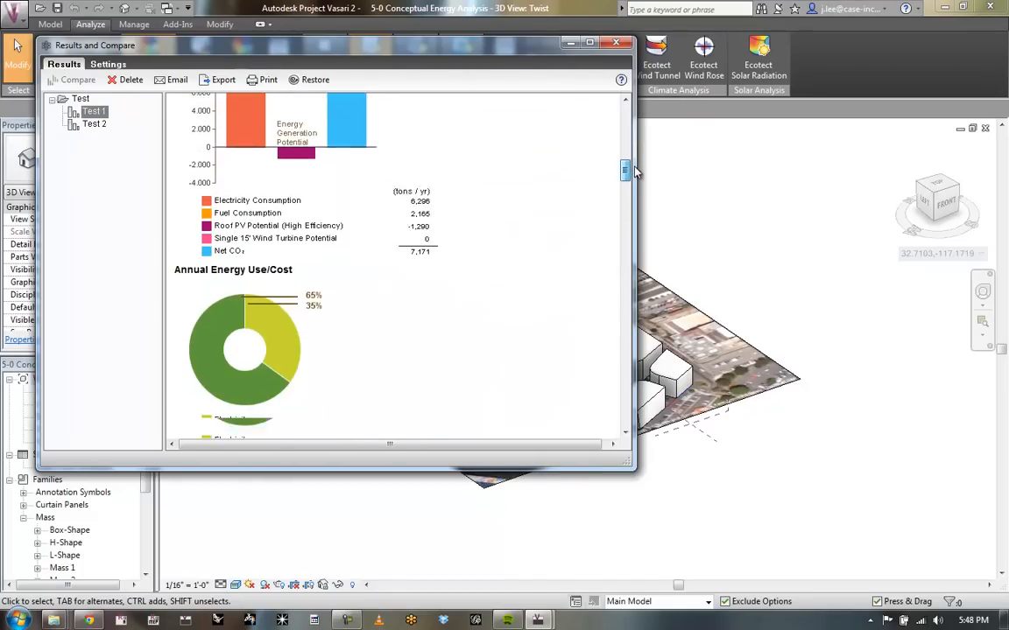
{"action": "scroll", "scroll_direction": "down", "scroll_amount": 3}
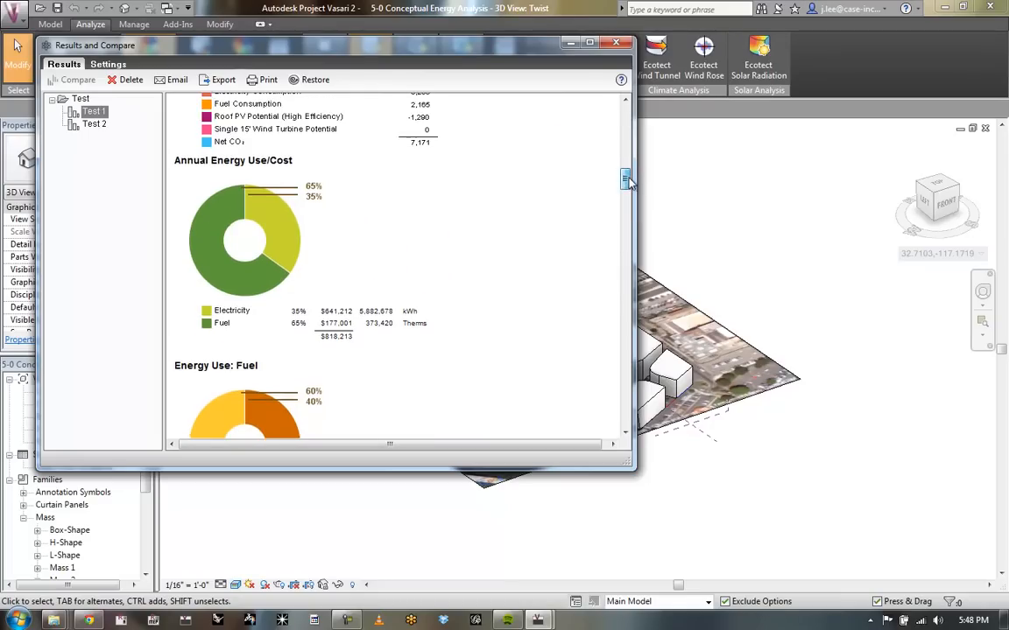
{"action": "scroll", "scroll_direction": "down", "scroll_amount": 3}
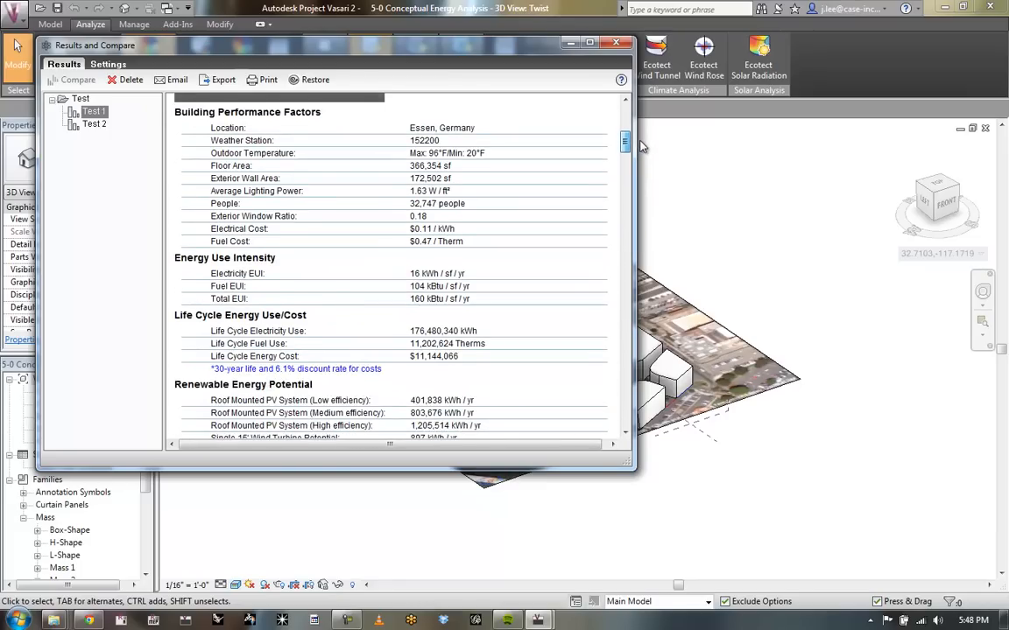
{"action": "scroll", "scroll_direction": "down", "scroll_amount": 3}
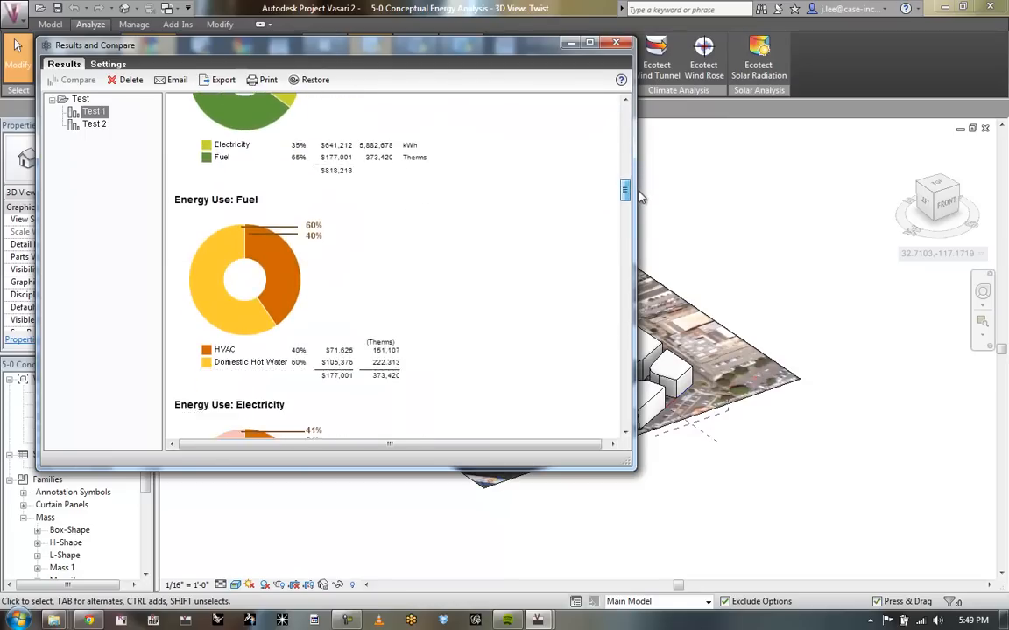
{"action": "scroll", "scroll_direction": "down", "scroll_amount": 3}
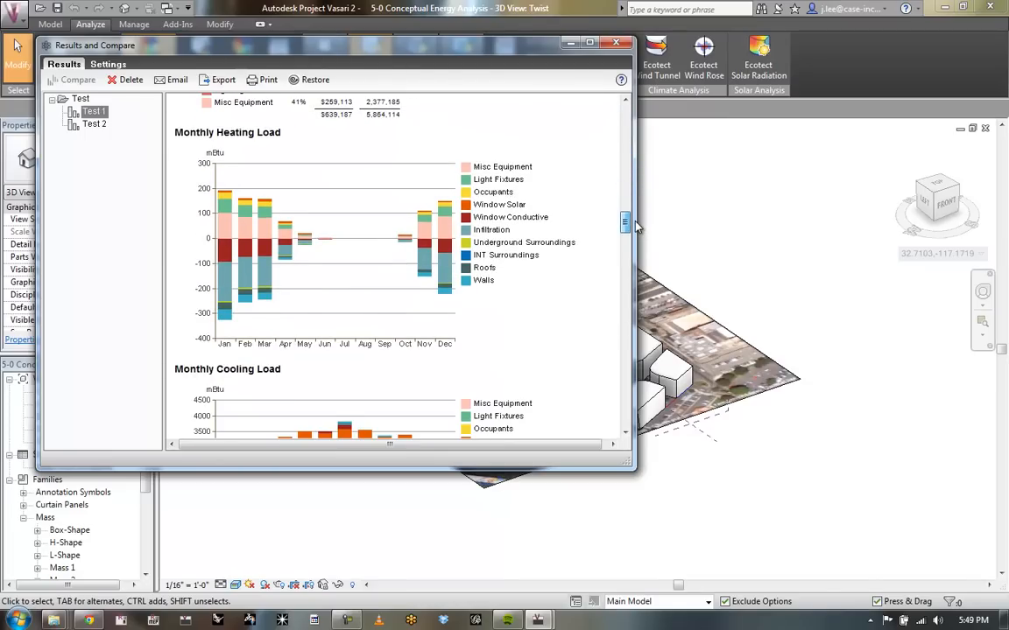
{"action": "scroll", "scroll_direction": "down", "scroll_amount": 3}
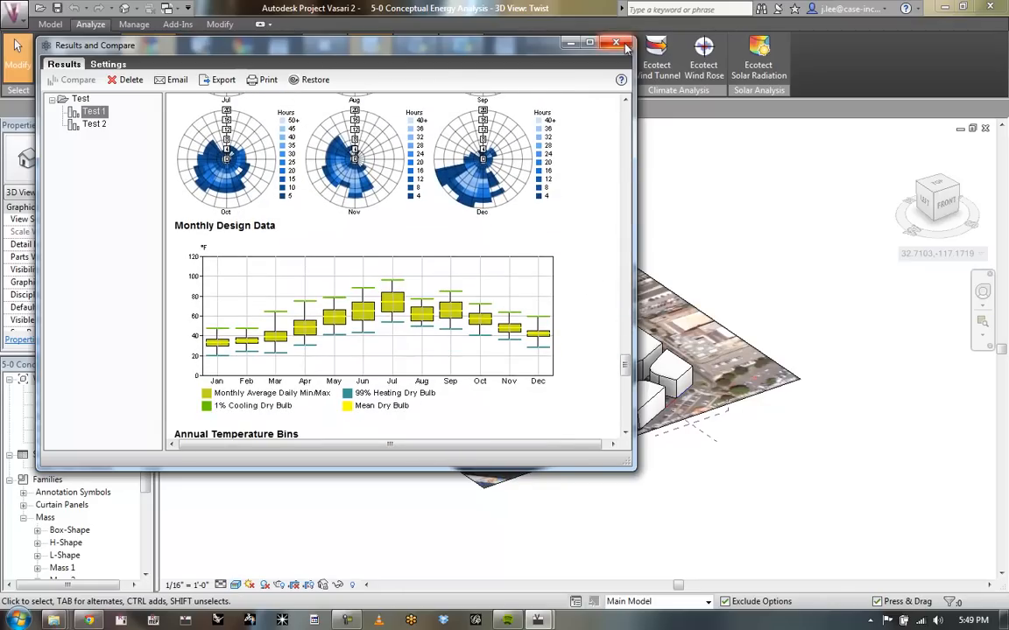
{"action": "left_click", "coordinate": [617, 42]}
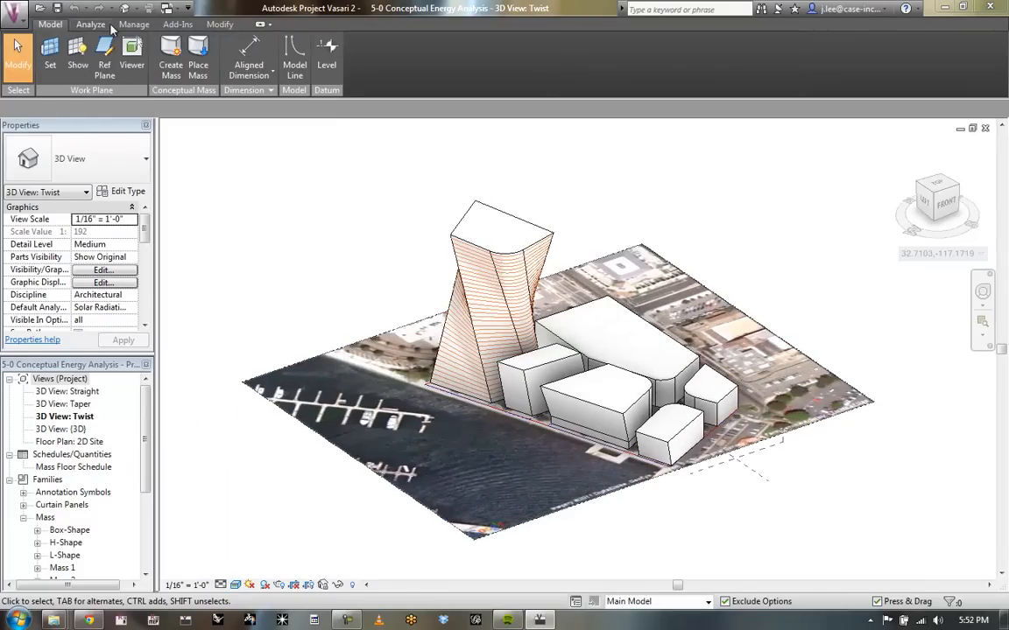
Step: Open the Results & Compare window from the Analyze tab to view the Test 1 report
{"action": "left_click", "coordinate": [91, 24]}
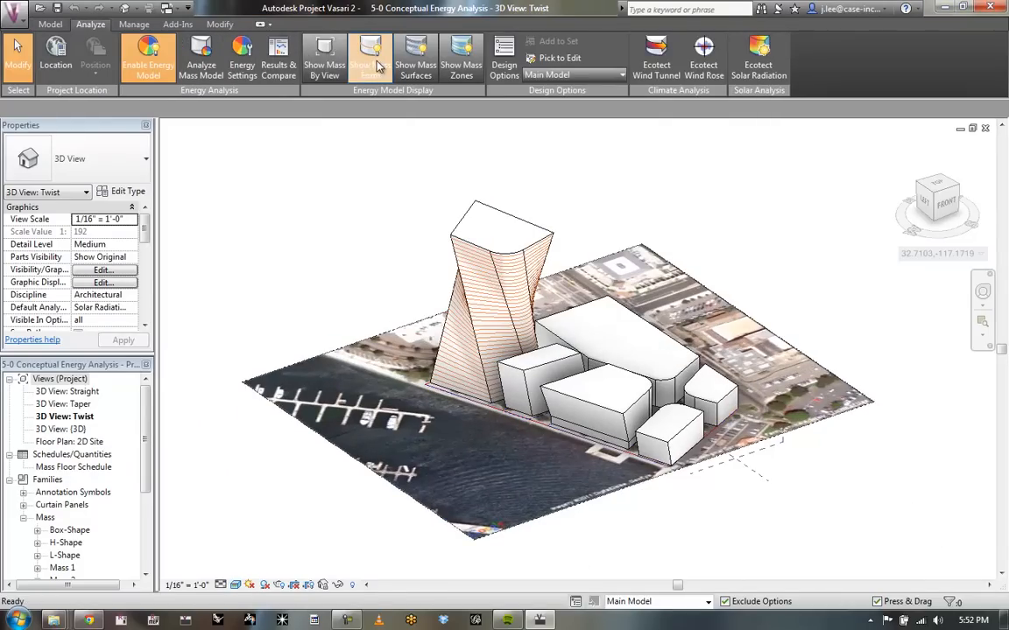
{"action": "left_click", "coordinate": [370, 56]}
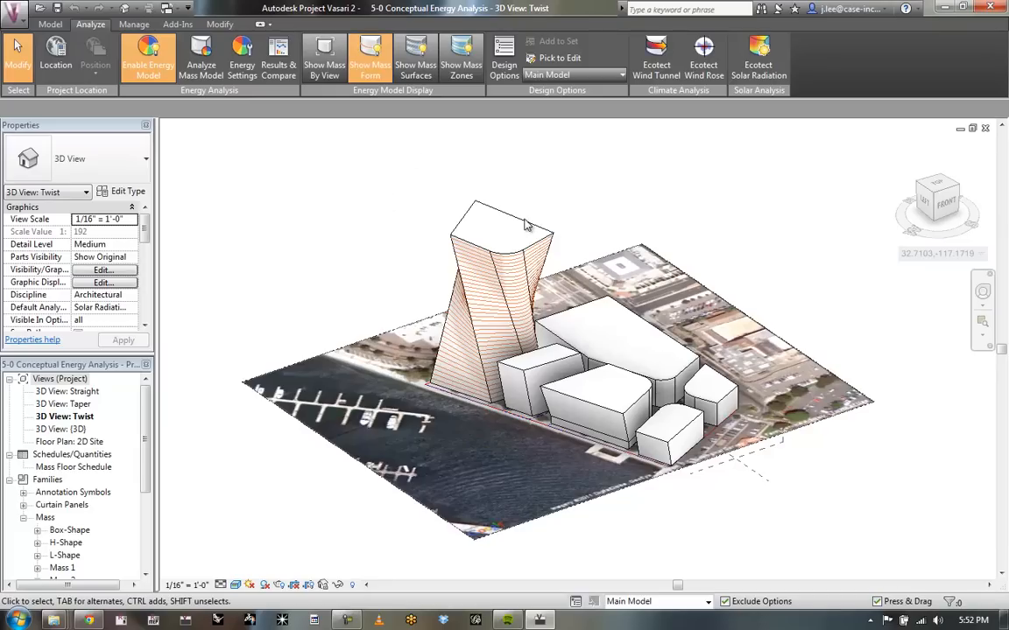
{"action": "left_click", "coordinate": [708, 602]}
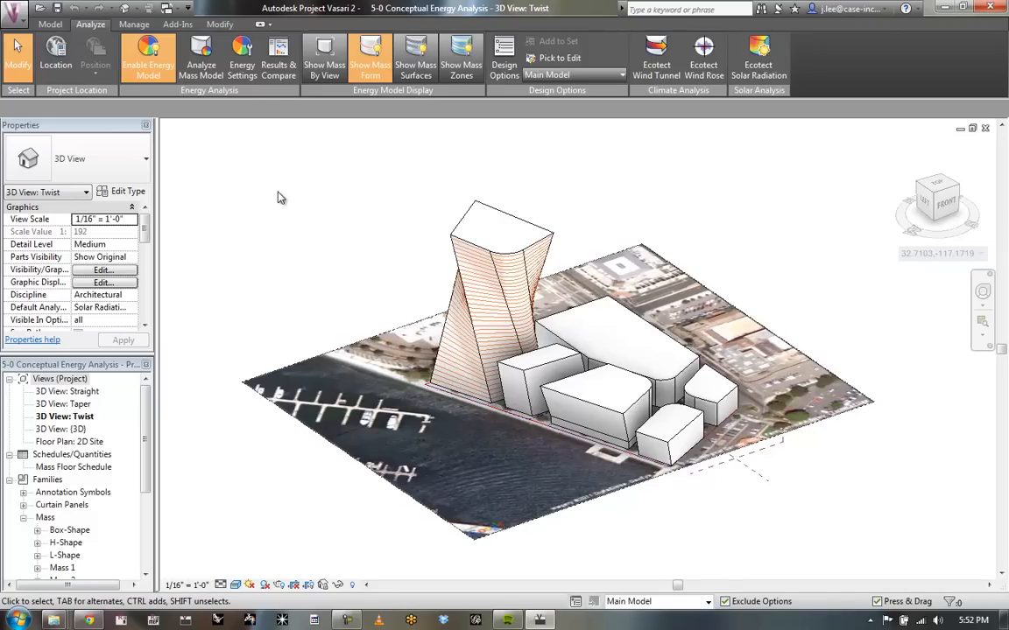
{"action": "mouse_move", "coordinate": [147, 52]}
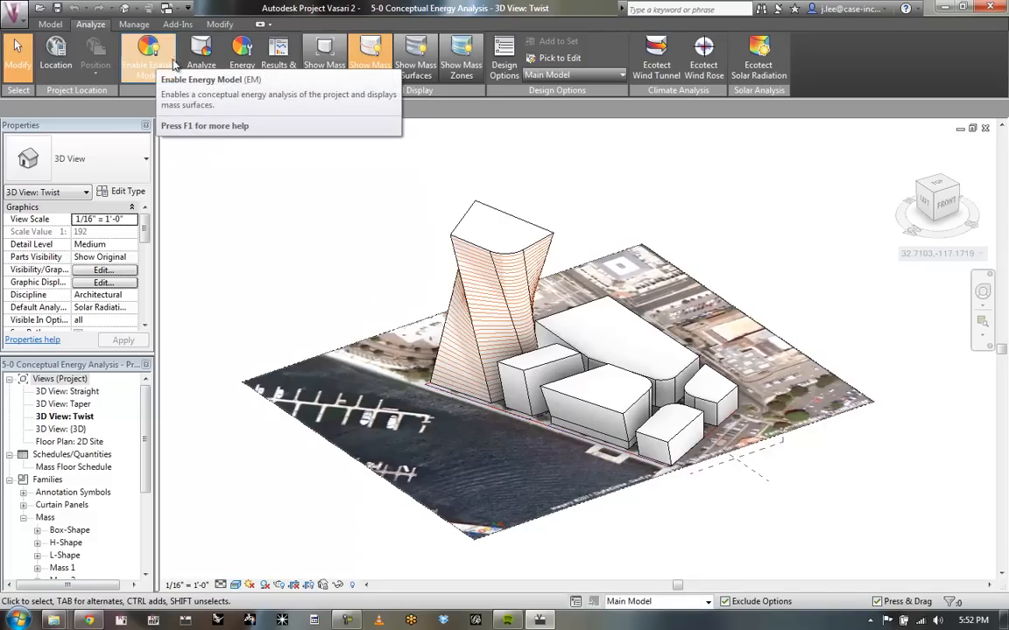
{"action": "mouse_move", "coordinate": [201, 52]}
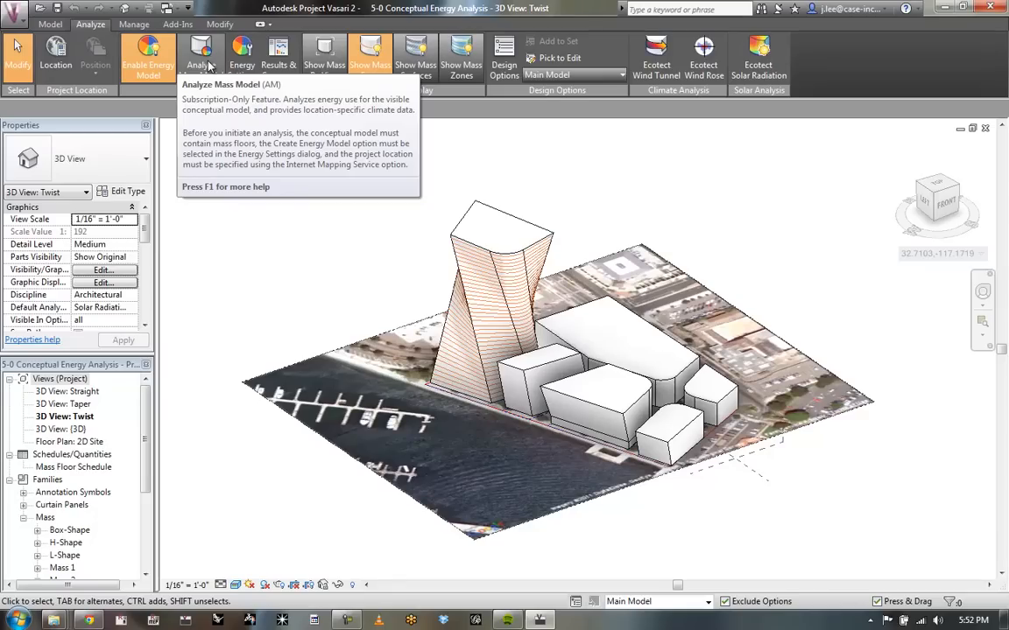
{"action": "mouse_move", "coordinate": [302, 158]}
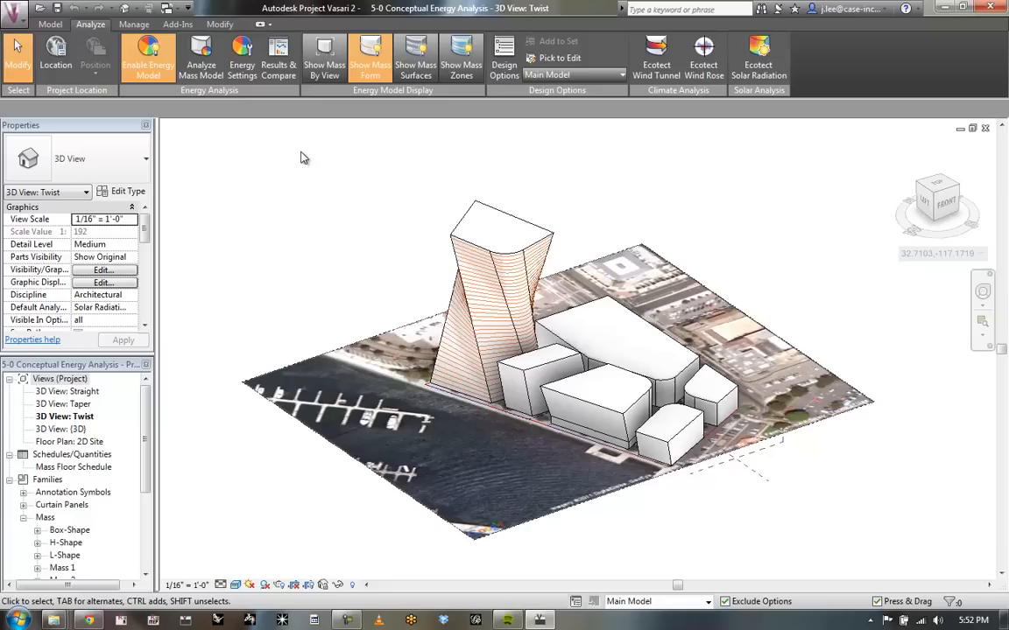
{"action": "mouse_move", "coordinate": [271, 158]}
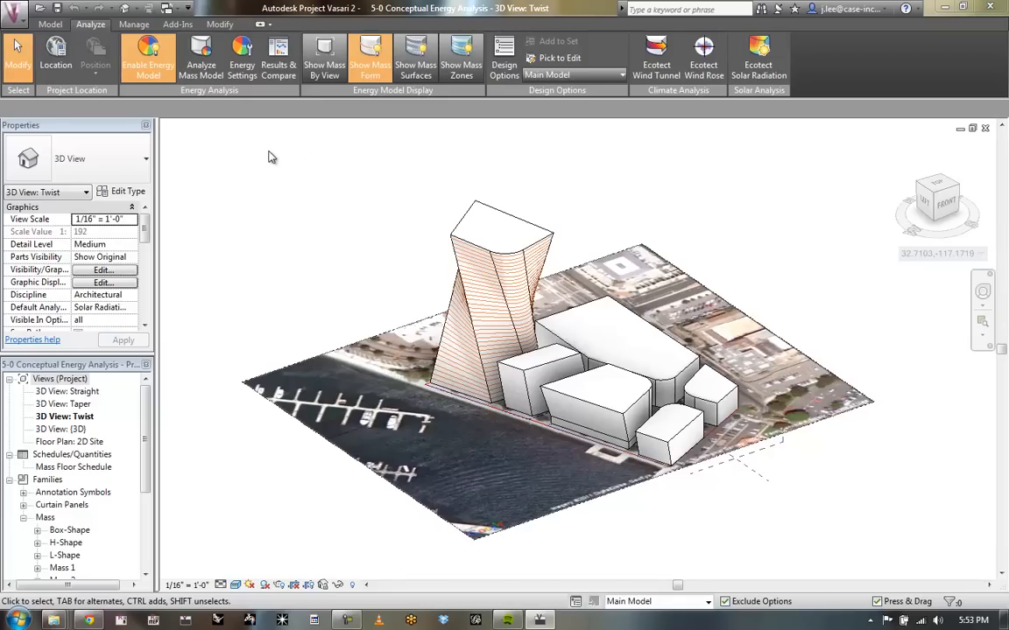
{"action": "mouse_move", "coordinate": [278, 56]}
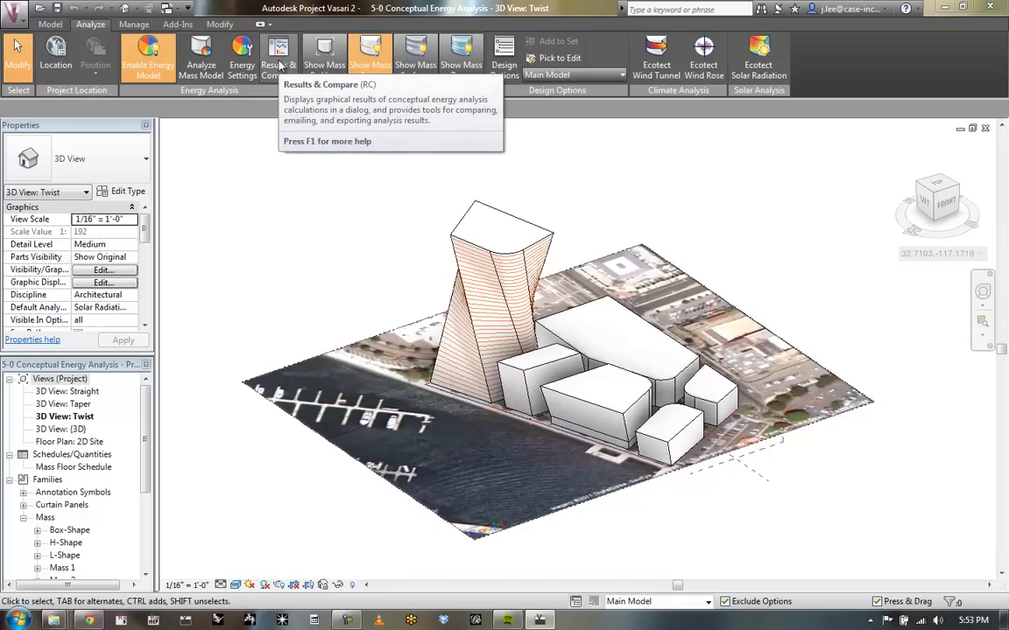
{"action": "left_click", "coordinate": [279, 53]}
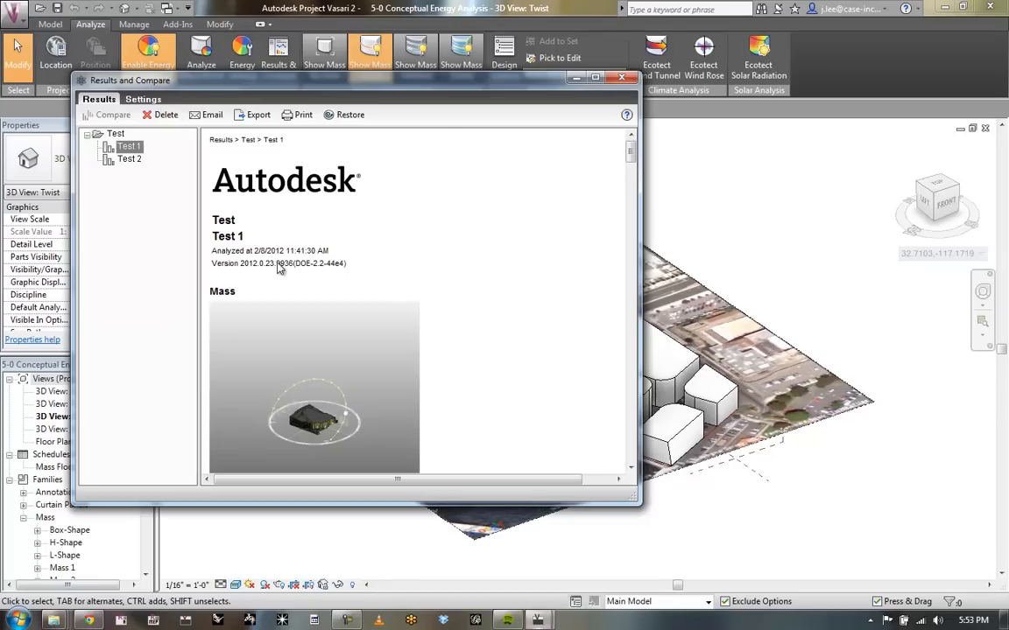
{"action": "mouse_move", "coordinate": [131, 164]}
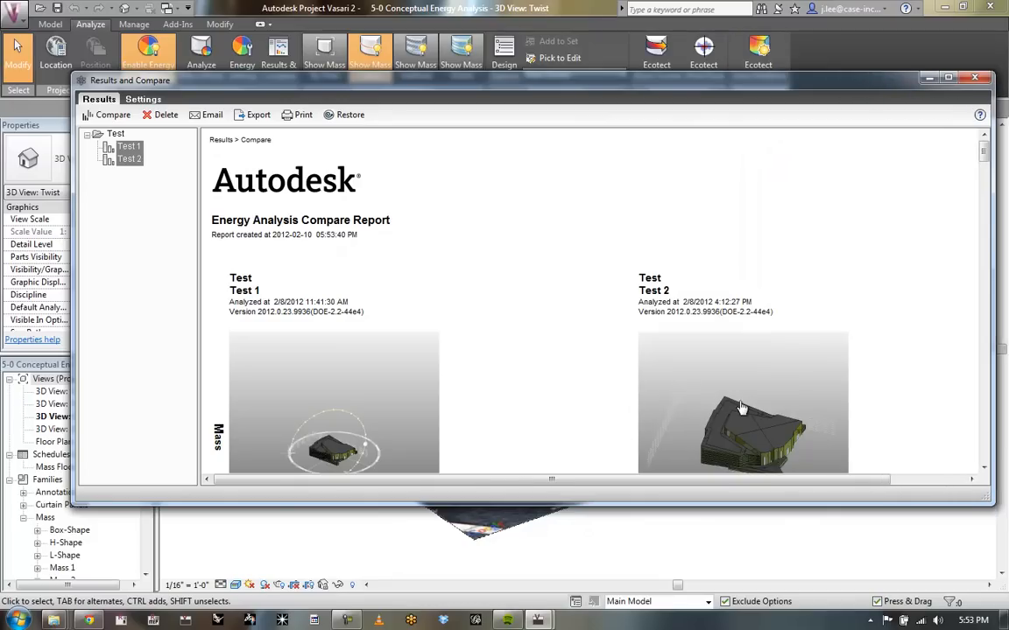
Step: Scroll the compare report to the Energy Use Intensity section, Total EUI 160 vs 193 kBtu/sf/yr
{"action": "scroll", "scroll_direction": "down", "scroll_amount": 3}
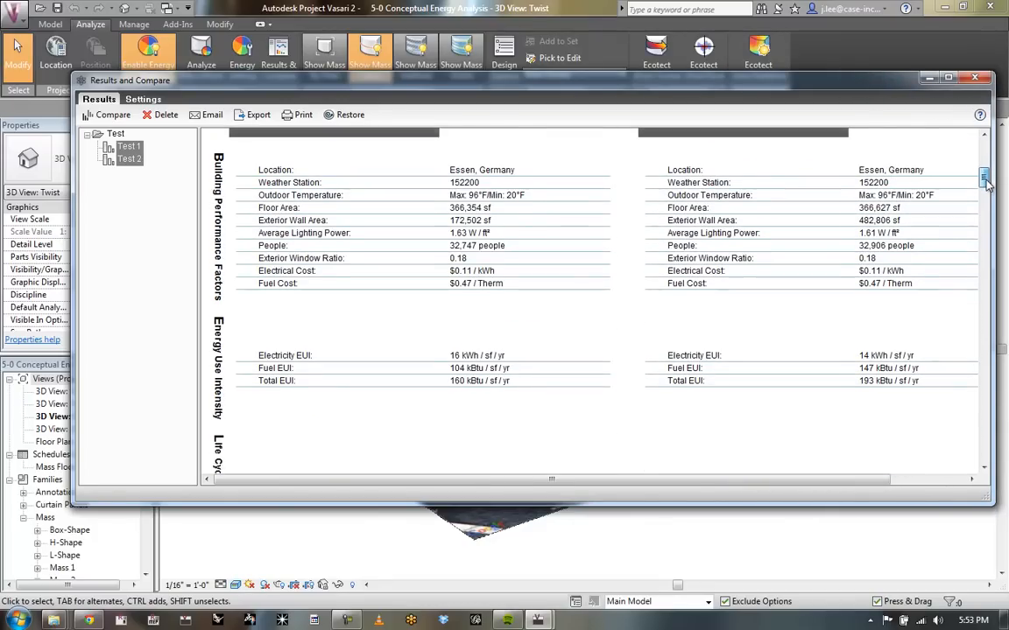
{"action": "scroll", "scroll_direction": "down", "scroll_amount": 3}
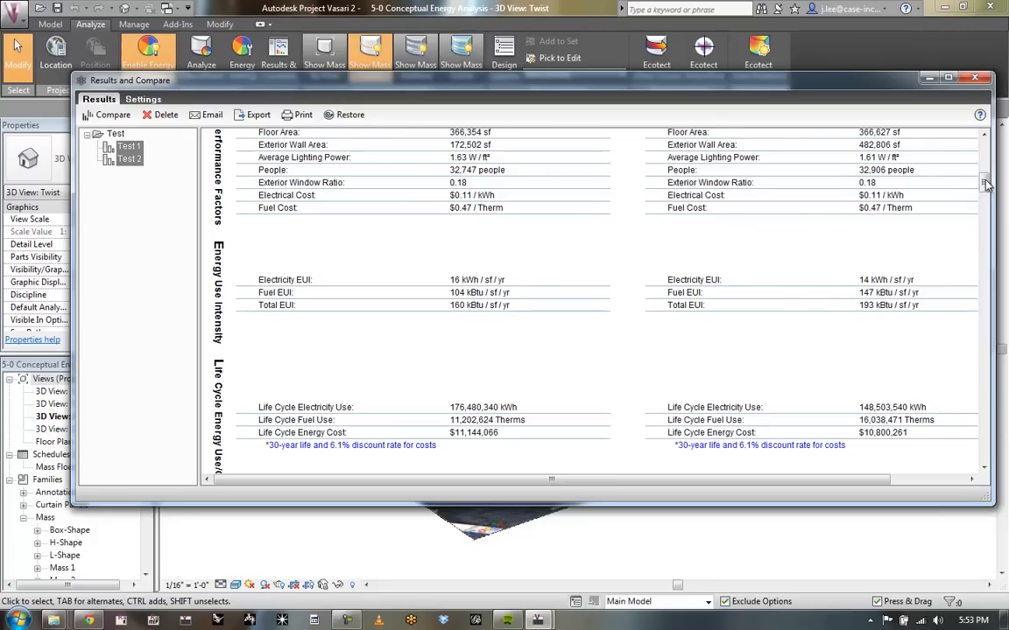
{"action": "scroll", "scroll_direction": "down", "scroll_amount": 3}
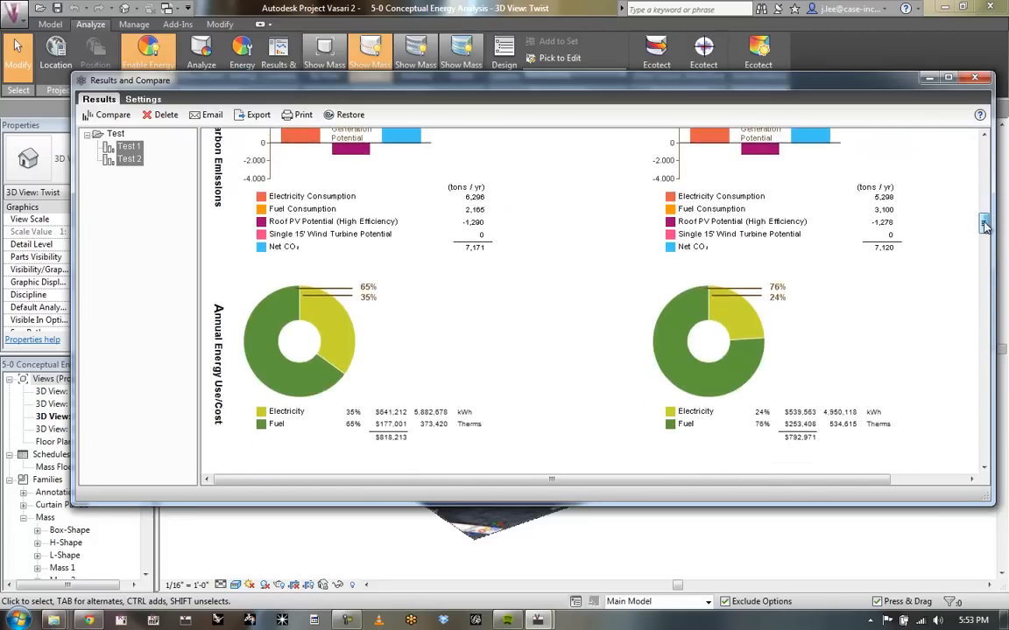
{"action": "scroll", "scroll_direction": "down", "scroll_amount": 3}
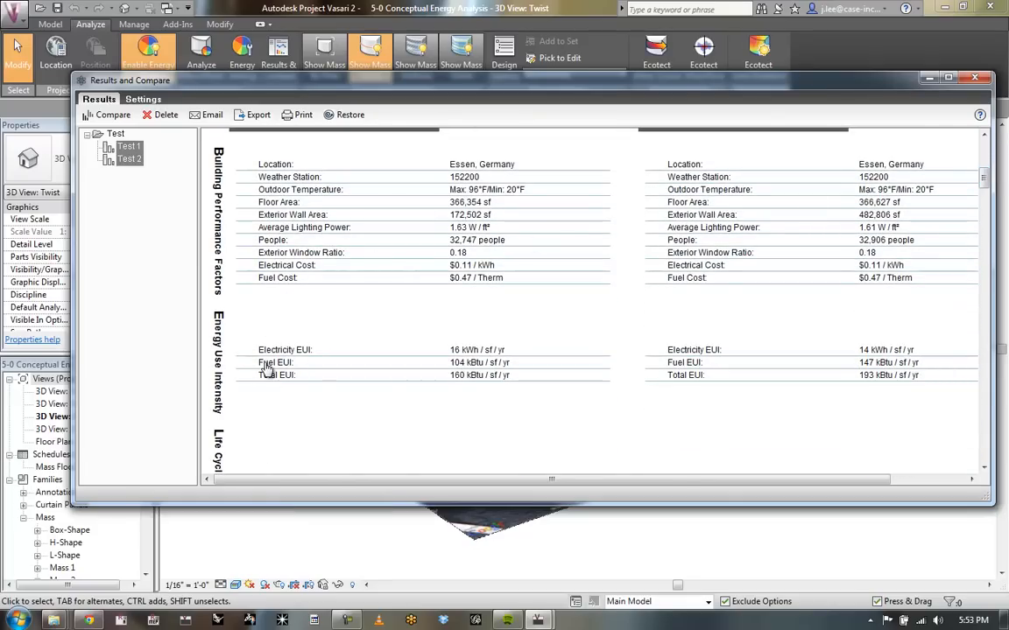
{"action": "mouse_move", "coordinate": [662, 342]}
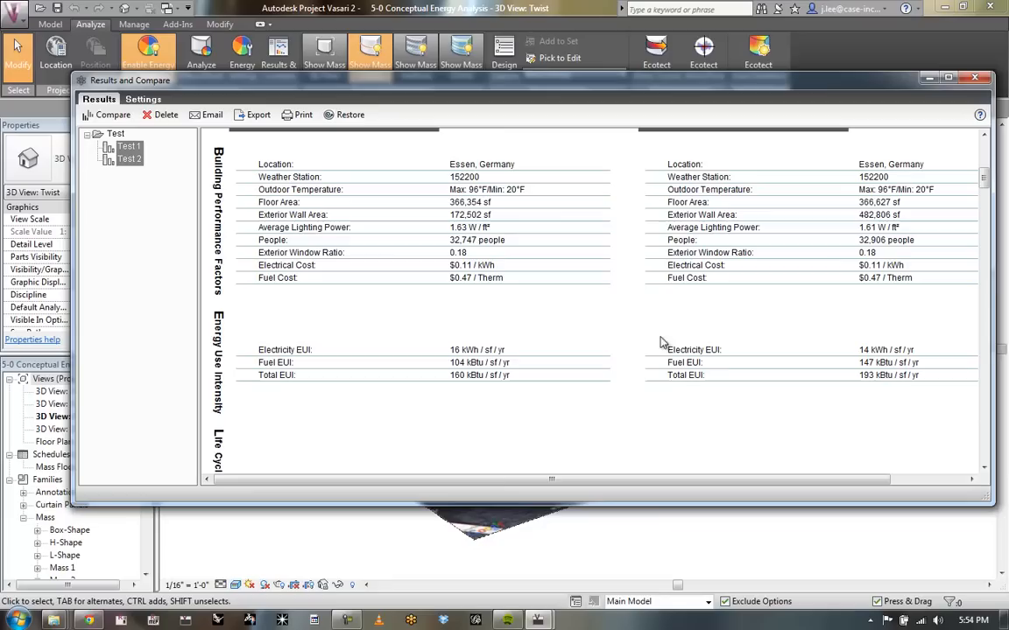
{"action": "mouse_move", "coordinate": [855, 388]}
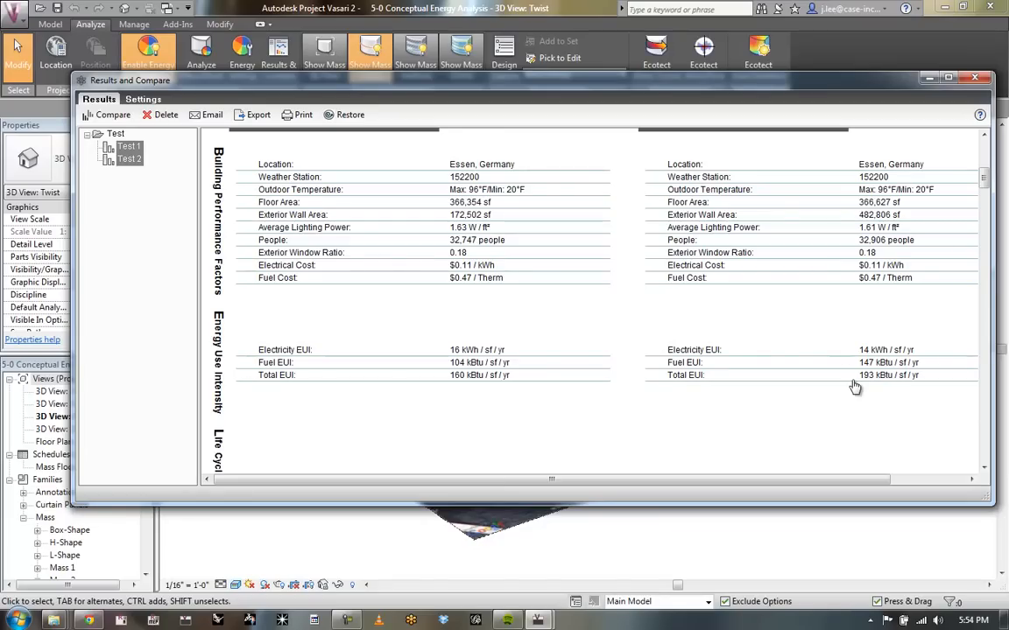
{"action": "mouse_move", "coordinate": [919, 231]}
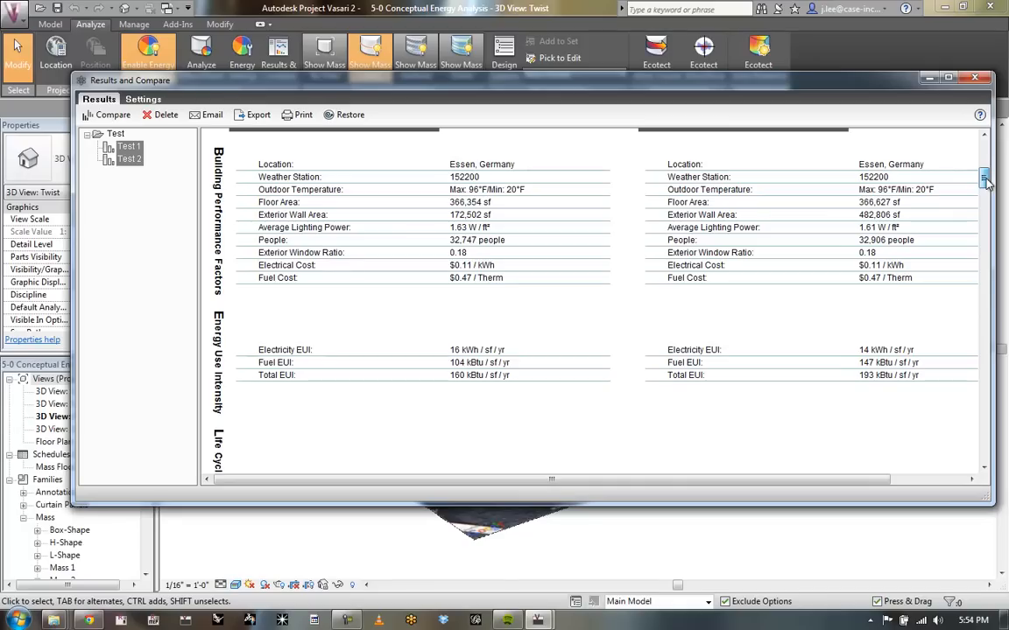
{"action": "scroll", "scroll_direction": "down", "scroll_amount": 3}
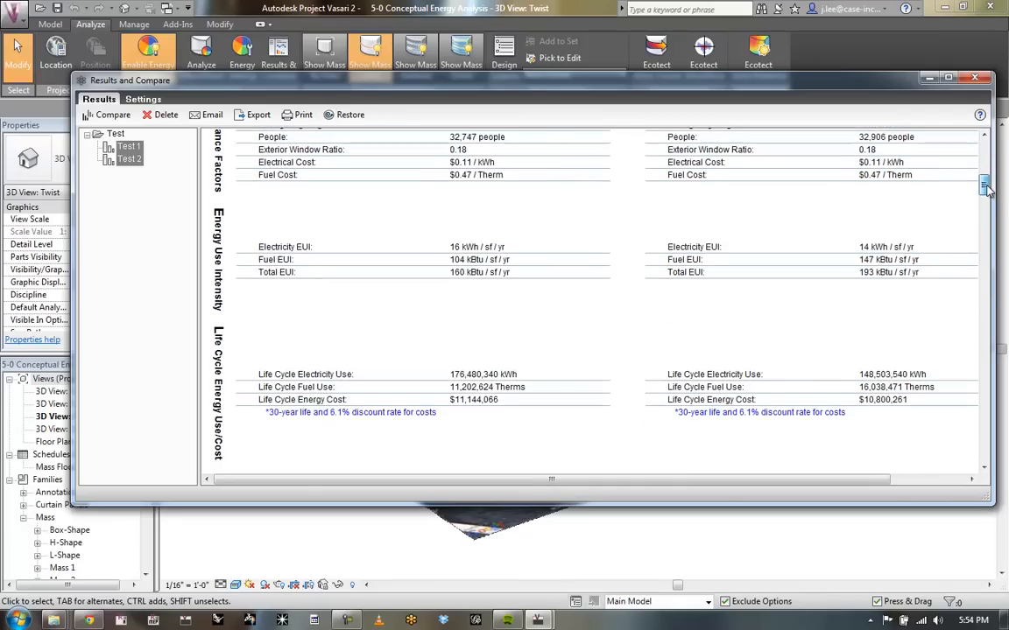
{"action": "scroll", "scroll_direction": "down", "scroll_amount": 3}
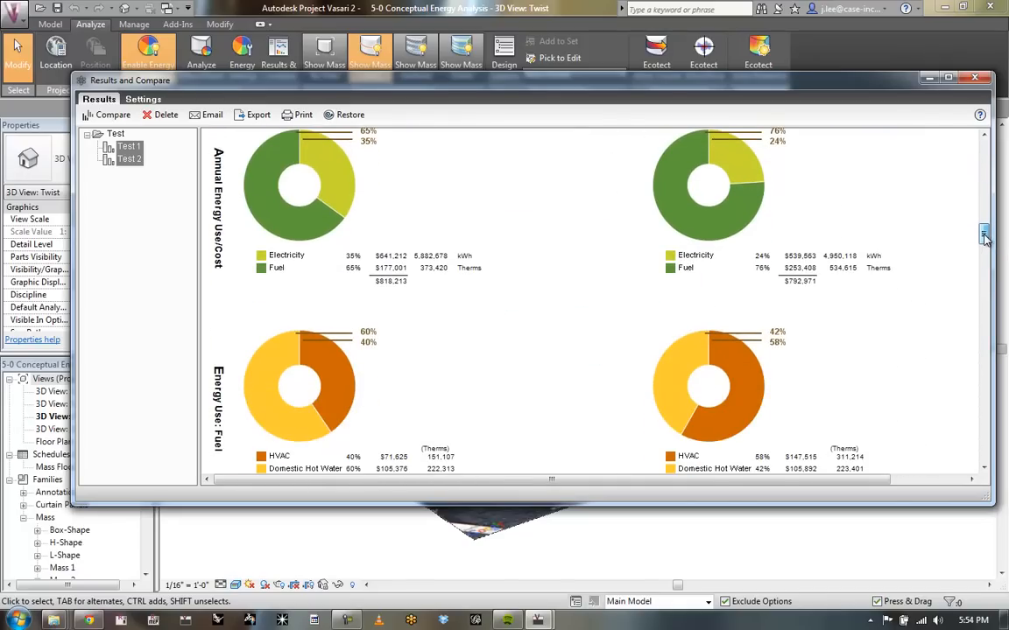
{"action": "scroll", "scroll_direction": "down", "scroll_amount": 3}
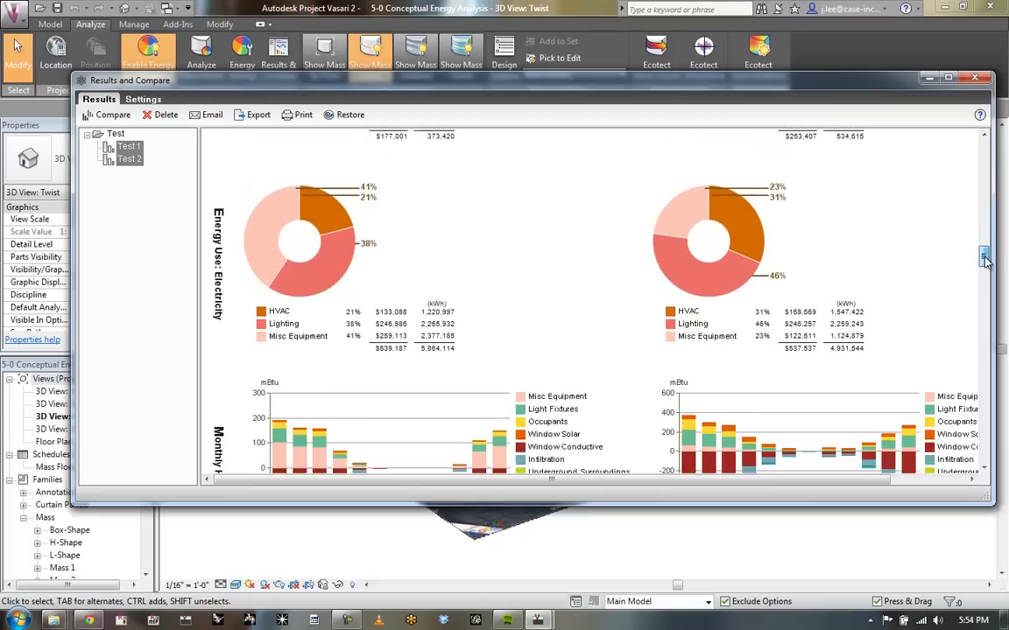
{"action": "scroll", "scroll_direction": "down", "scroll_amount": 3}
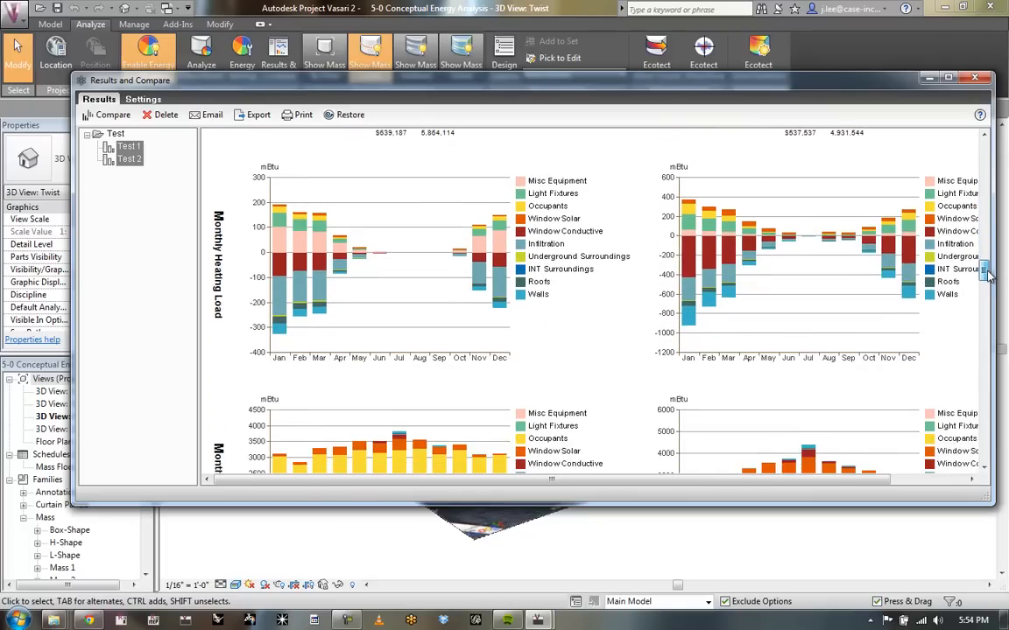
{"action": "scroll", "scroll_direction": "down", "scroll_amount": 3}
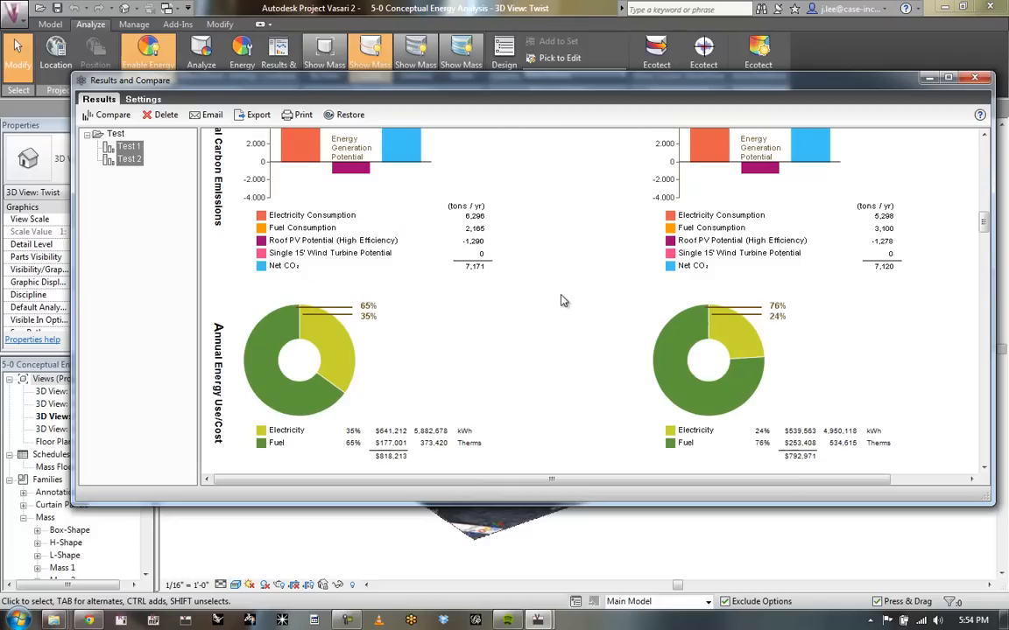
{"action": "scroll", "scroll_direction": "down", "scroll_amount": 3}
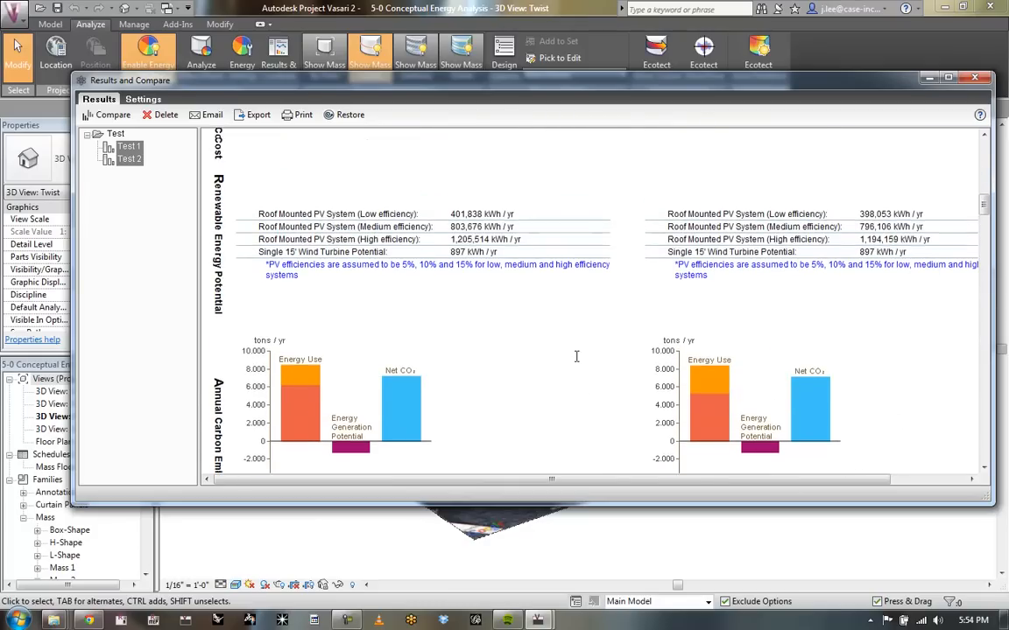
{"action": "scroll", "scroll_direction": "down", "scroll_amount": 3}
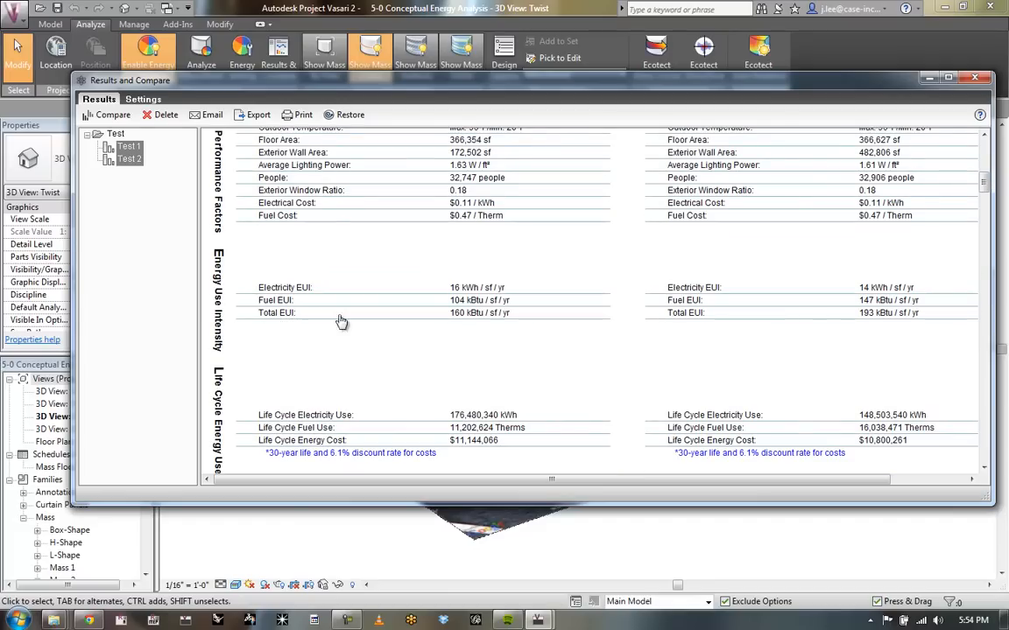
{"action": "mouse_move", "coordinate": [799, 328]}
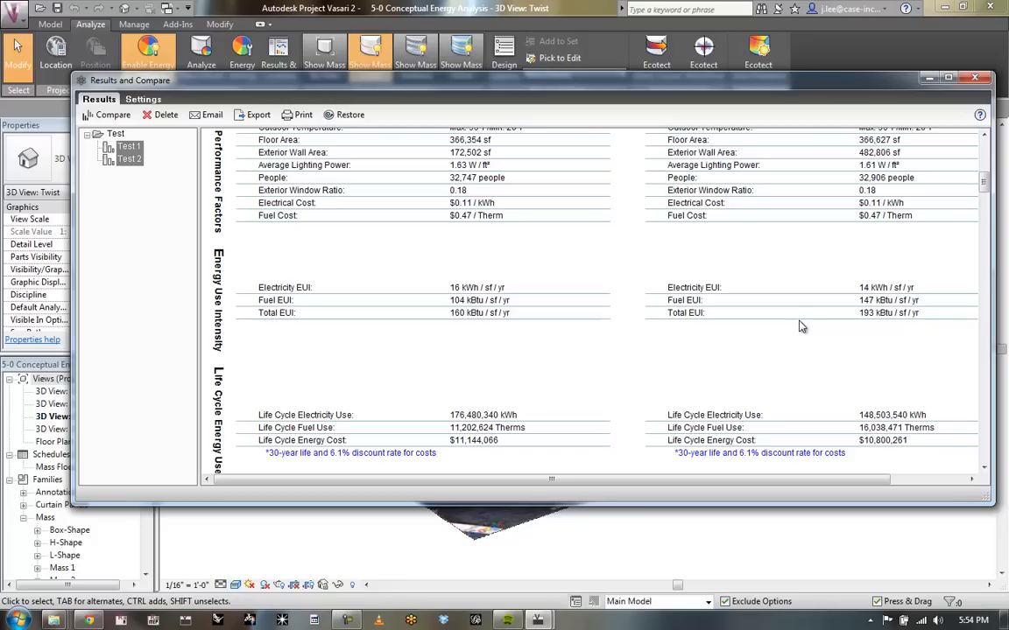
{"action": "mouse_move", "coordinate": [770, 483]}
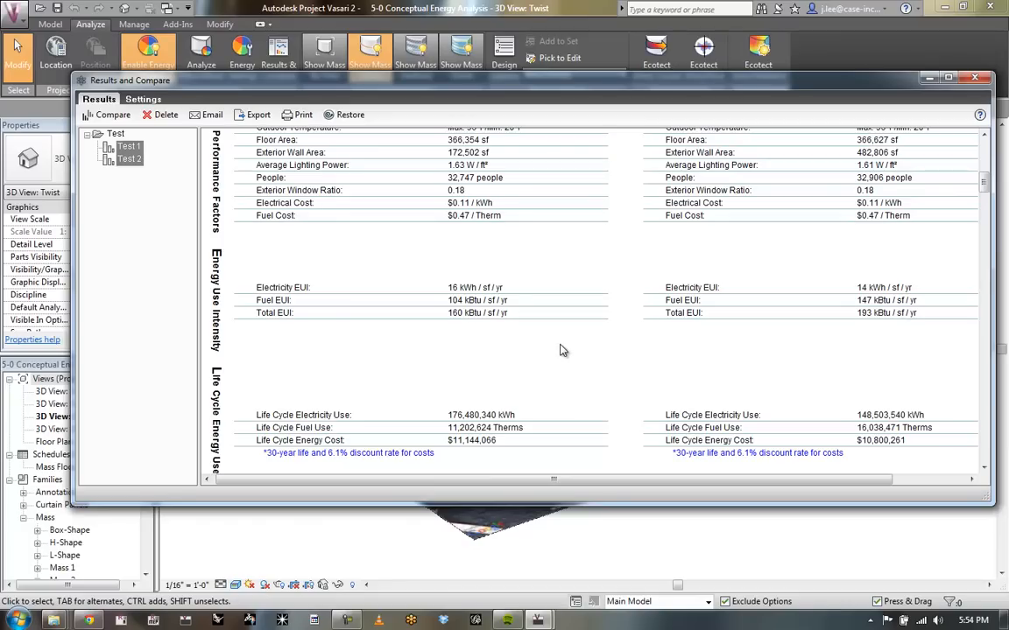
{"action": "scroll", "scroll_direction": "down", "scroll_amount": 3}
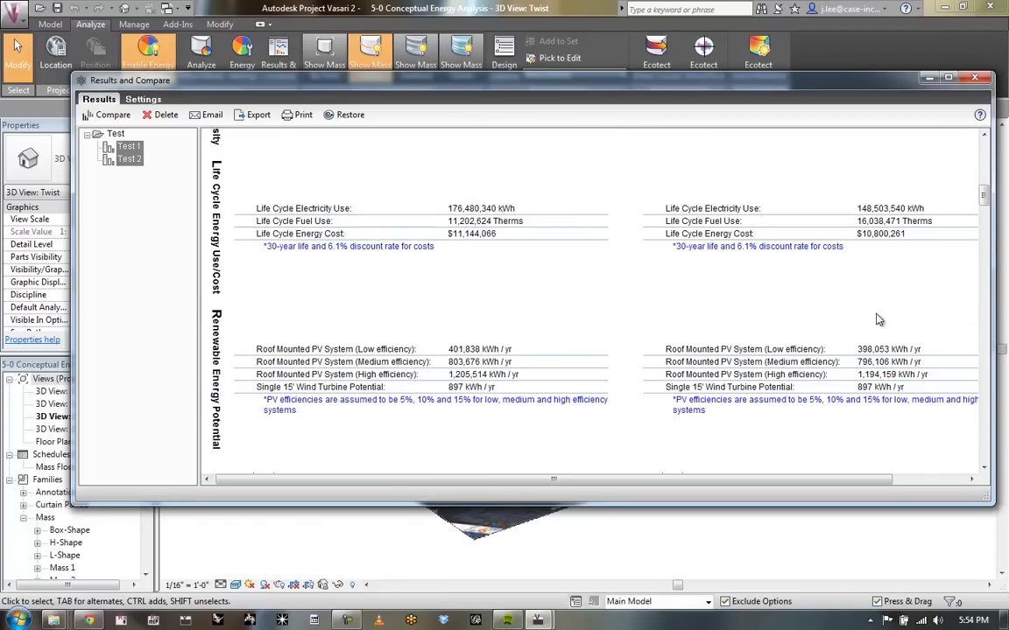
{"action": "scroll", "scroll_direction": "down", "scroll_amount": 3}
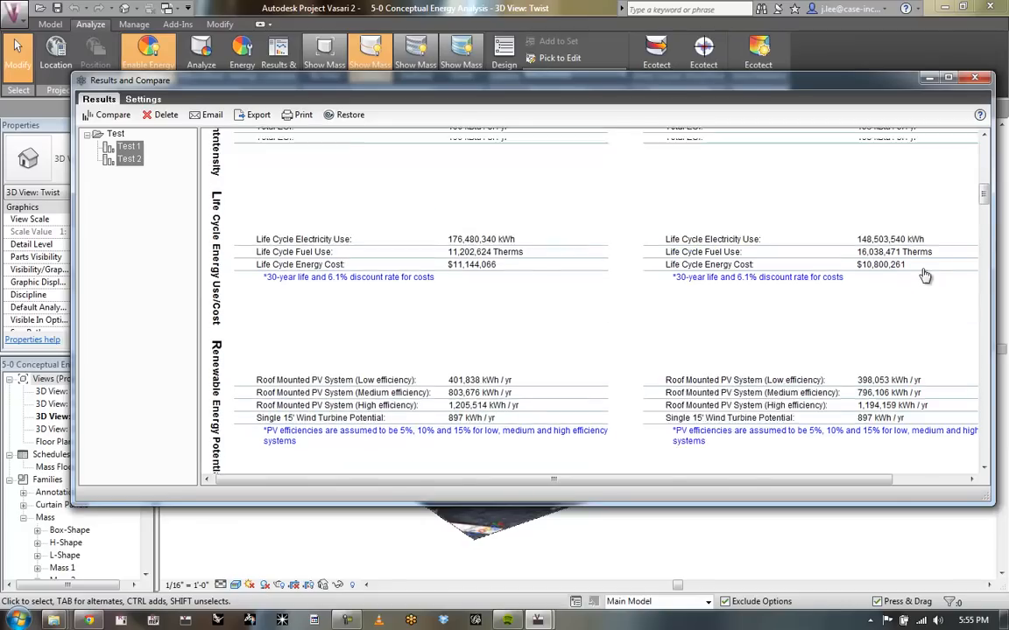